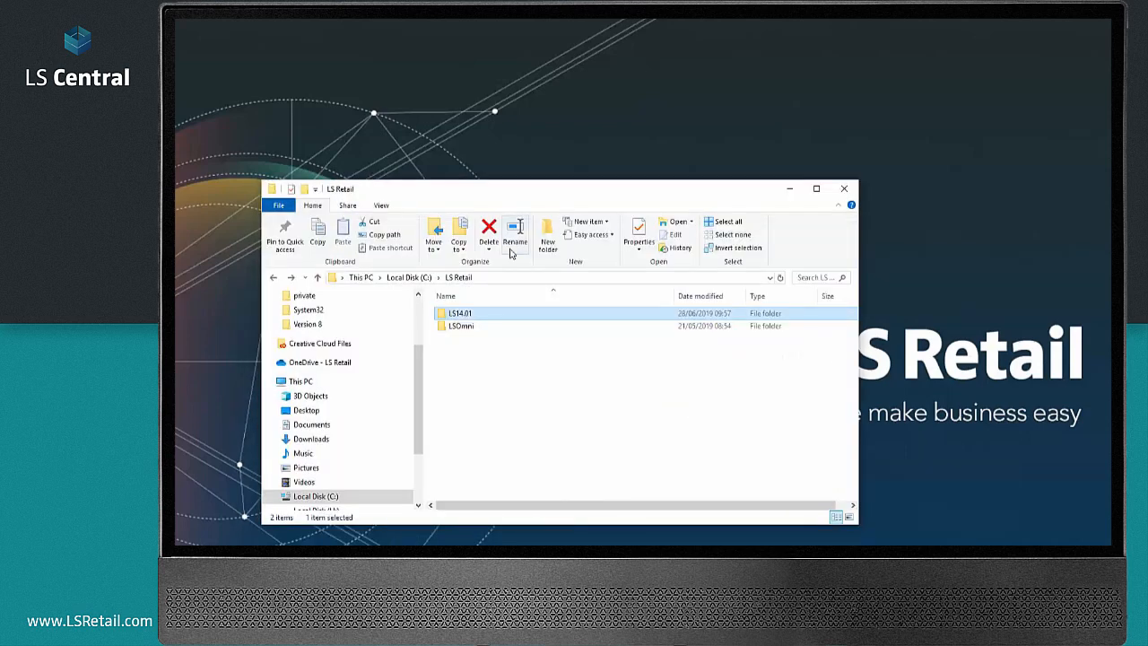
Step: Run Client Components setup from LS14.01\Setup\LS Central Toolbox, keeping LS Hardware Station selected
{"action": "double_click", "coordinate": [458, 312]}
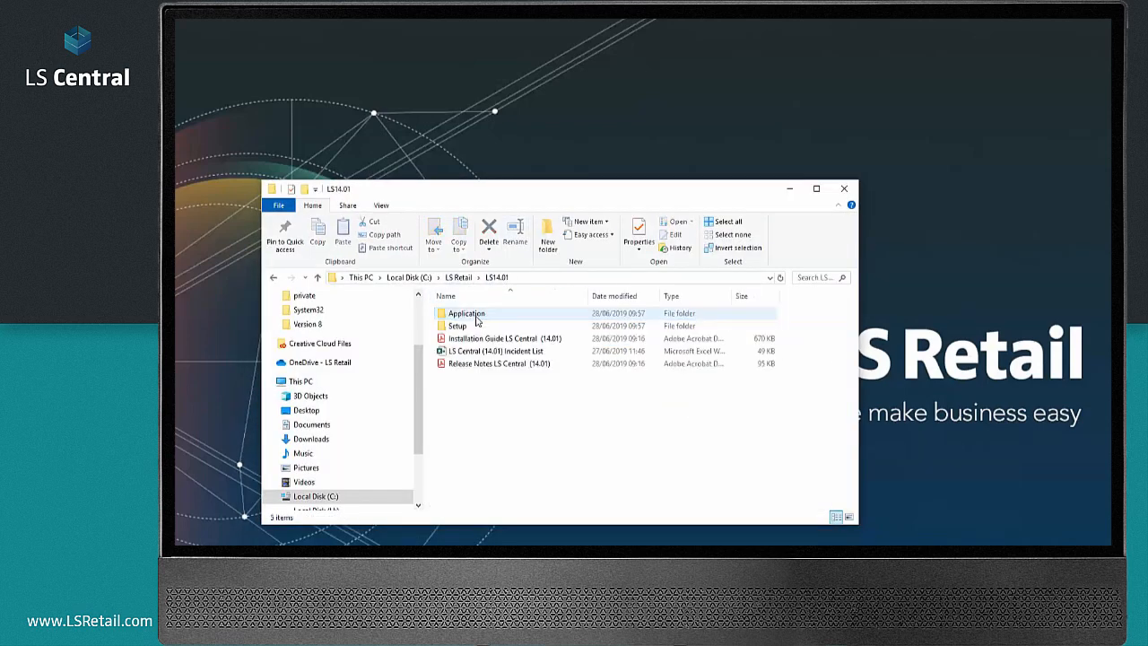
{"action": "double_click", "coordinate": [458, 326]}
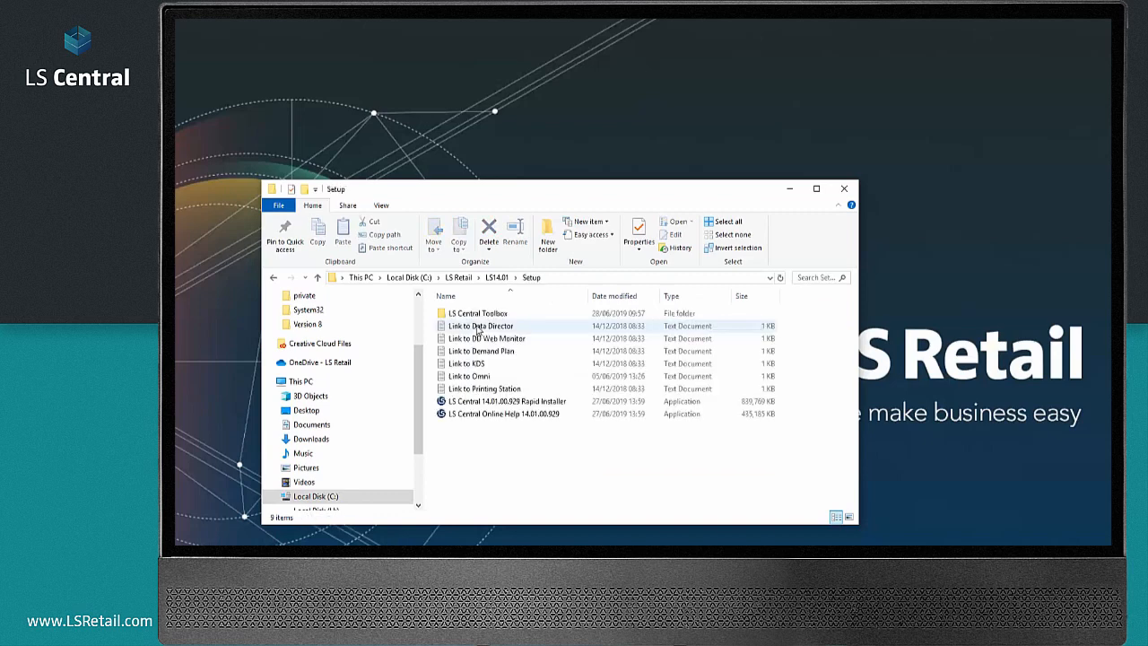
{"action": "double_click", "coordinate": [481, 313]}
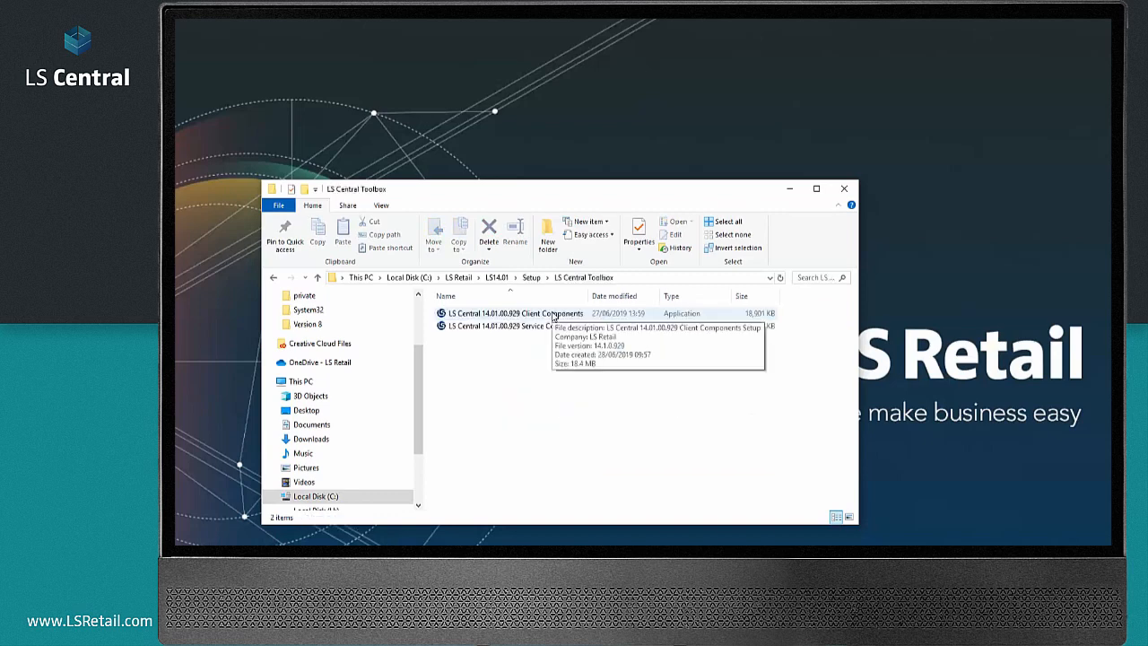
{"action": "double_click", "coordinate": [502, 313]}
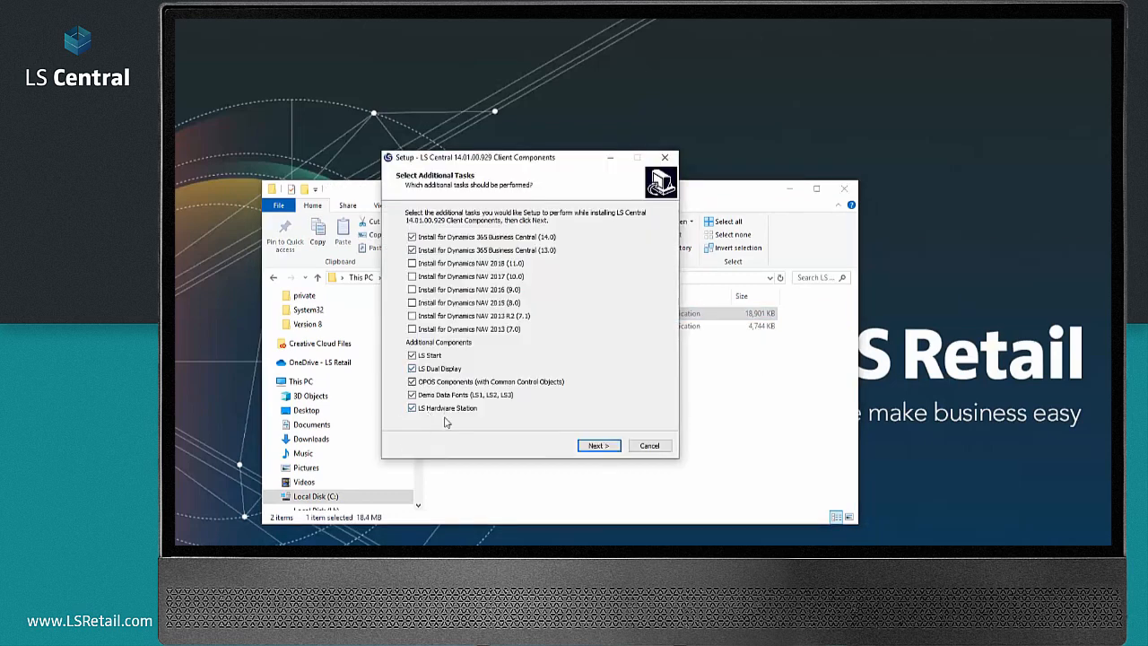
{"action": "mouse_move", "coordinate": [456, 422]}
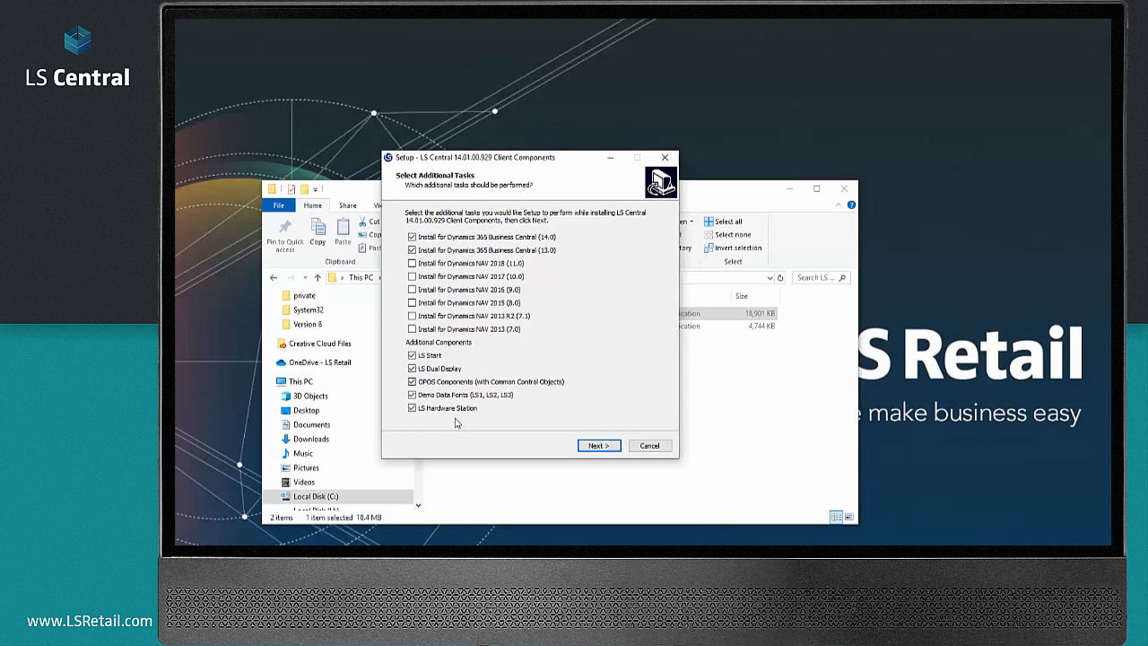
{"action": "left_click", "coordinate": [598, 445]}
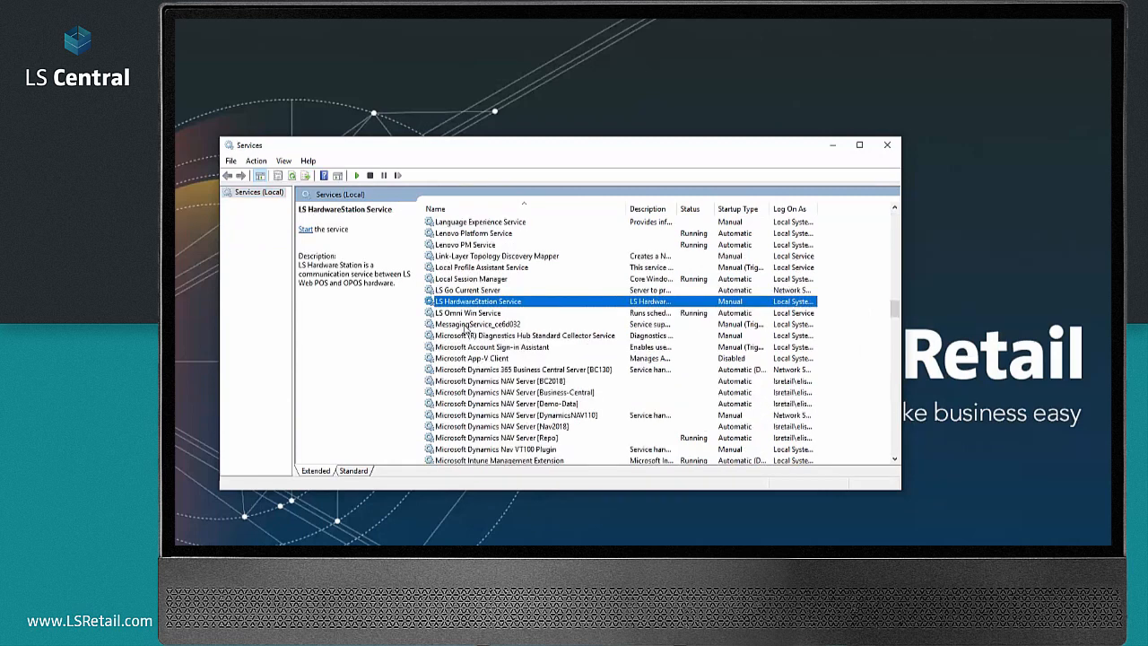
{"action": "mouse_move", "coordinate": [547, 304]}
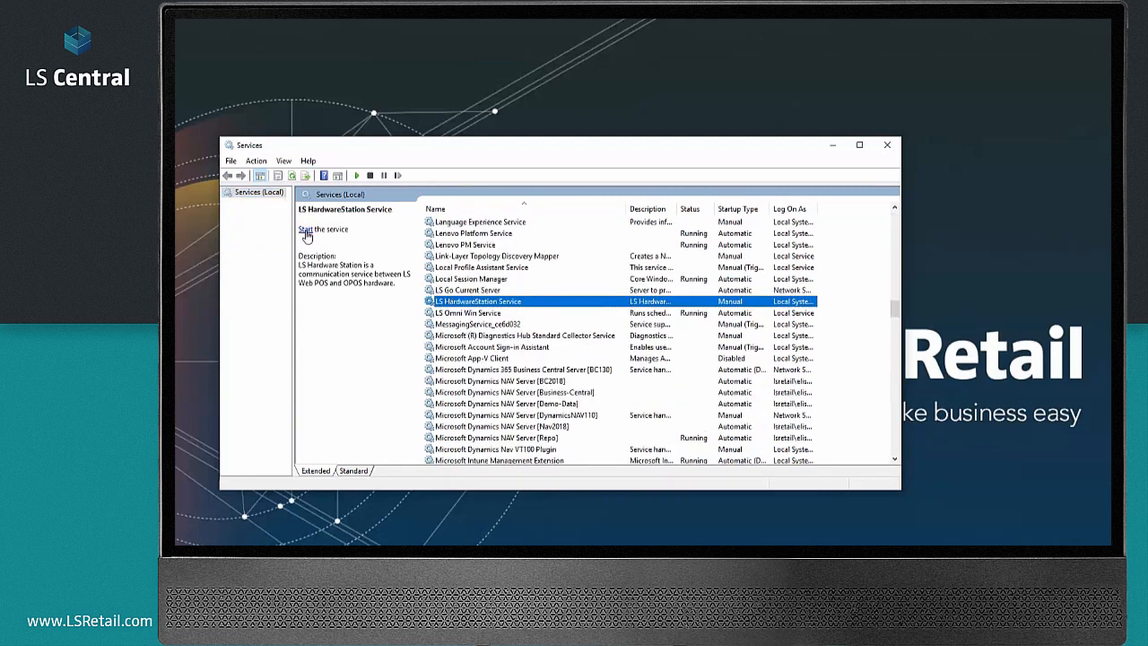
Step: Start LS HardwareStation Service from the Services console
{"action": "left_click", "coordinate": [307, 228]}
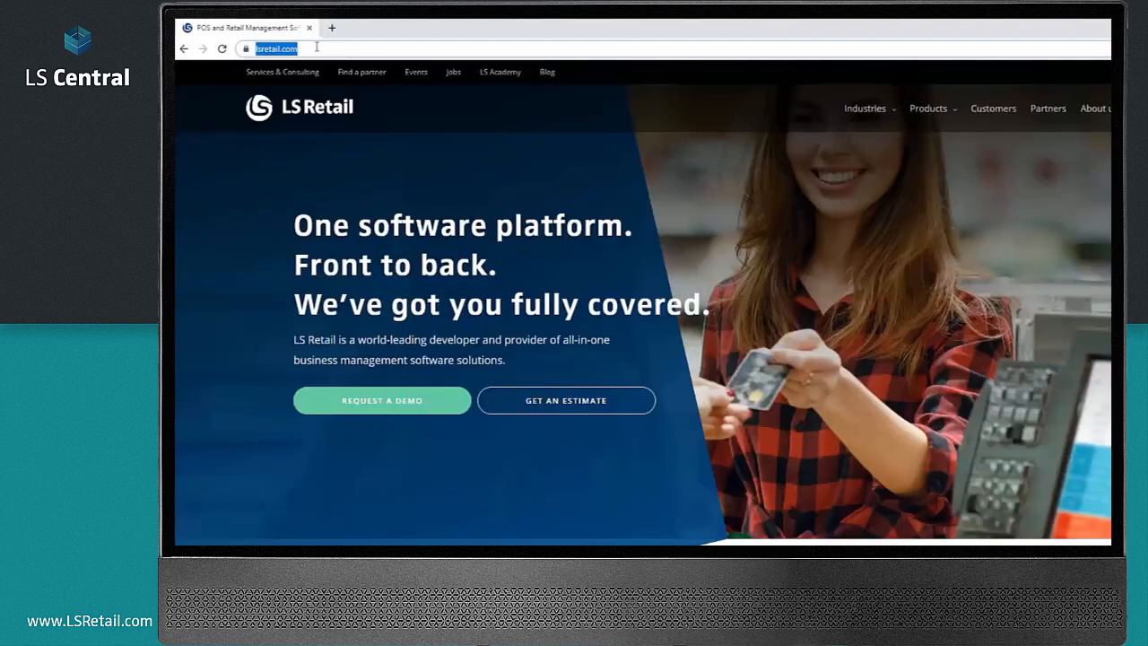
Step: Load localhost:8088 in Chrome to reach the Hardware Station portal login
{"action": "type", "text": "localhost:8088"}
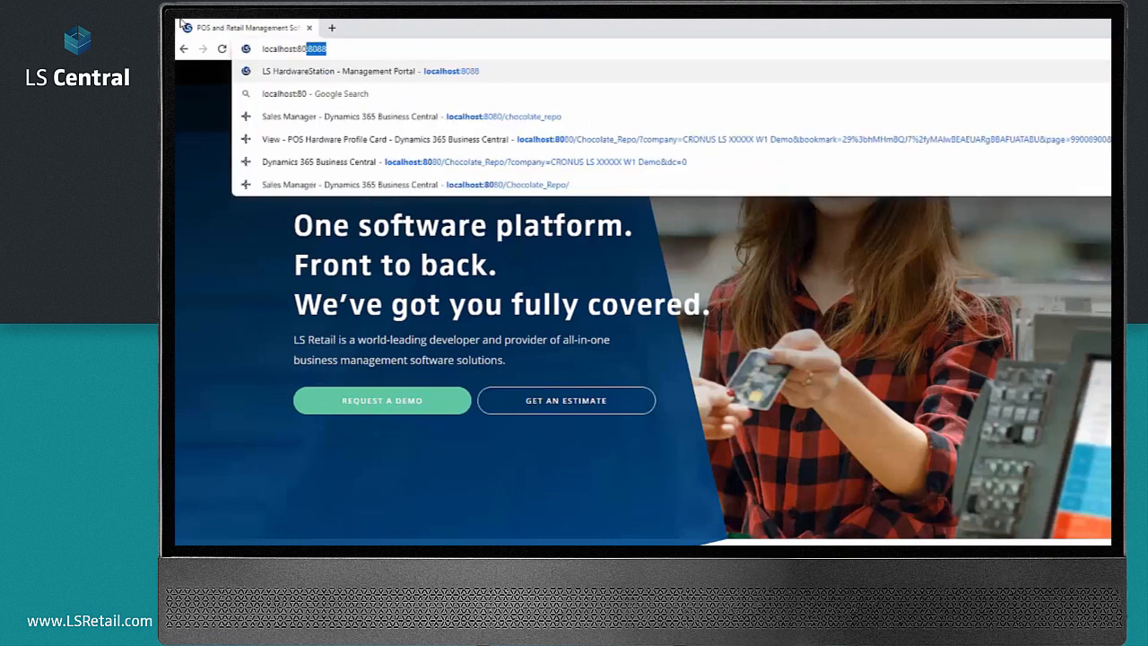
{"action": "type", "text": "8088"}
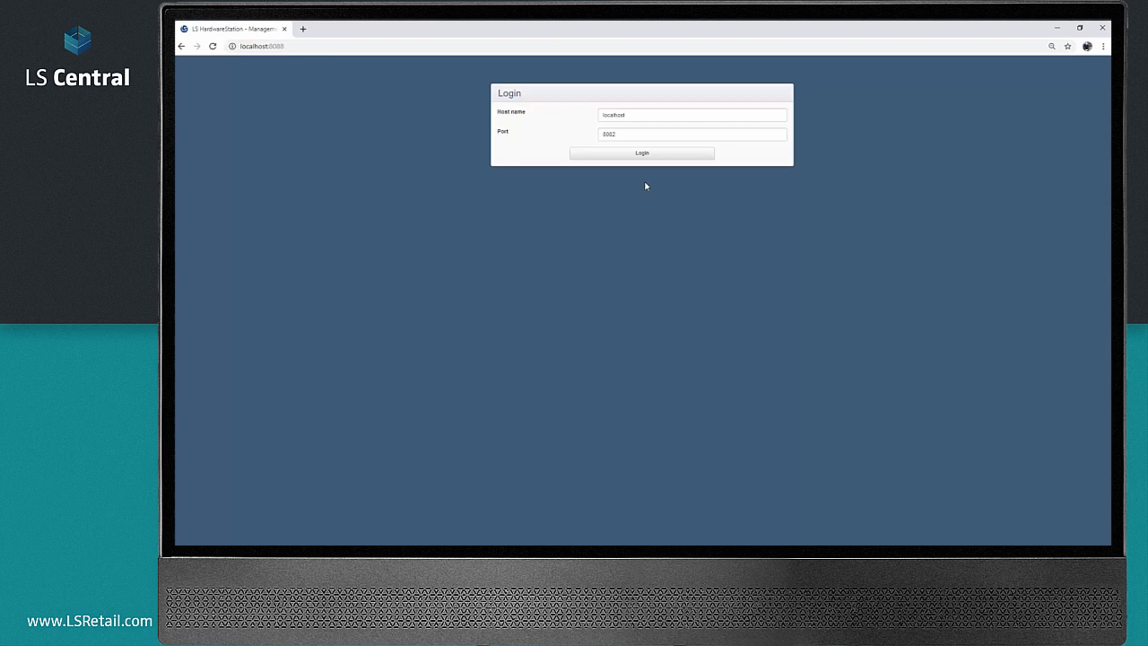
Step: Log in, open Server Config, leave Https off and enable Load VirtualStation
{"action": "left_click", "coordinate": [641, 153]}
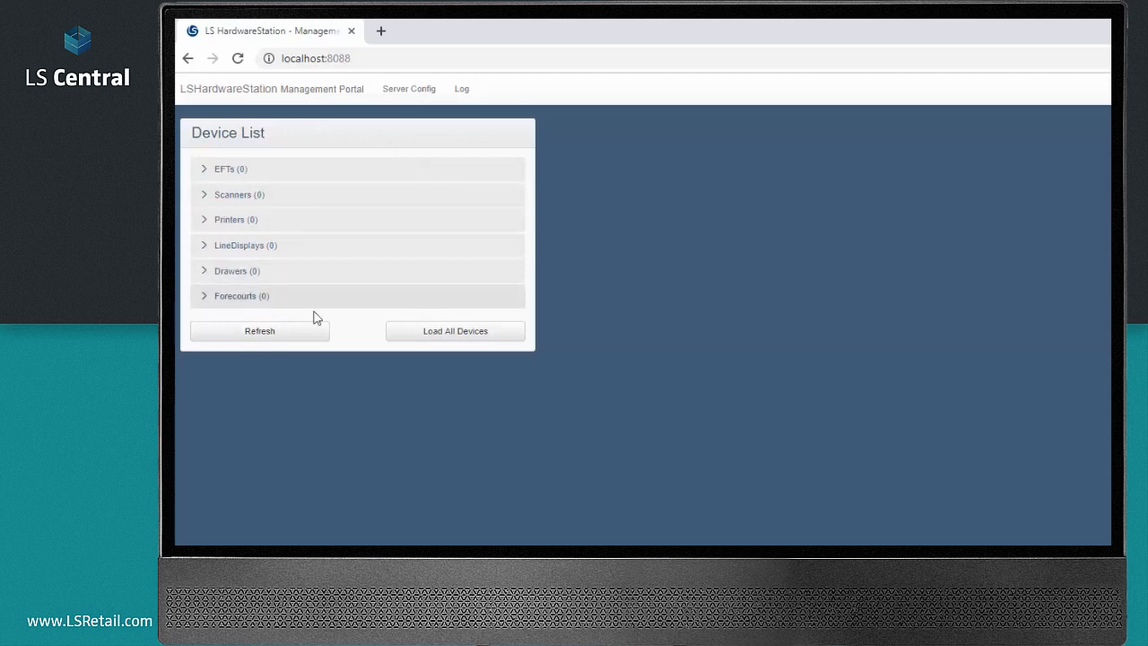
{"action": "mouse_move", "coordinate": [340, 321]}
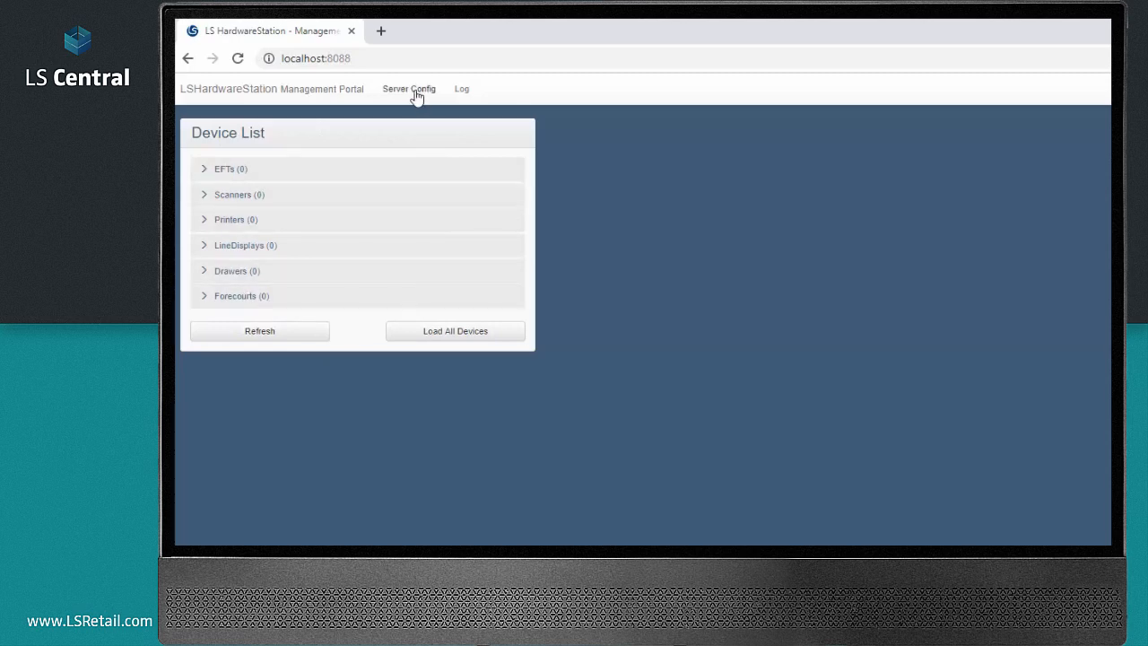
{"action": "left_click", "coordinate": [408, 88]}
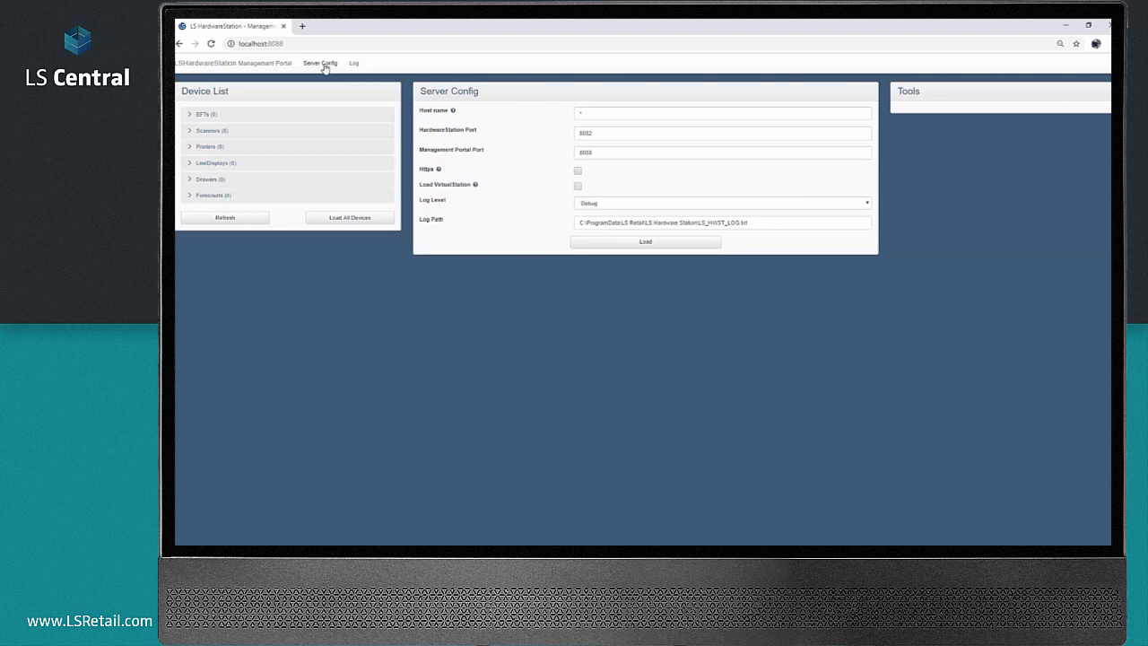
{"action": "mouse_move", "coordinate": [446, 118]}
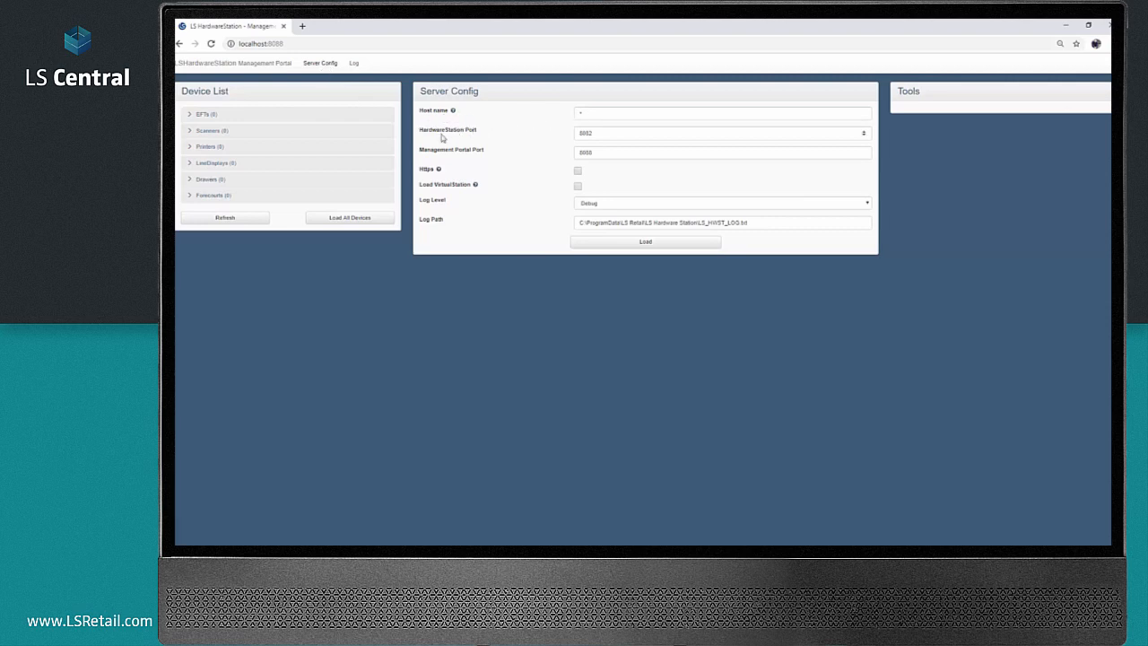
{"action": "mouse_move", "coordinate": [570, 148]}
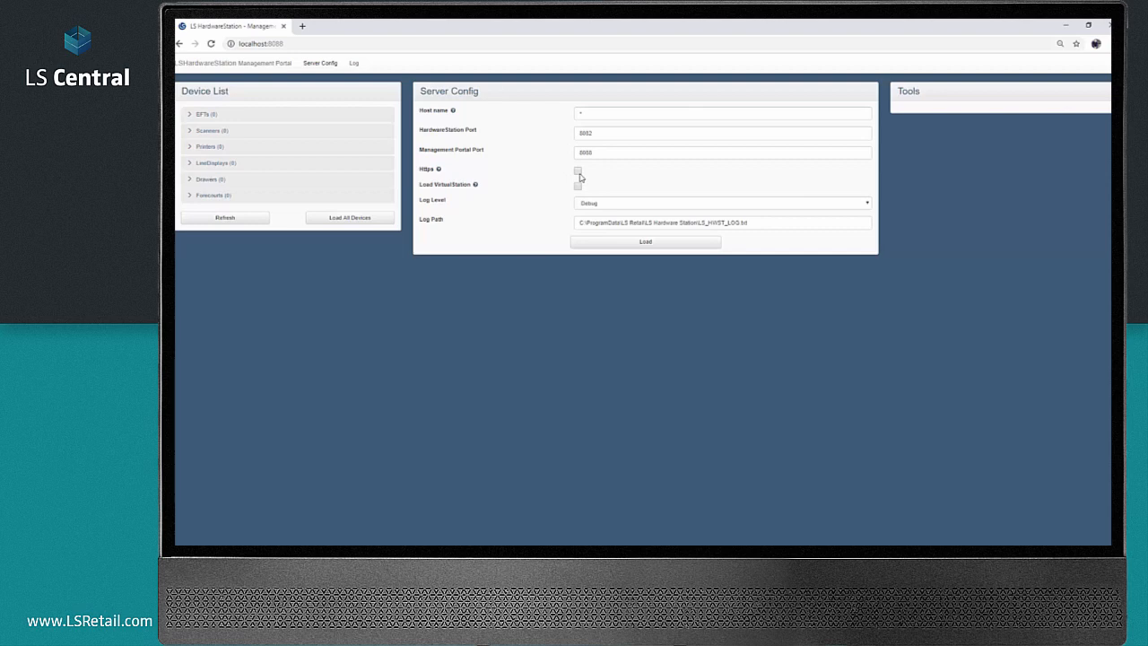
{"action": "left_click", "coordinate": [577, 171]}
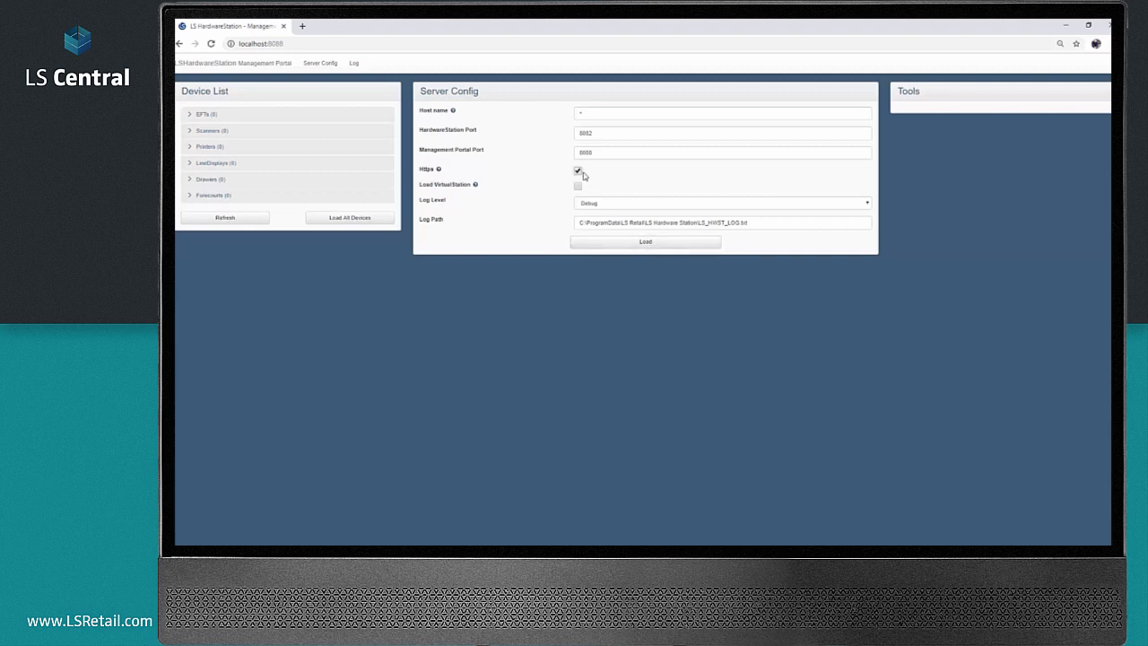
{"action": "left_click", "coordinate": [578, 171]}
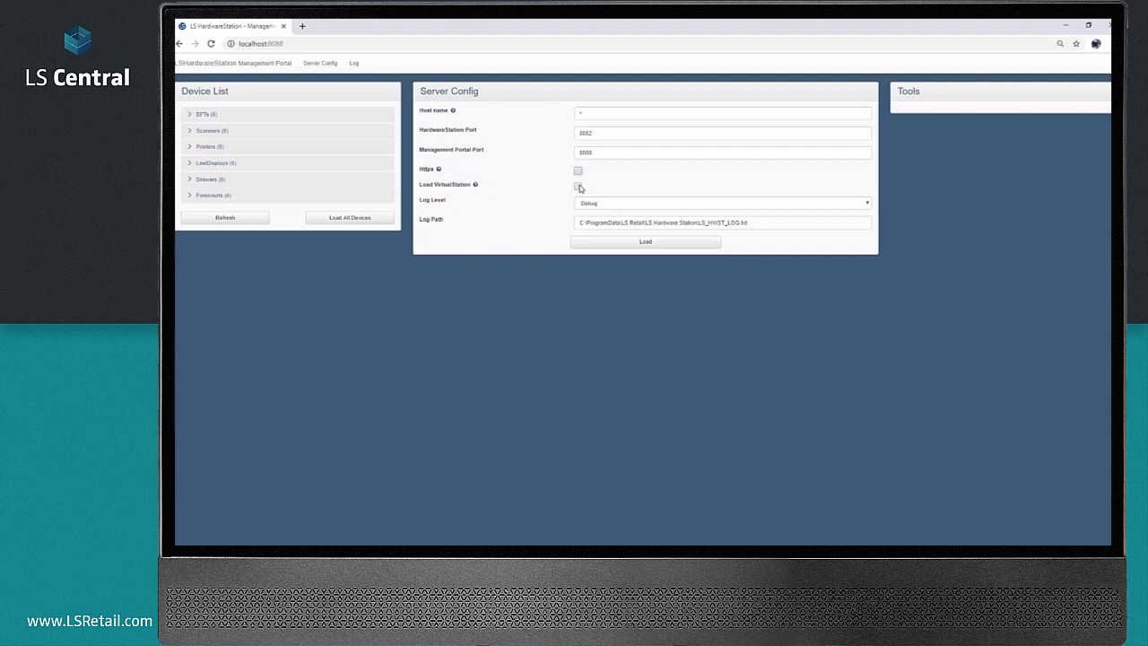
{"action": "left_click", "coordinate": [577, 186]}
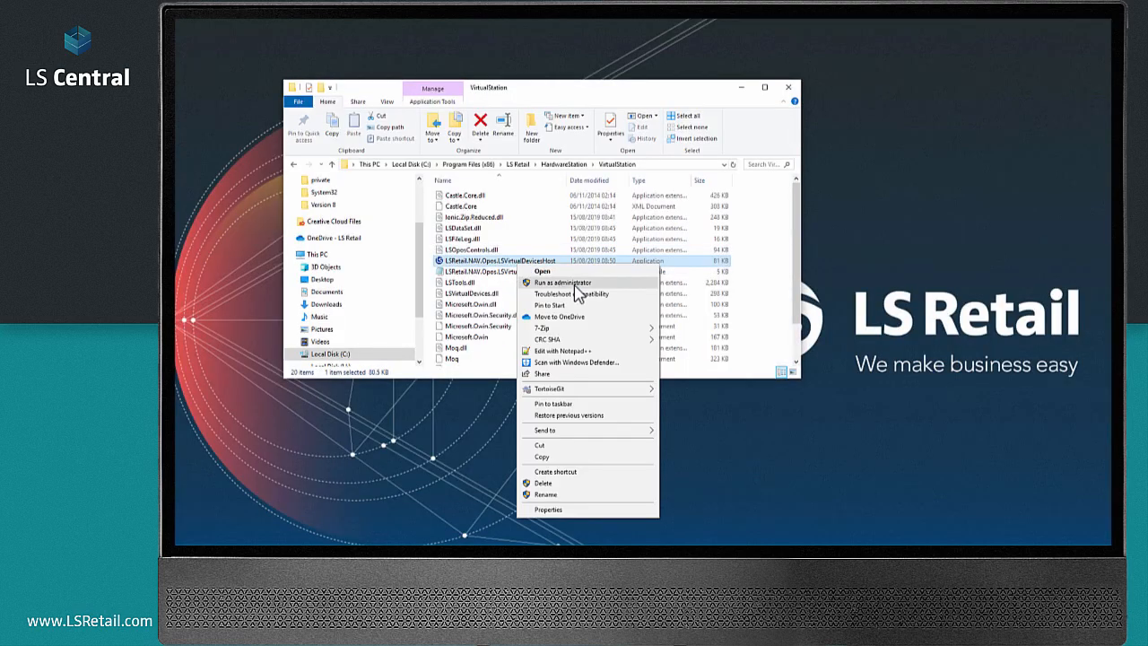
{"action": "left_click", "coordinate": [420, 164]}
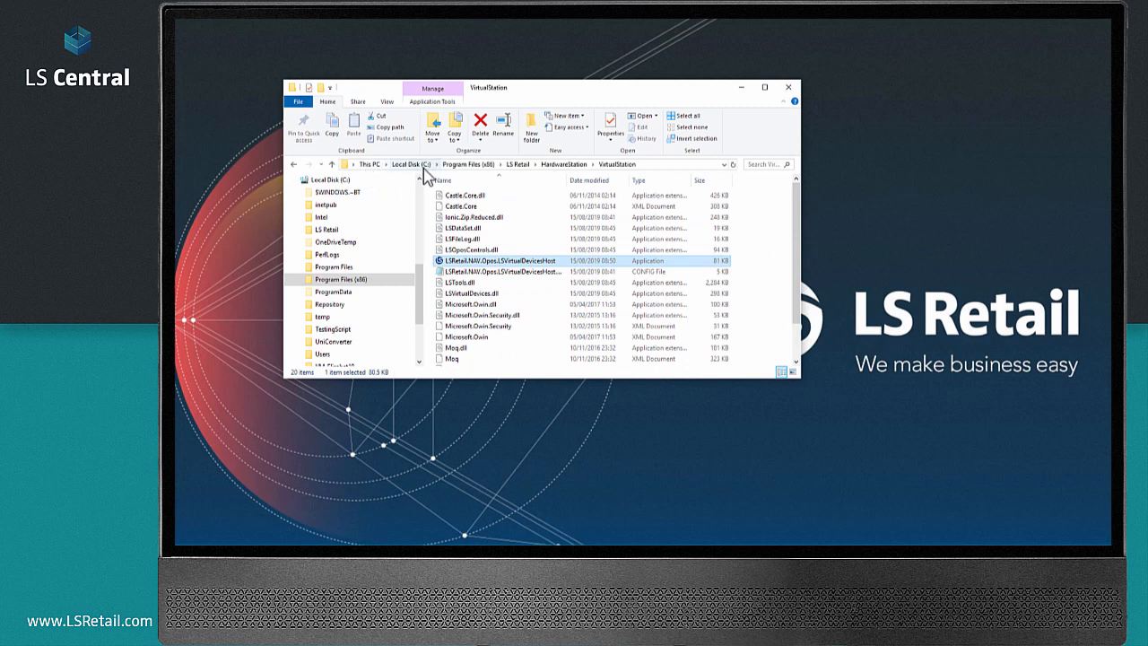
{"action": "mouse_move", "coordinate": [628, 175]}
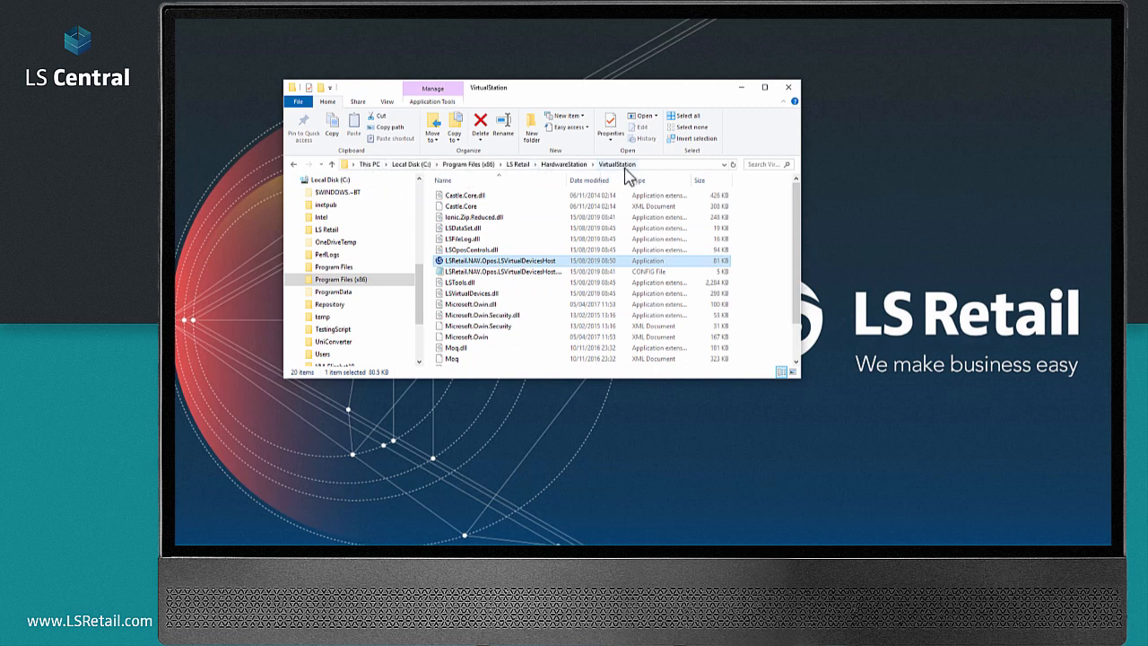
{"action": "right_click", "coordinate": [498, 260]}
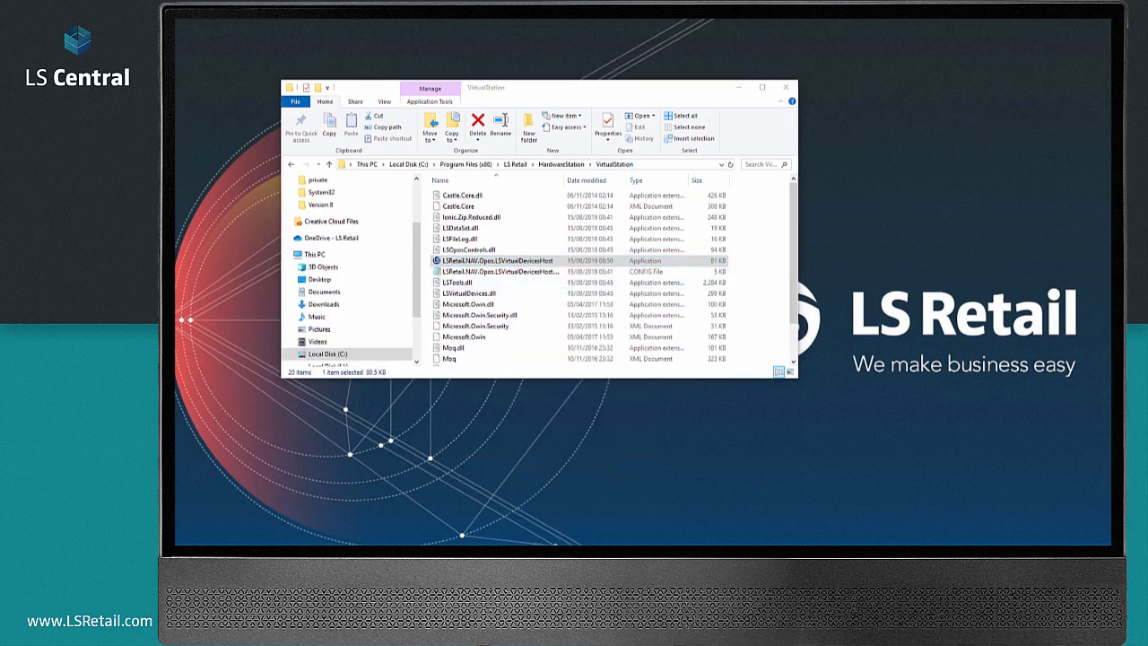
Step: Launch LSRetail.NAV.Opos.LSVirtualDevicesHost to bring up the virtual devices window
{"action": "double_click", "coordinate": [502, 261]}
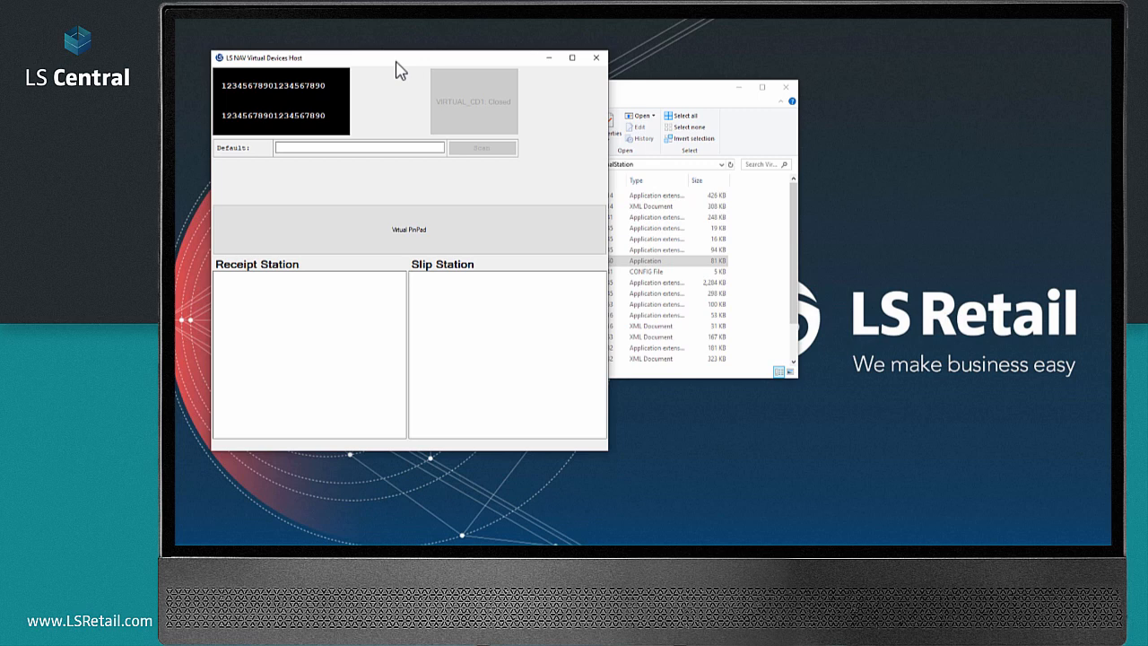
{"action": "mouse_move", "coordinate": [626, 79]}
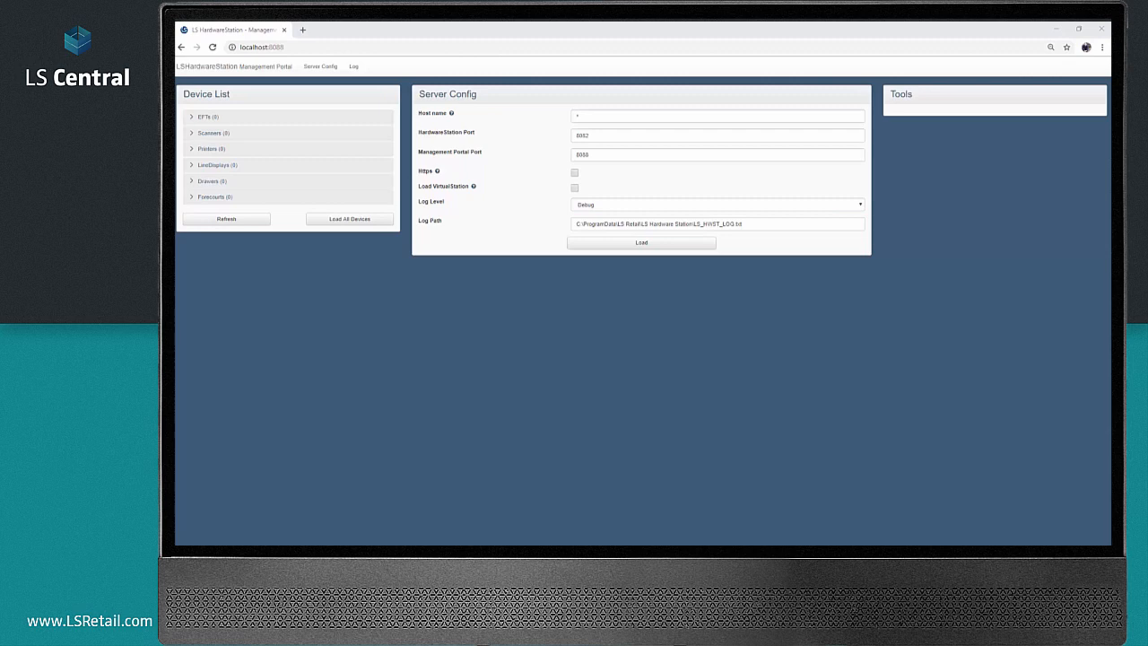
{"action": "left_click", "coordinate": [716, 204]}
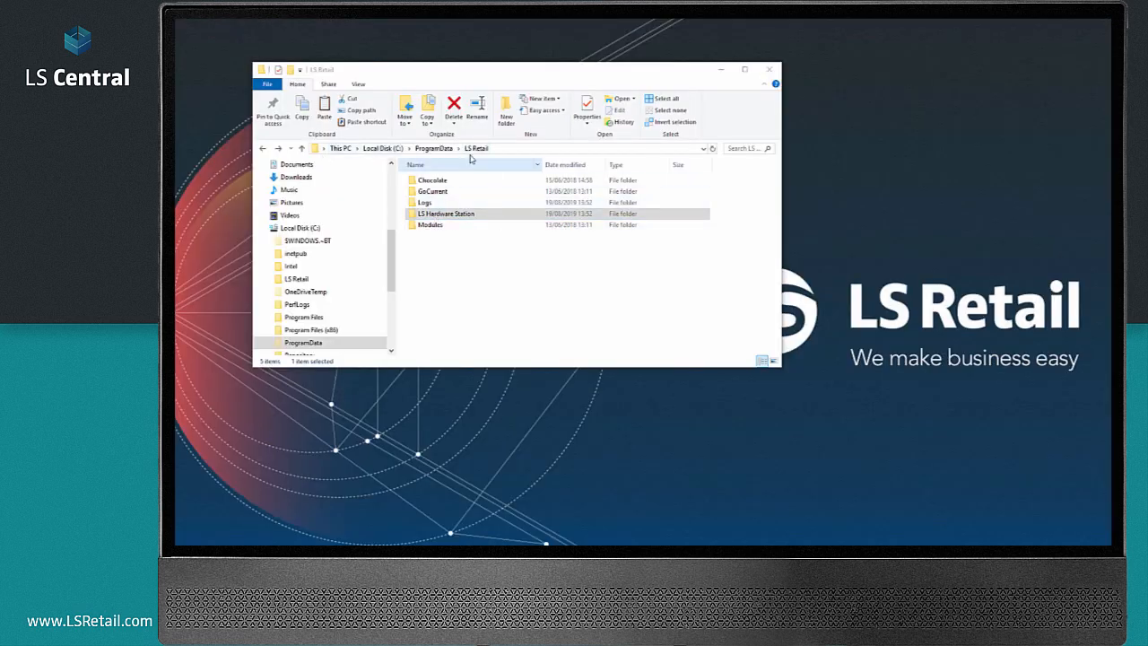
Step: Open the LS Hardware Station folder under C:\ProgramData\LS Retail
{"action": "double_click", "coordinate": [446, 214]}
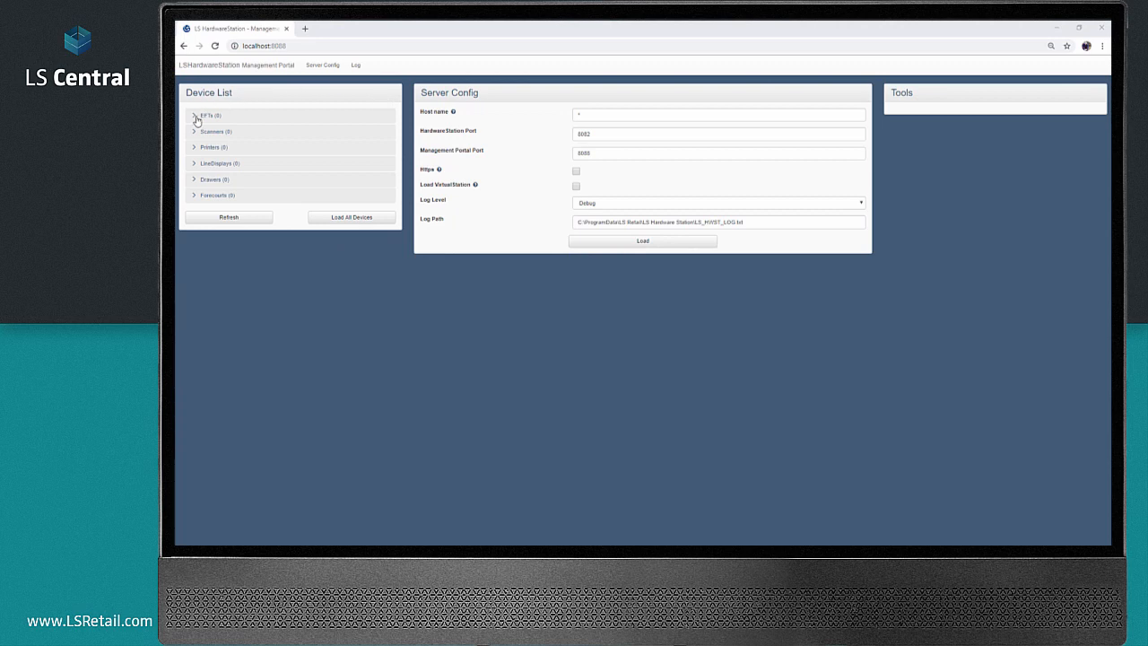
{"action": "mouse_move", "coordinate": [268, 209]}
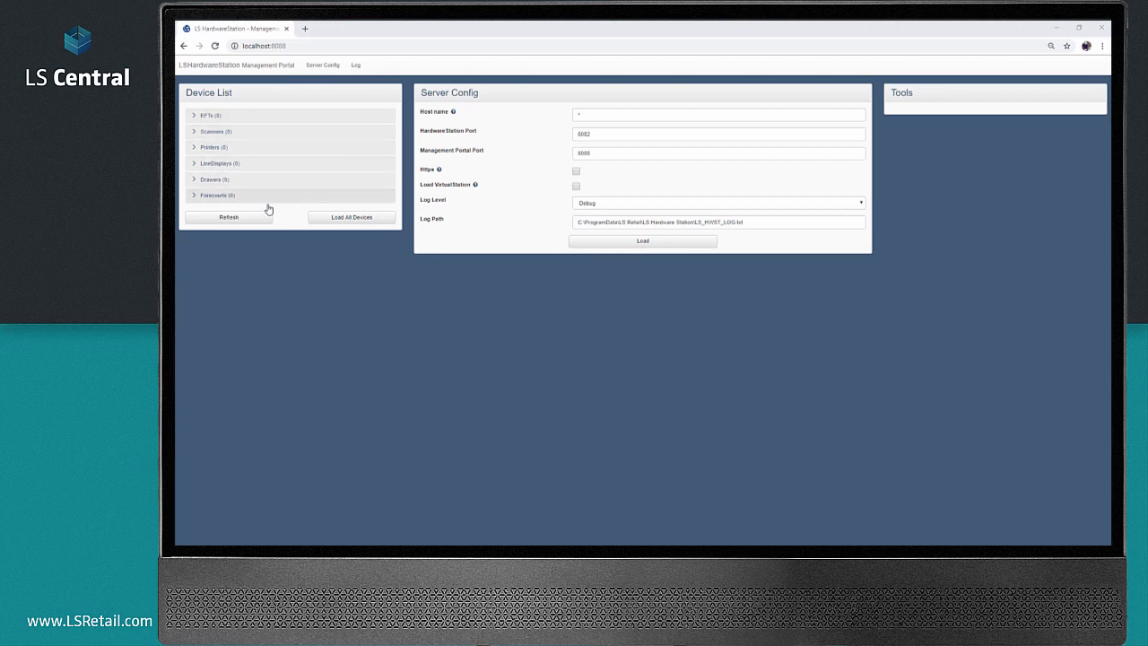
{"action": "mouse_move", "coordinate": [275, 213]}
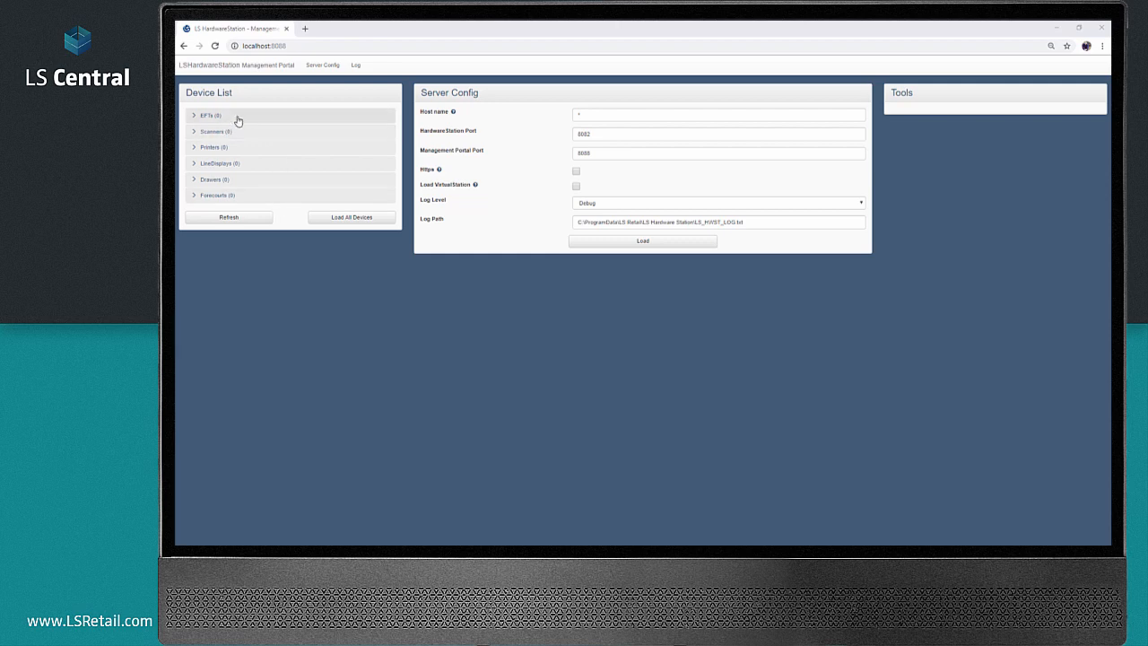
Step: Expand the EFT, printer and line display device groups in the Device List
{"action": "left_click", "coordinate": [206, 115]}
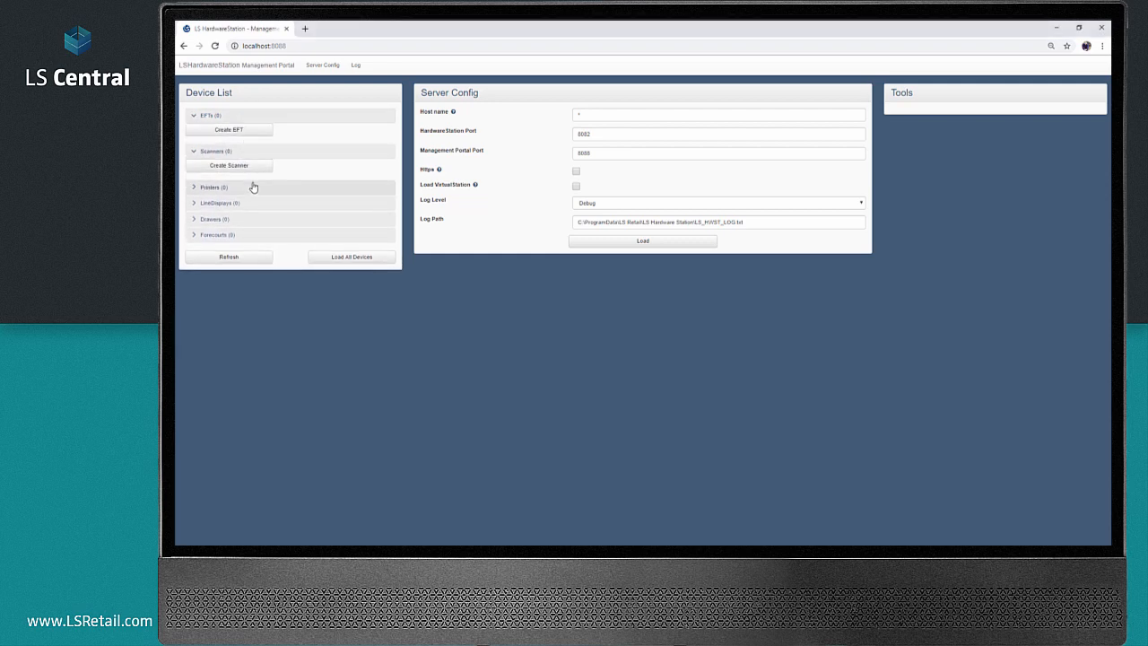
{"action": "left_click", "coordinate": [212, 186]}
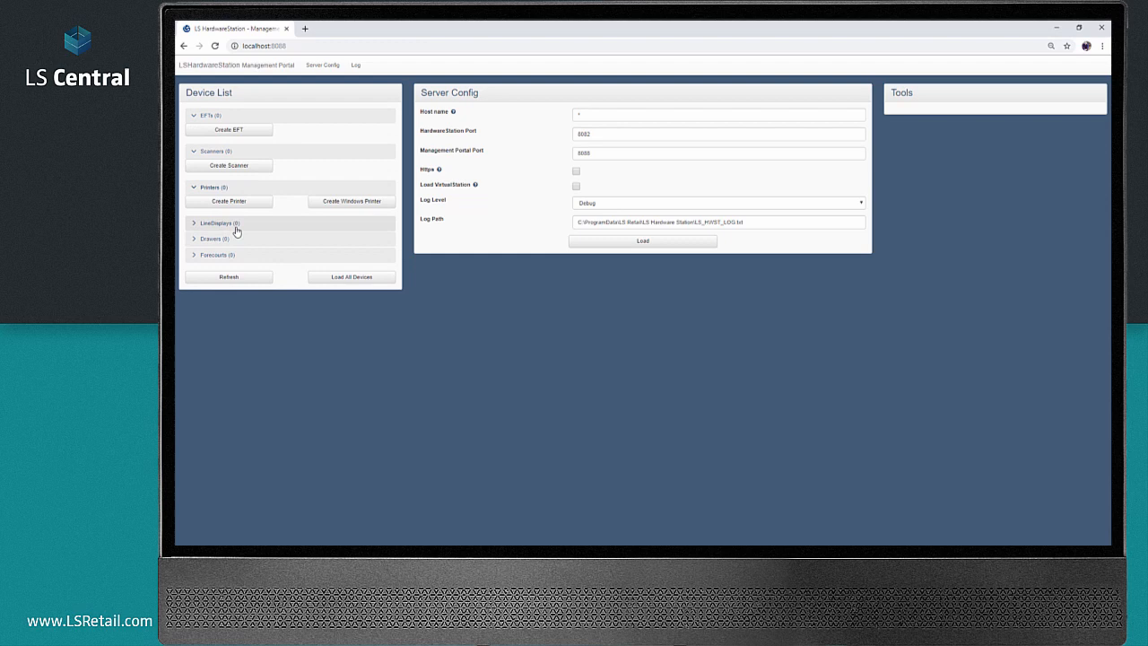
{"action": "left_click", "coordinate": [216, 222]}
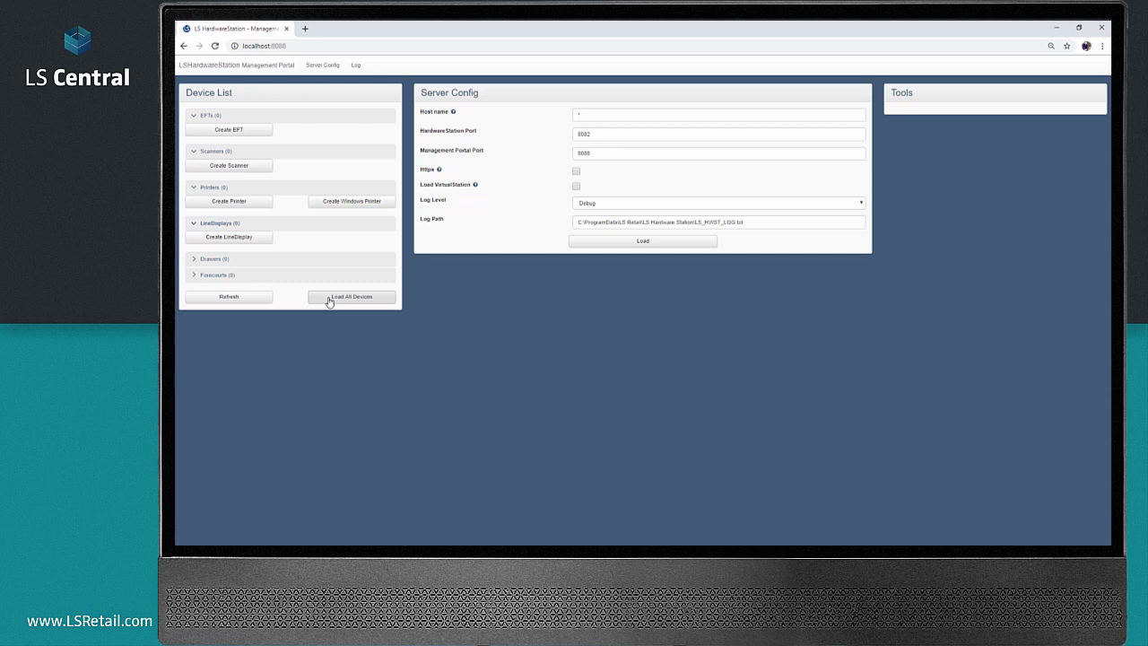
{"action": "mouse_move", "coordinate": [305, 359]}
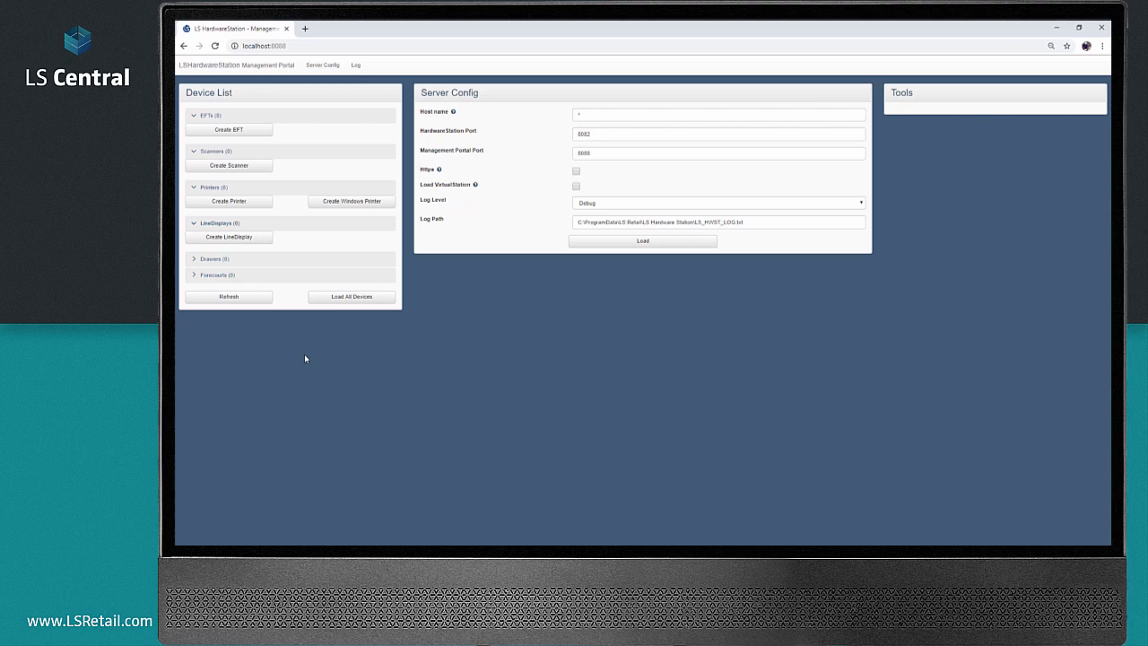
Step: Create EFT device MYEFT of type LS Pay with AdyenCloud as payment provider
{"action": "left_click", "coordinate": [203, 114]}
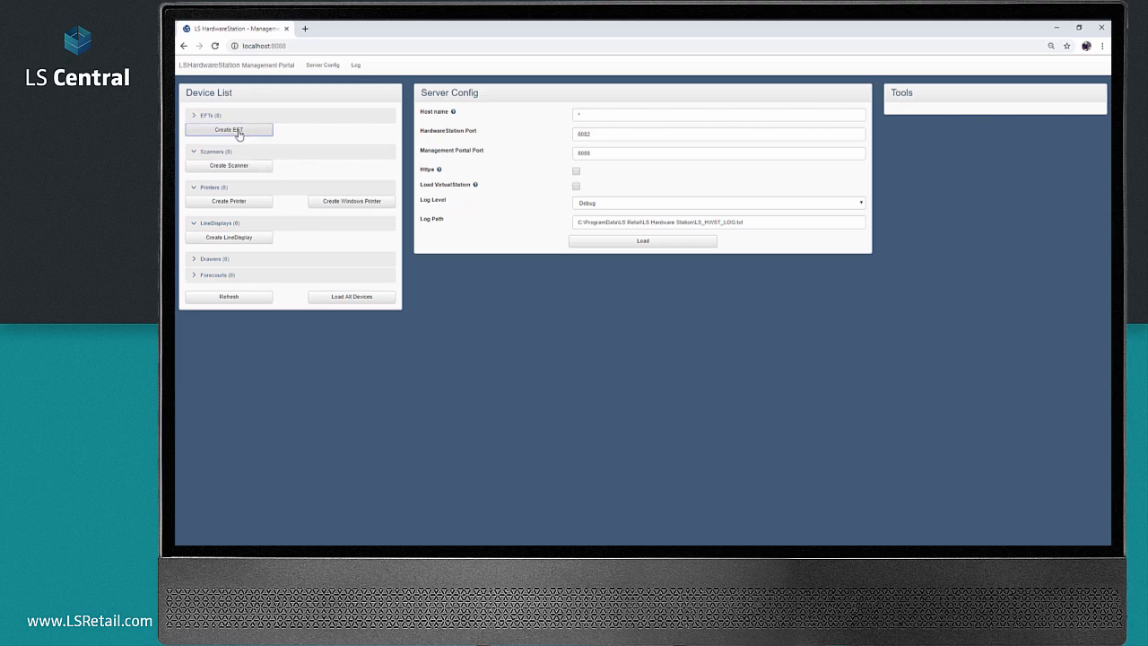
{"action": "left_click", "coordinate": [228, 129]}
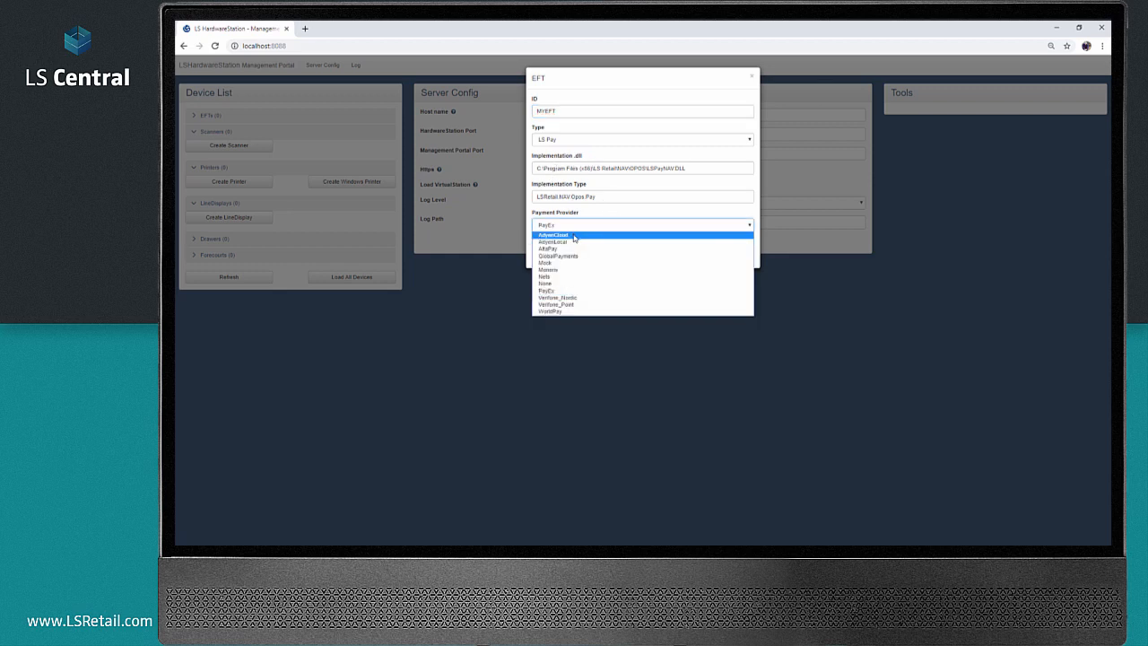
{"action": "left_click", "coordinate": [553, 234]}
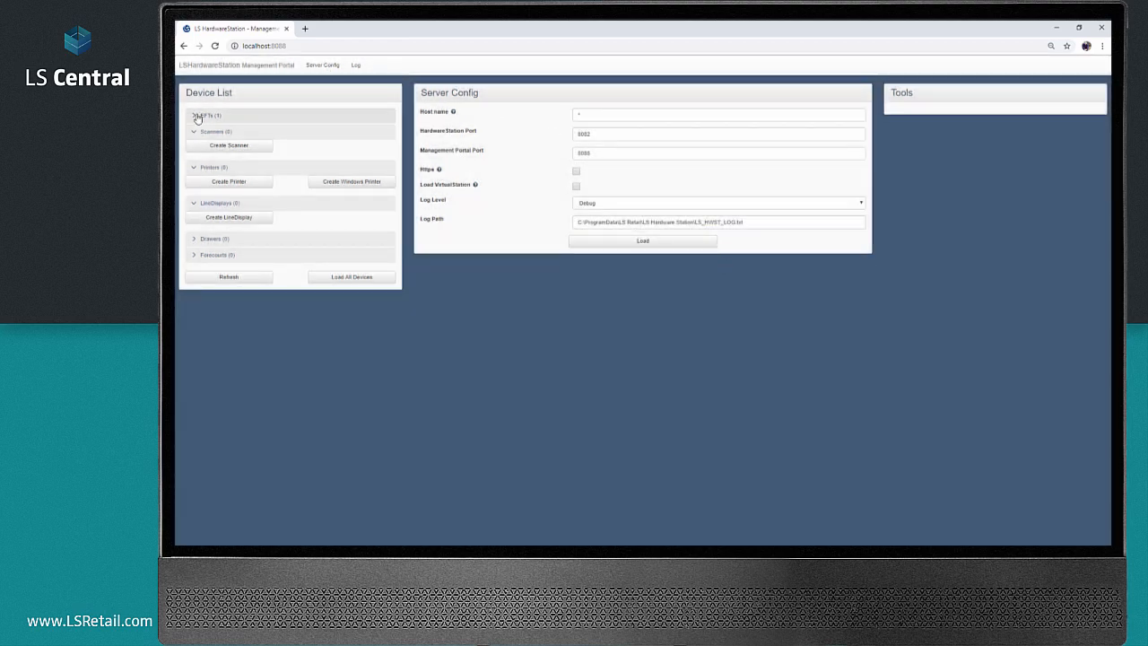
{"action": "left_click", "coordinate": [205, 115]}
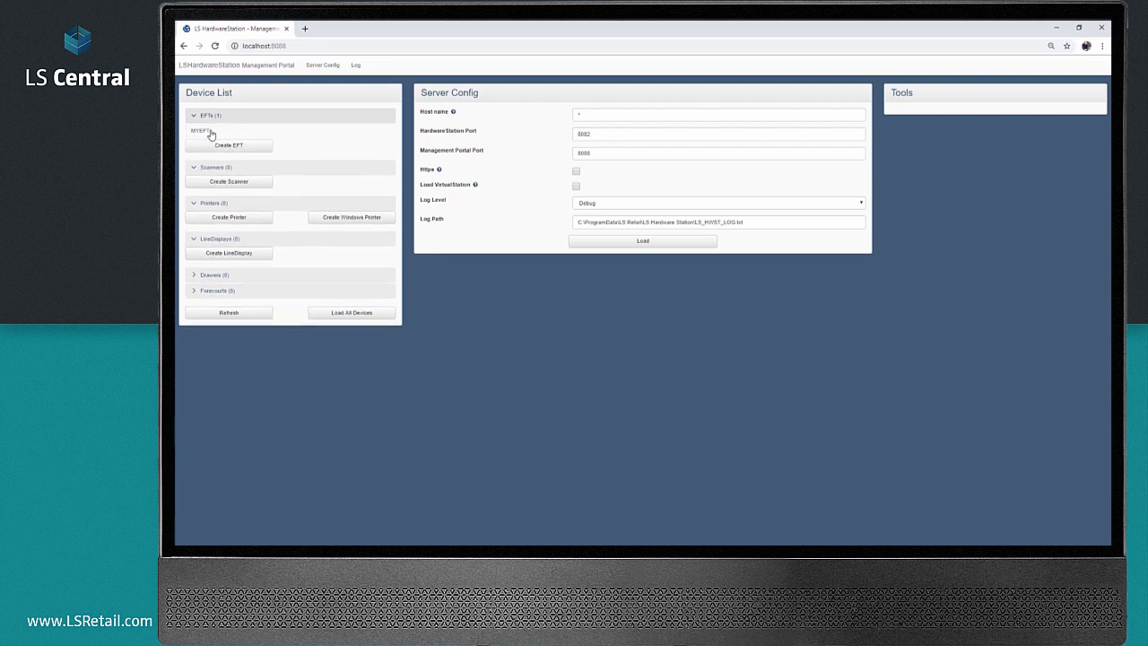
Step: Select MYEFT under EFTs to show its AdyenCloud configuration
{"action": "left_click", "coordinate": [200, 130]}
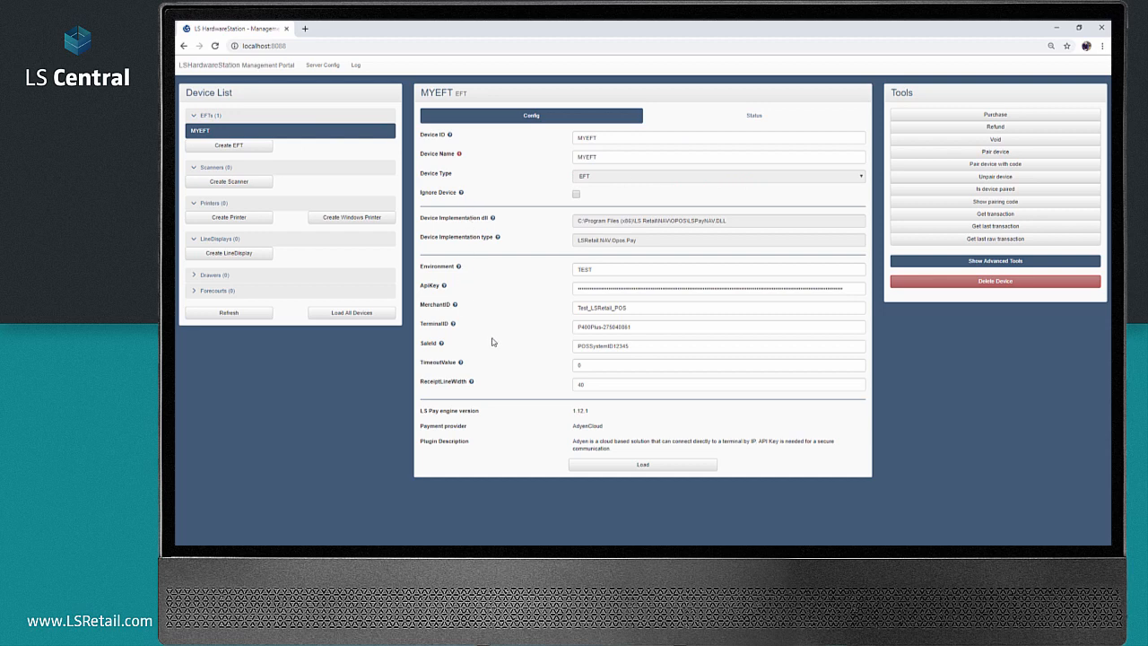
{"action": "mouse_move", "coordinate": [662, 406]}
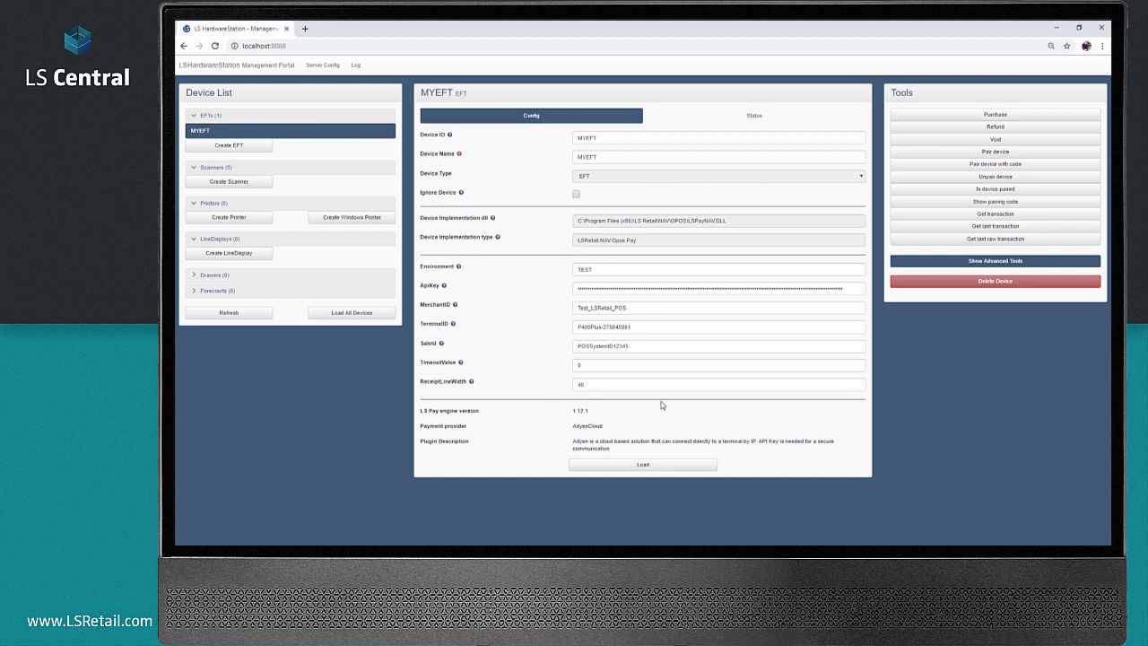
{"action": "mouse_move", "coordinate": [839, 400]}
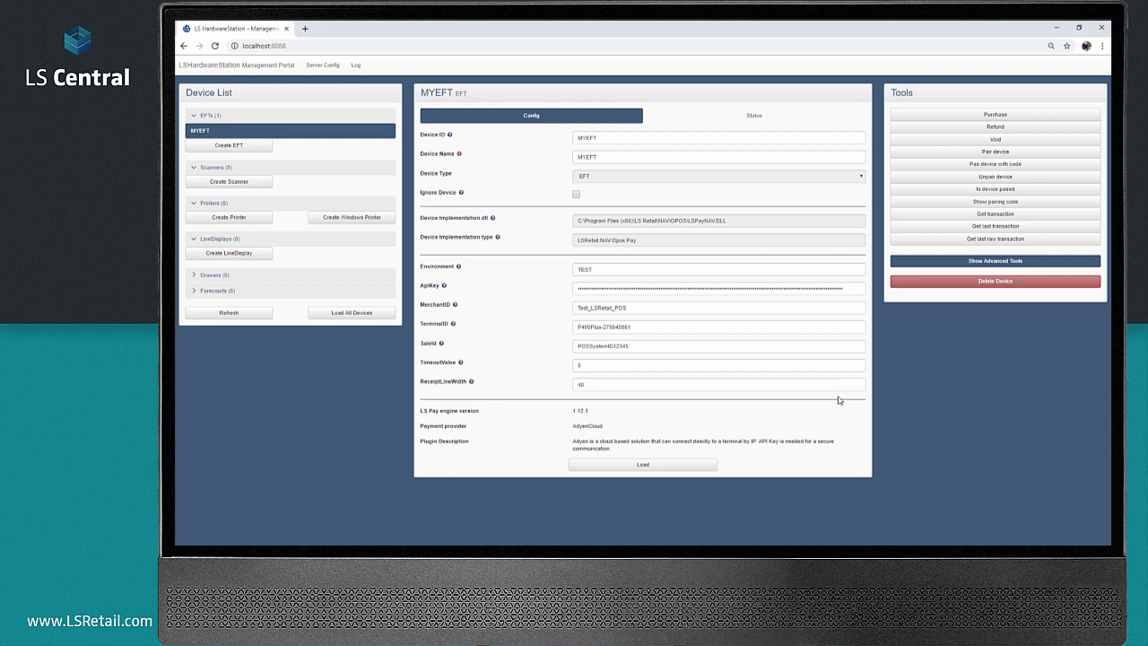
{"action": "mouse_move", "coordinate": [643, 465]}
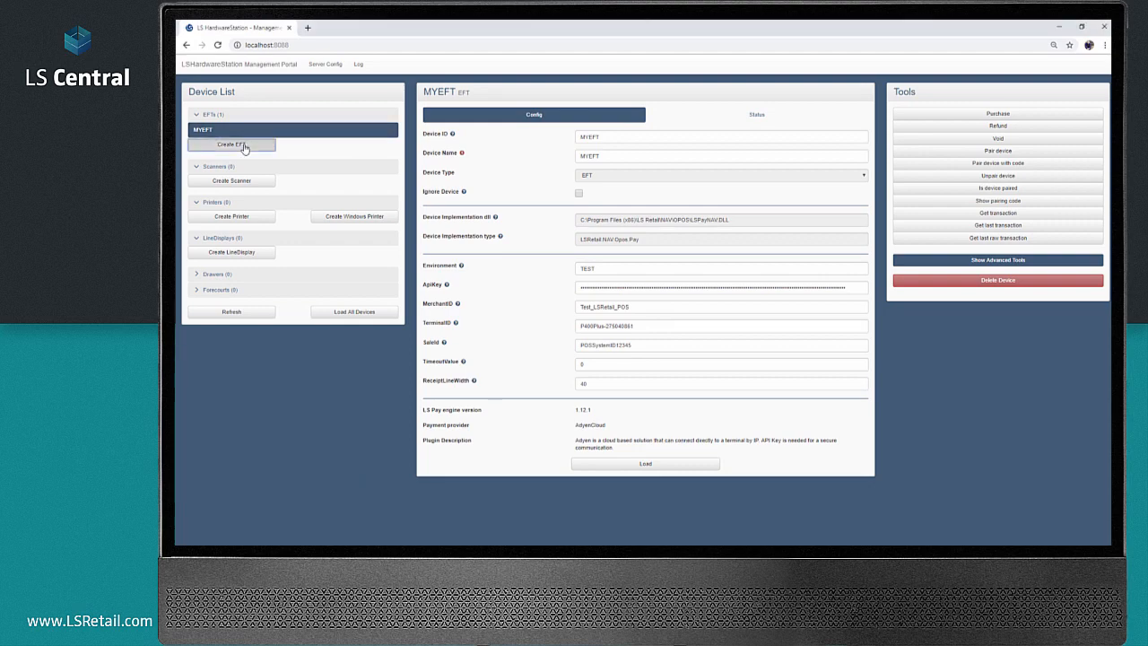
Step: Create EFT device 'EFT' with PayEx provider and view its IP and port settings
{"action": "left_click", "coordinate": [231, 144]}
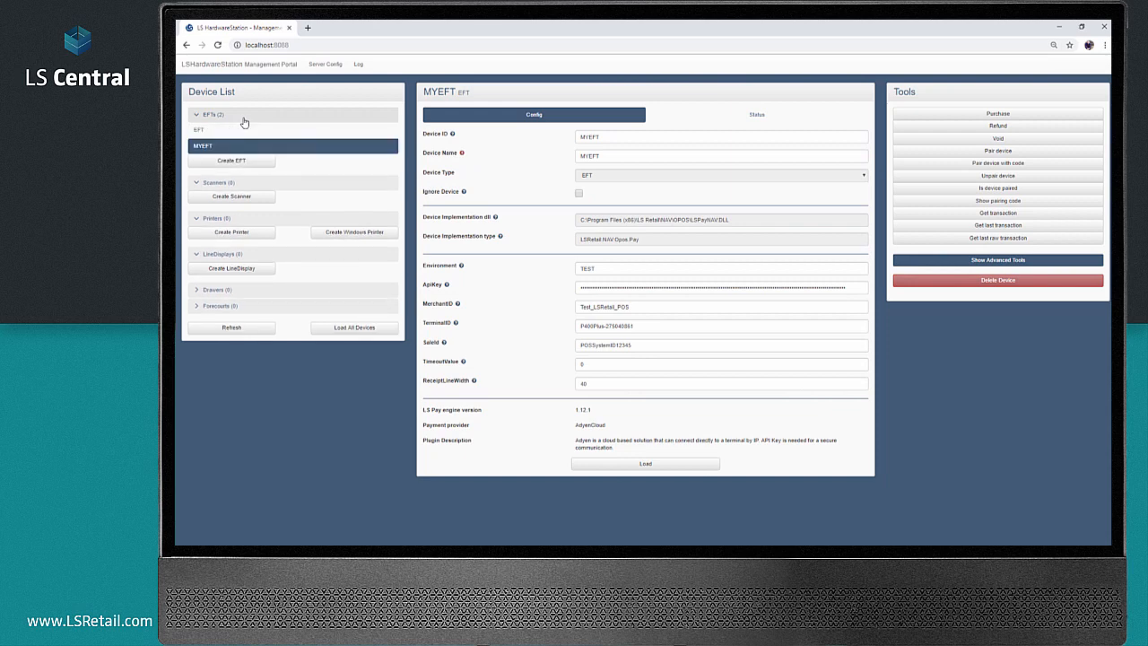
{"action": "left_click", "coordinate": [199, 129]}
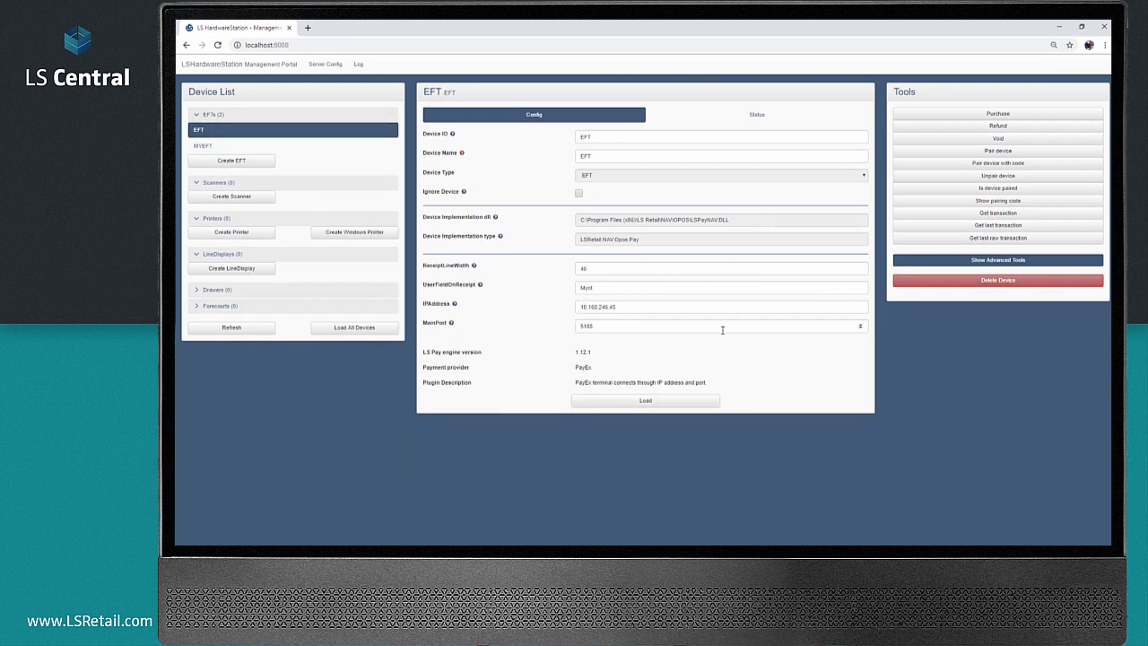
{"action": "mouse_move", "coordinate": [546, 321]}
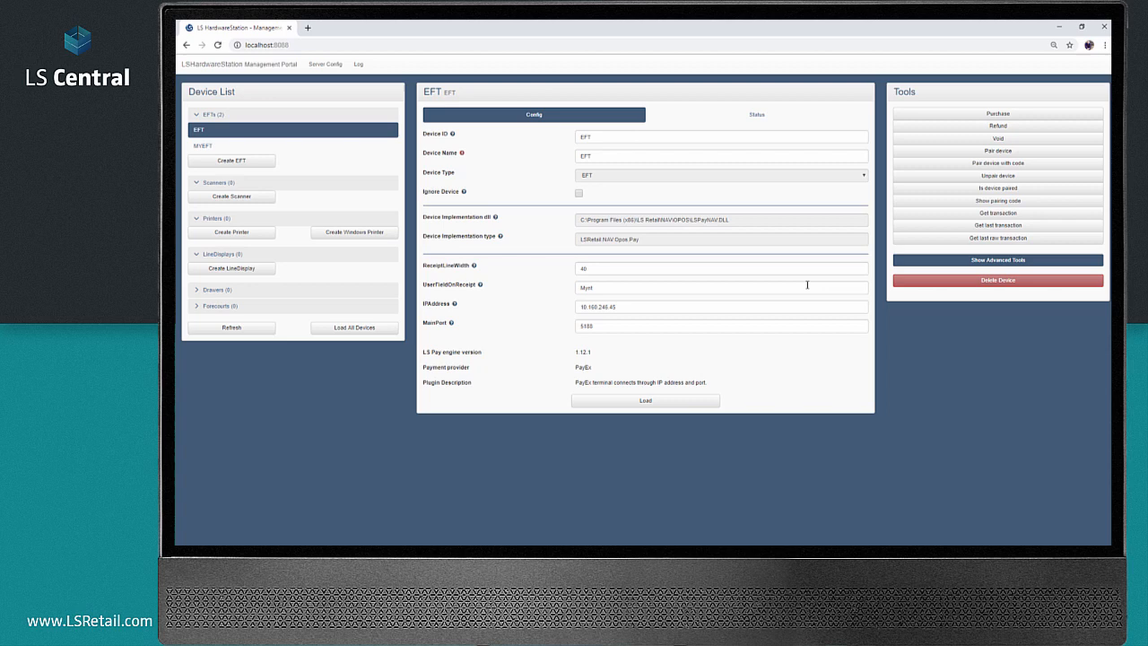
Step: Delete the MYEFT device from the Device List
{"action": "left_click", "coordinate": [203, 145]}
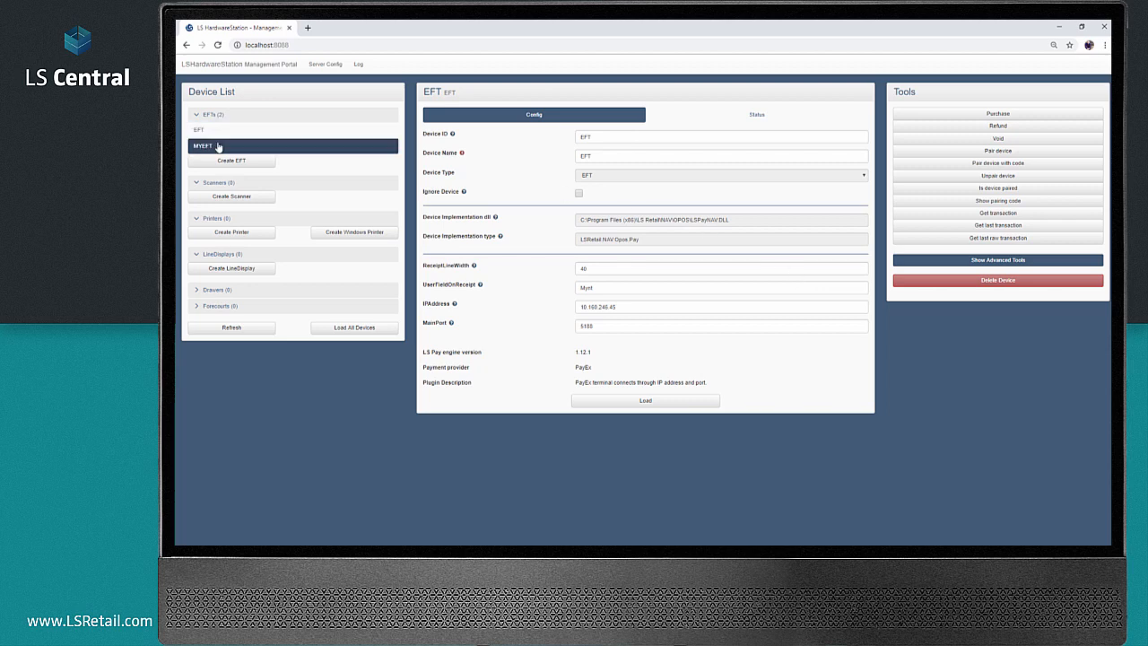
{"action": "left_click", "coordinate": [215, 145]}
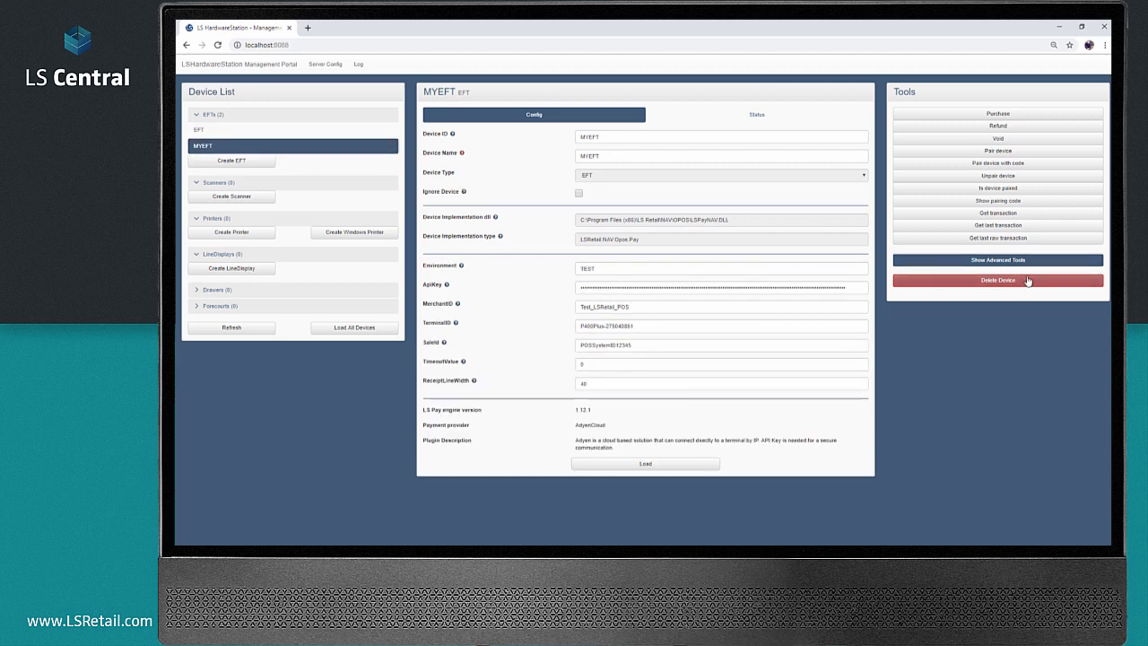
{"action": "left_click", "coordinate": [997, 280]}
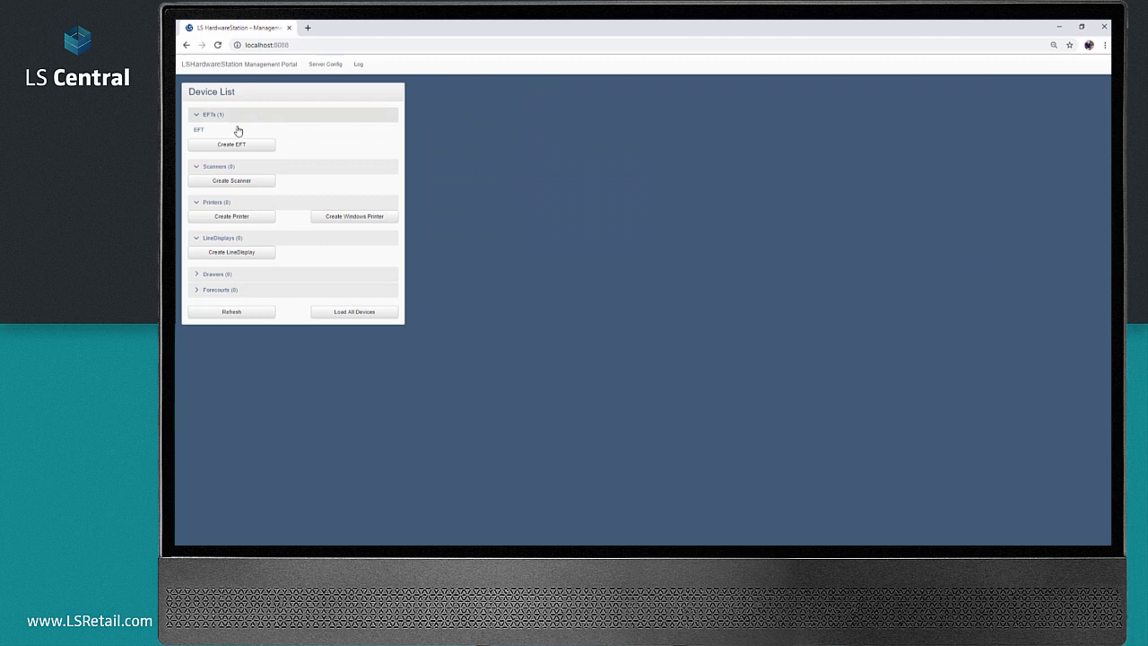
Step: Change the EFT device's IP address to 10.160.244.105 and save the config
{"action": "left_click", "coordinate": [199, 130]}
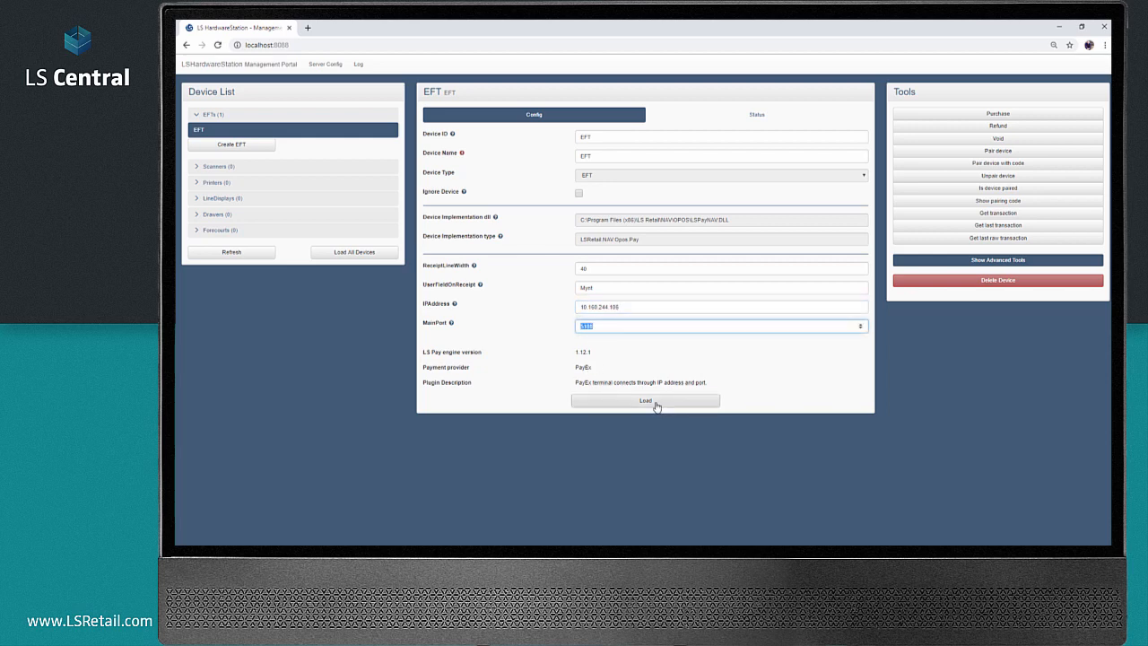
{"action": "left_click", "coordinate": [644, 400]}
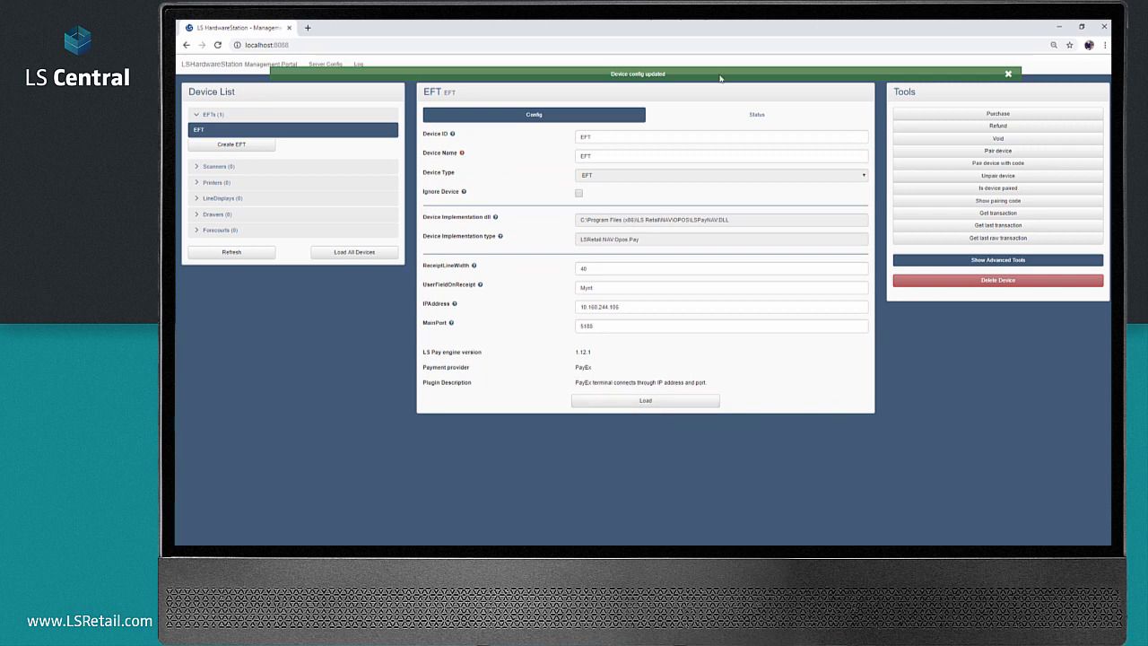
{"action": "left_click", "coordinate": [1008, 73]}
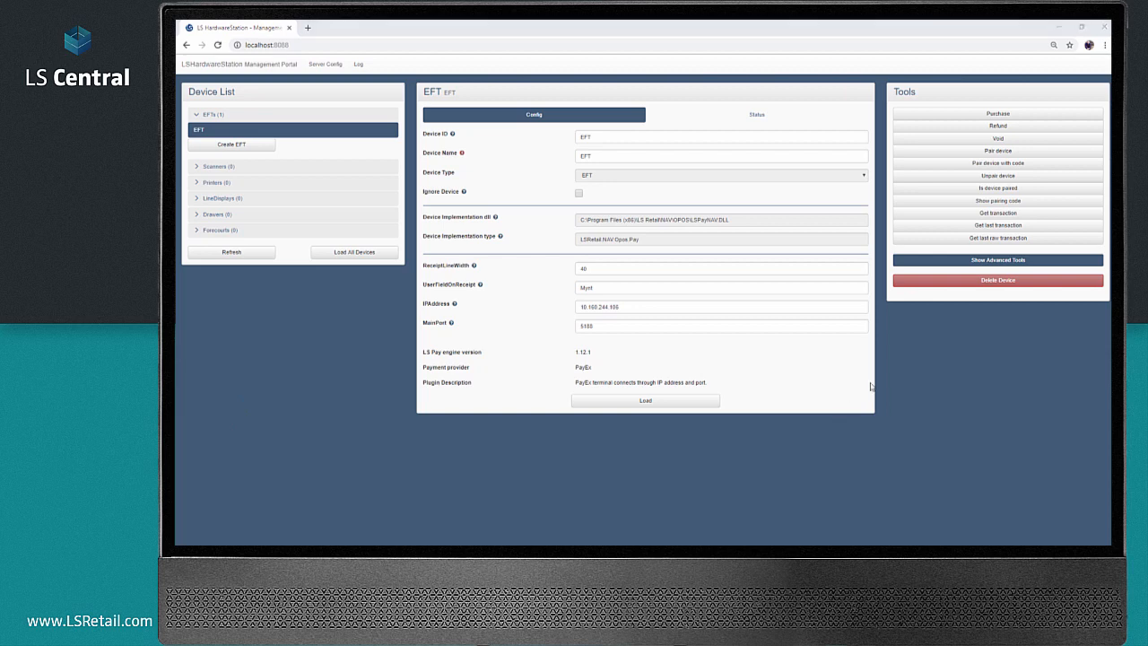
Step: Submit a test purchase of 55 in currency SEK to the EFT terminal
{"action": "left_click", "coordinate": [997, 113]}
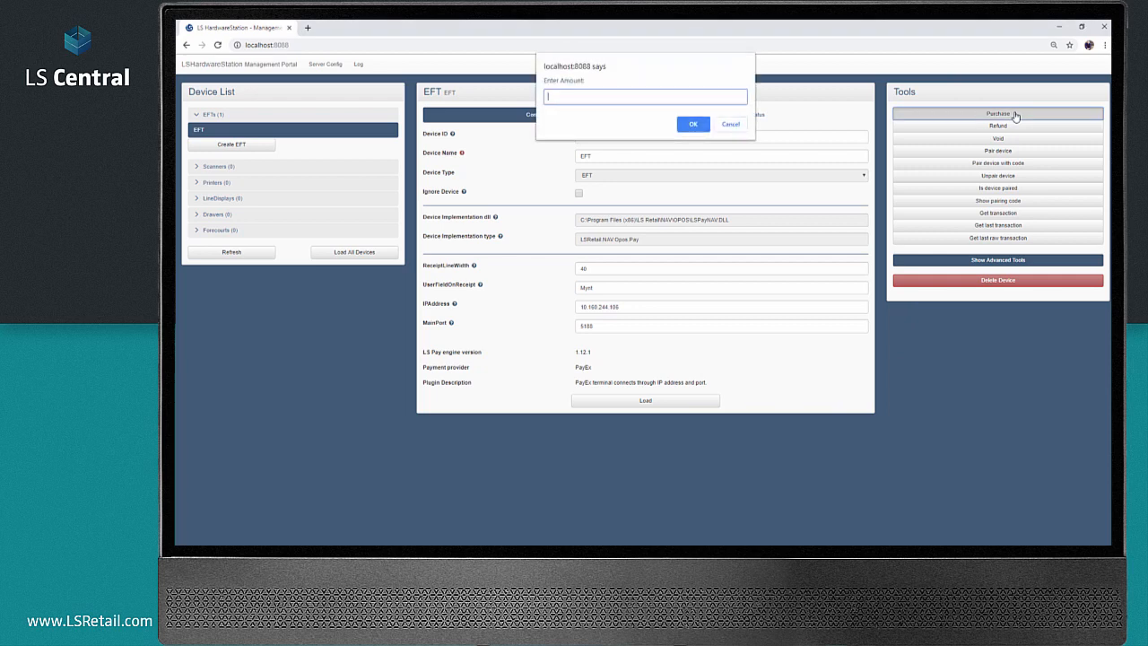
{"action": "type", "text": "55"}
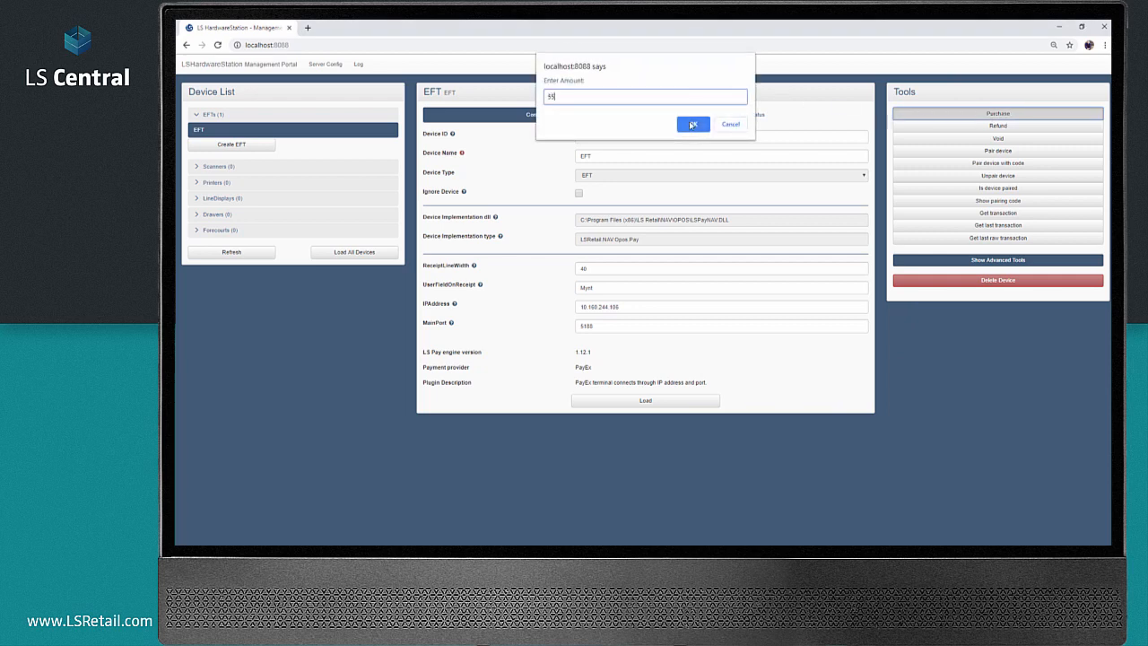
{"action": "left_click", "coordinate": [693, 123]}
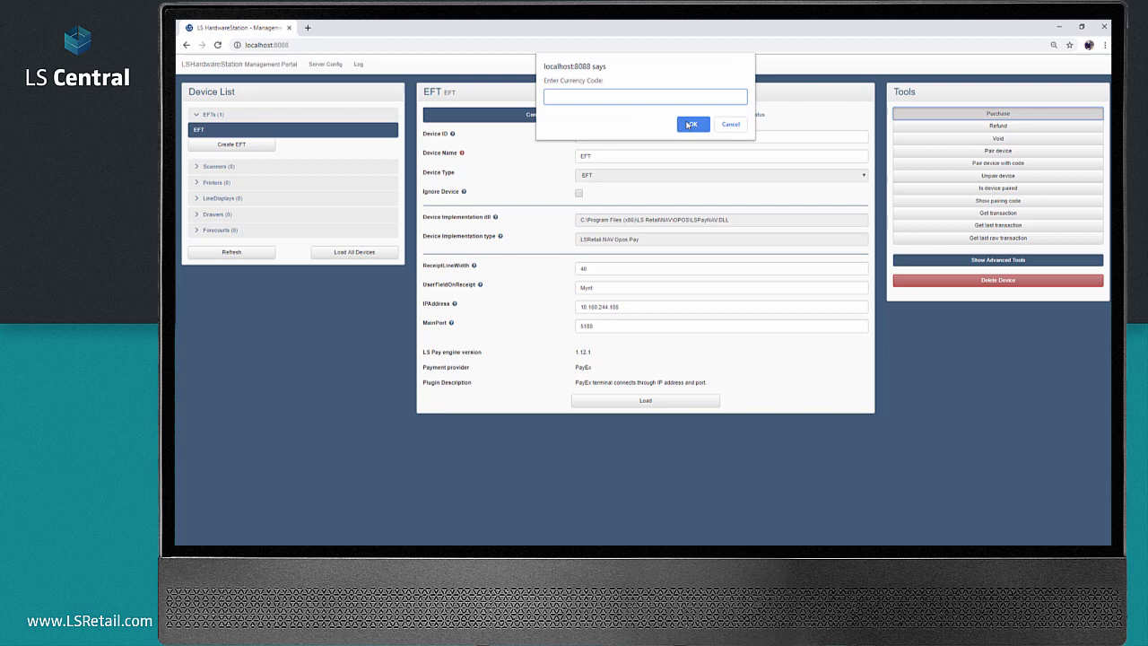
{"action": "type", "text": "SEK"}
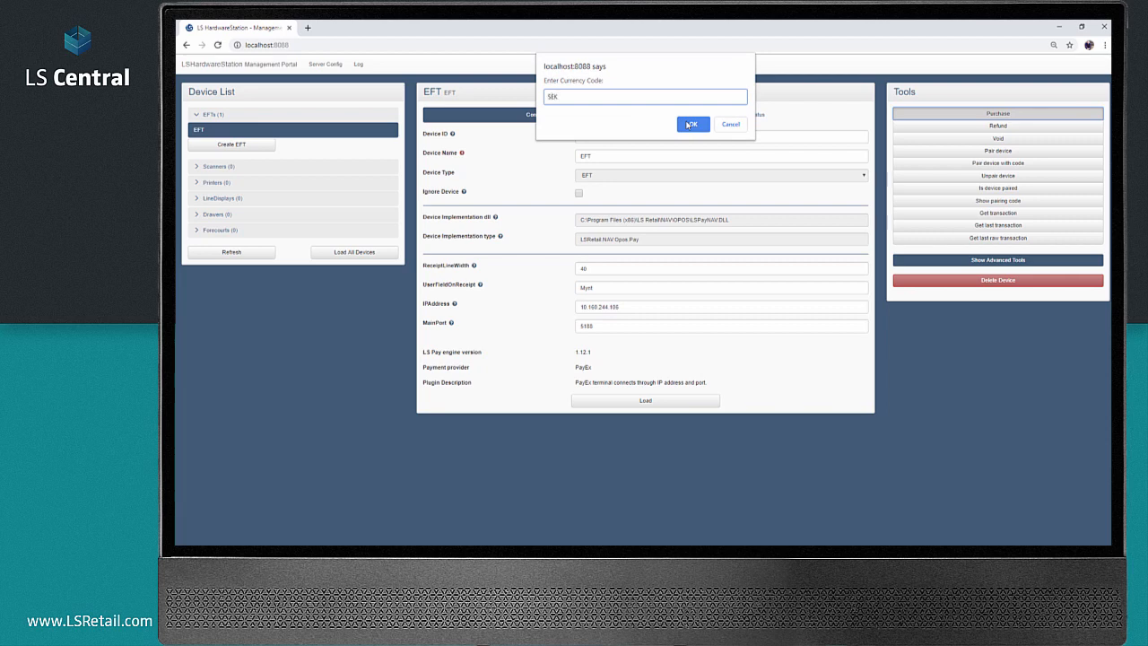
{"action": "left_click", "coordinate": [691, 124]}
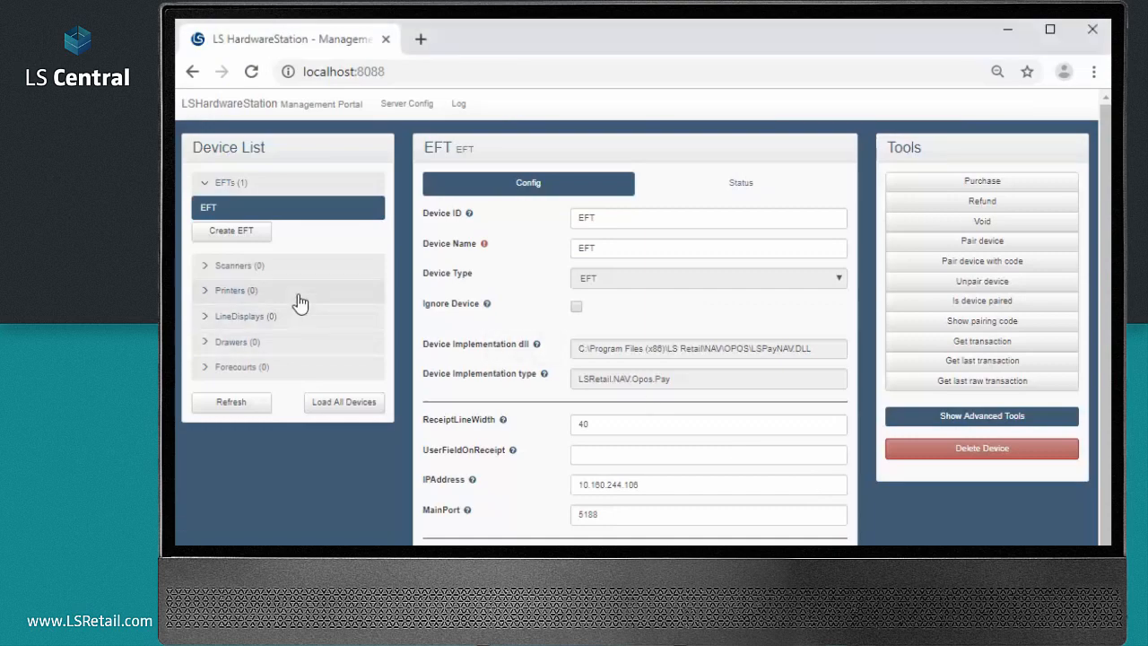
Step: Create a printer by loading the PRINTER device from the POSPrinter dropdown
{"action": "left_click", "coordinate": [235, 290]}
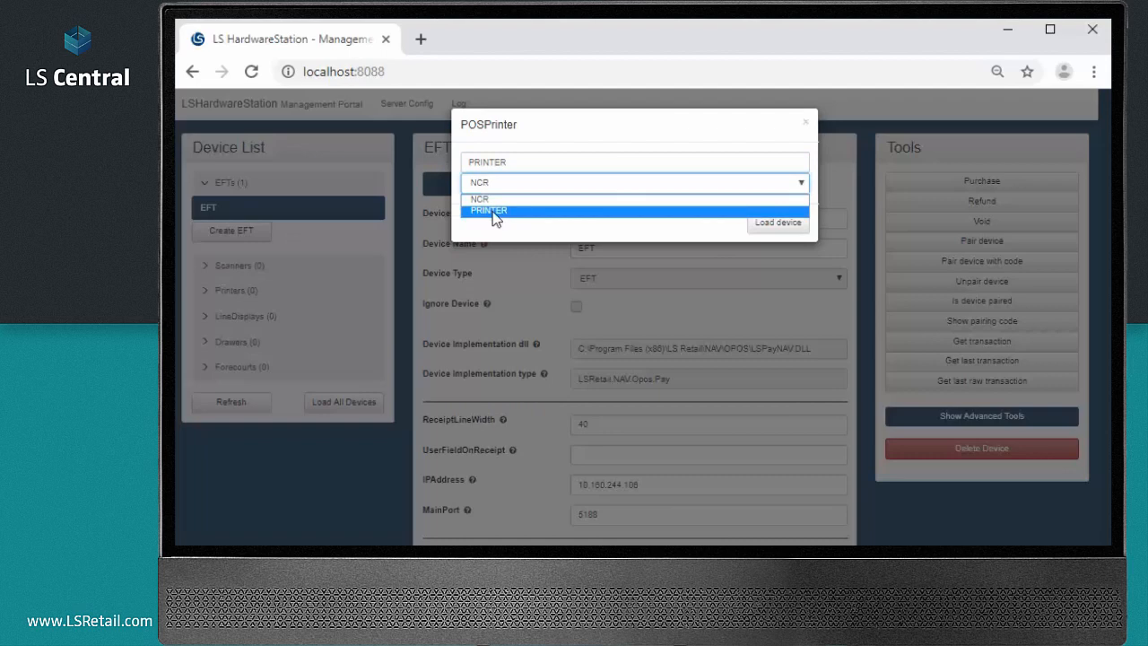
{"action": "mouse_move", "coordinate": [565, 198]}
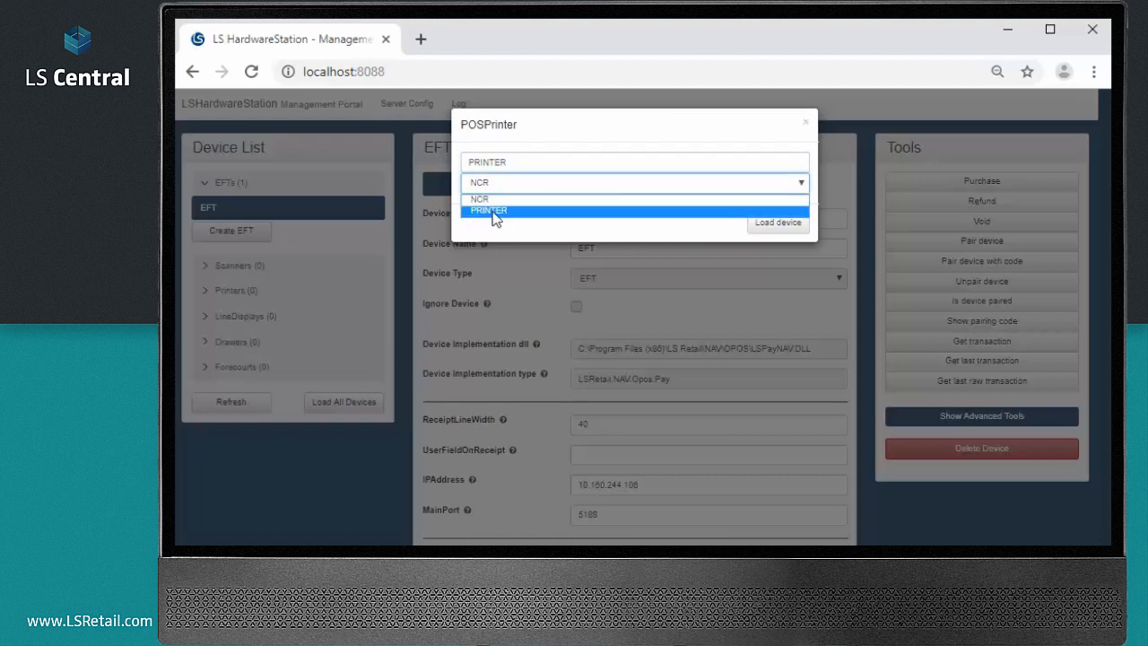
{"action": "left_click", "coordinate": [489, 210]}
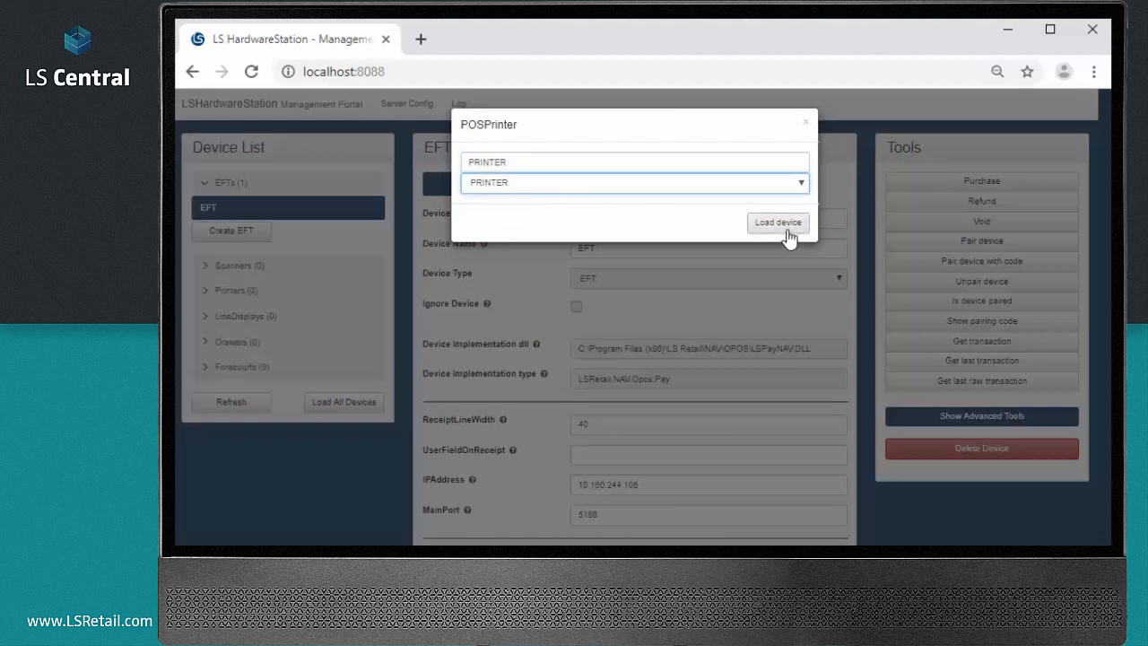
{"action": "left_click", "coordinate": [778, 223]}
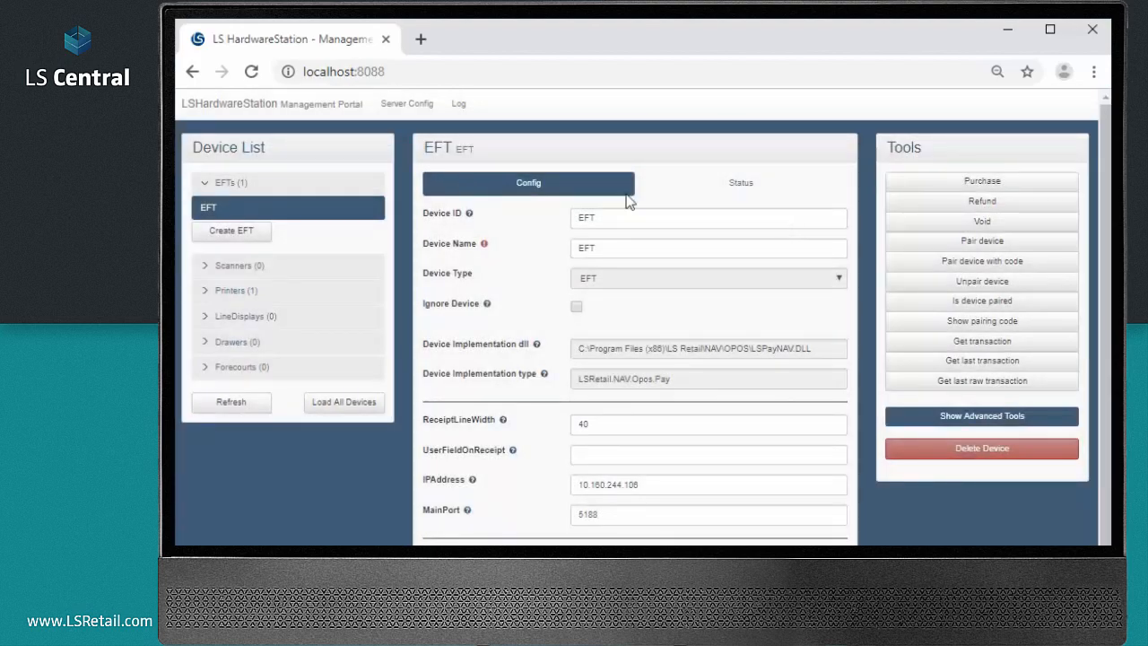
Step: Select PRINTER under Printers and print a receipt reading 'test print'
{"action": "left_click", "coordinate": [236, 289]}
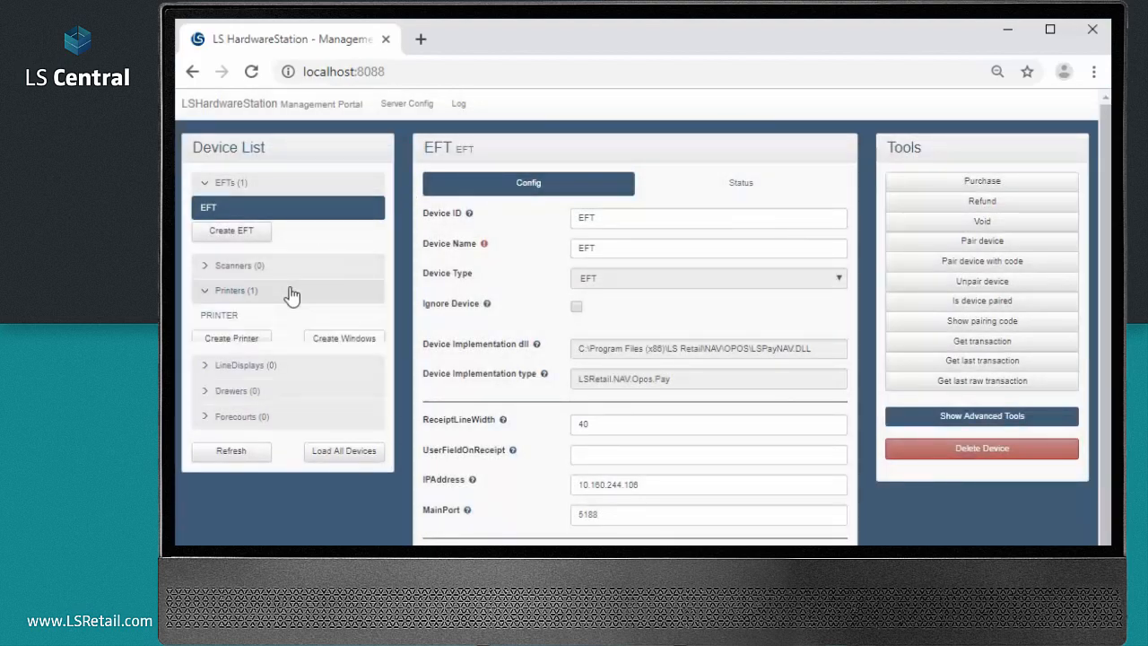
{"action": "left_click", "coordinate": [219, 315]}
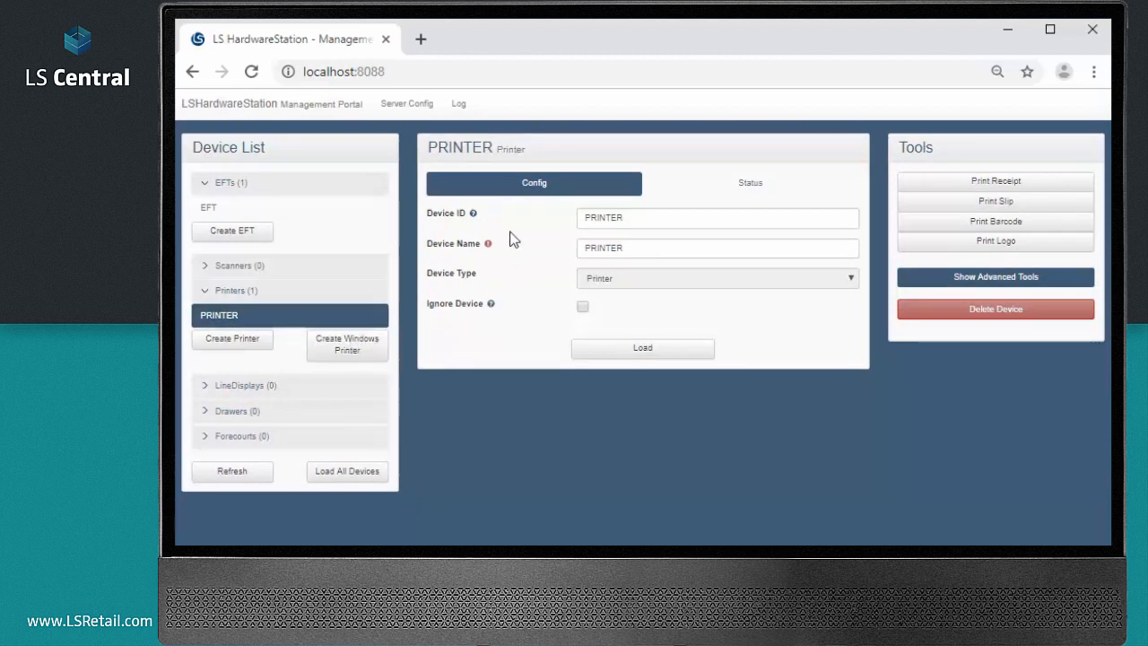
{"action": "mouse_move", "coordinate": [996, 181]}
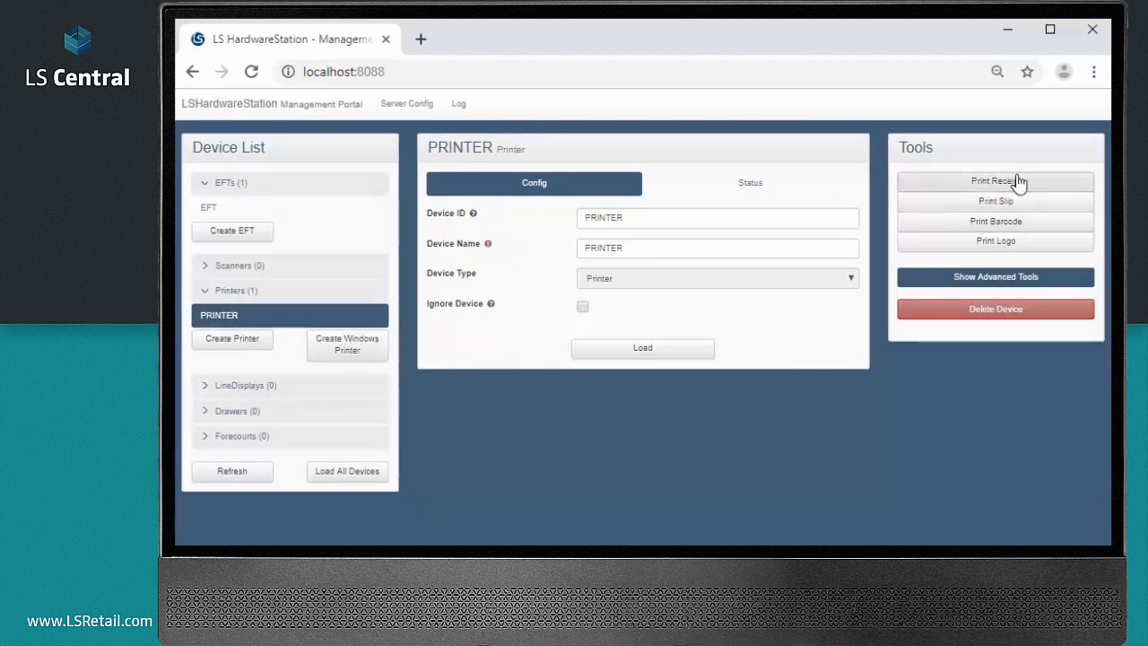
{"action": "left_click", "coordinate": [995, 180]}
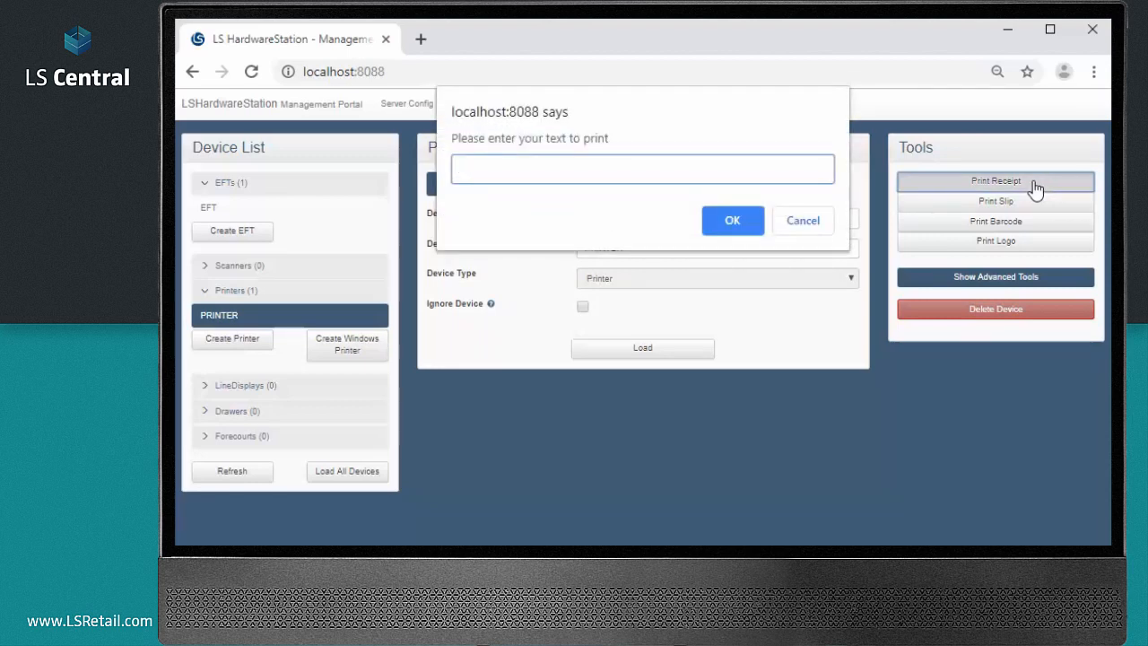
{"action": "type", "text": "test print"}
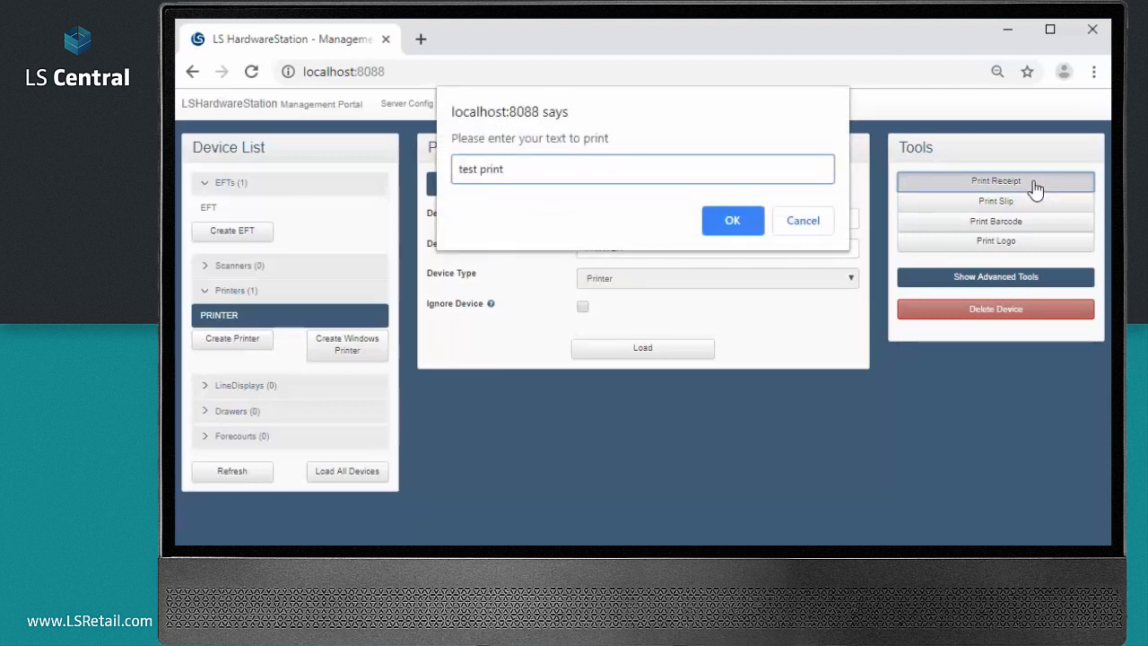
{"action": "left_click", "coordinate": [732, 219]}
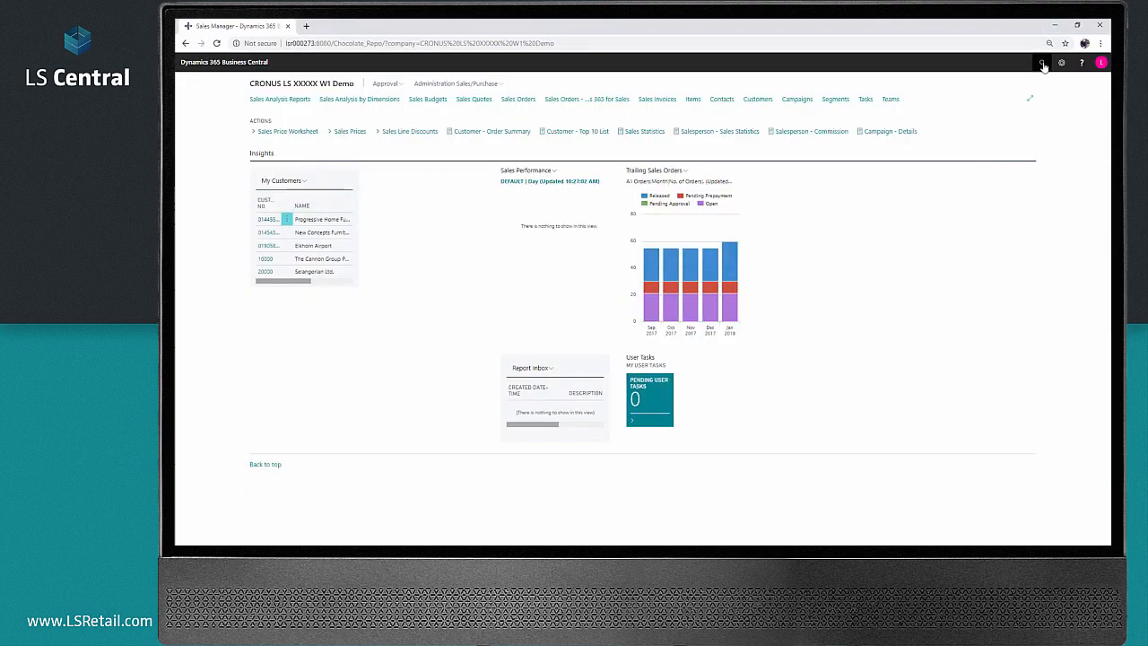
Step: Open Retail Users via Tell Me and check the user's POS terminal P0001
{"action": "left_click", "coordinate": [1042, 62]}
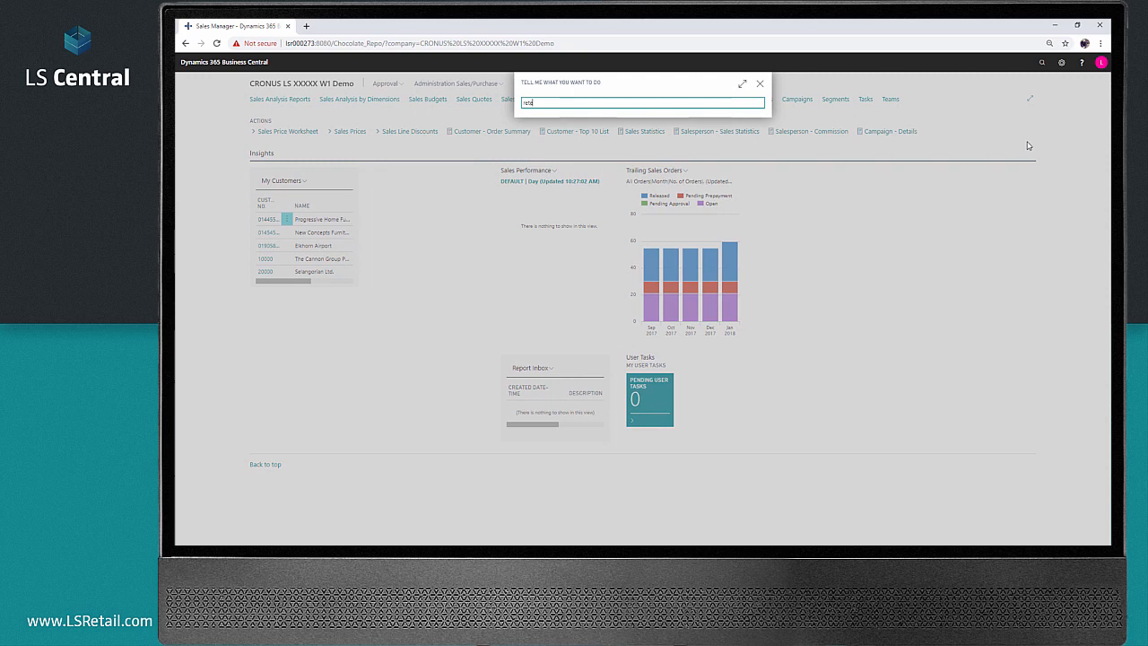
{"action": "type", "text": "retail us"}
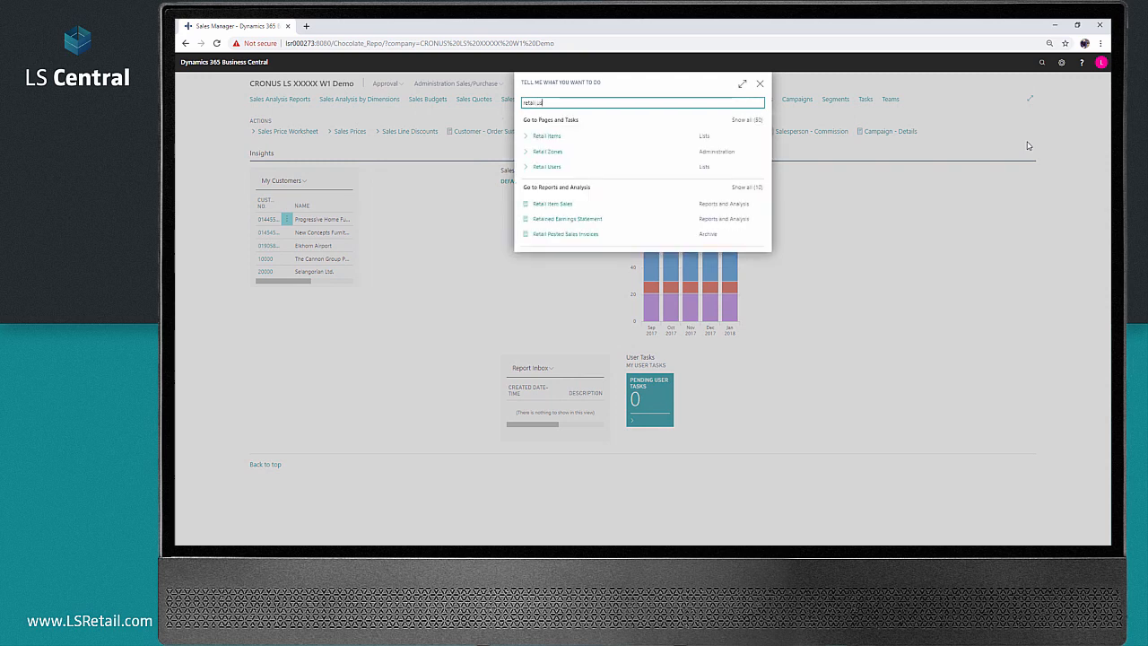
{"action": "left_click", "coordinate": [544, 167]}
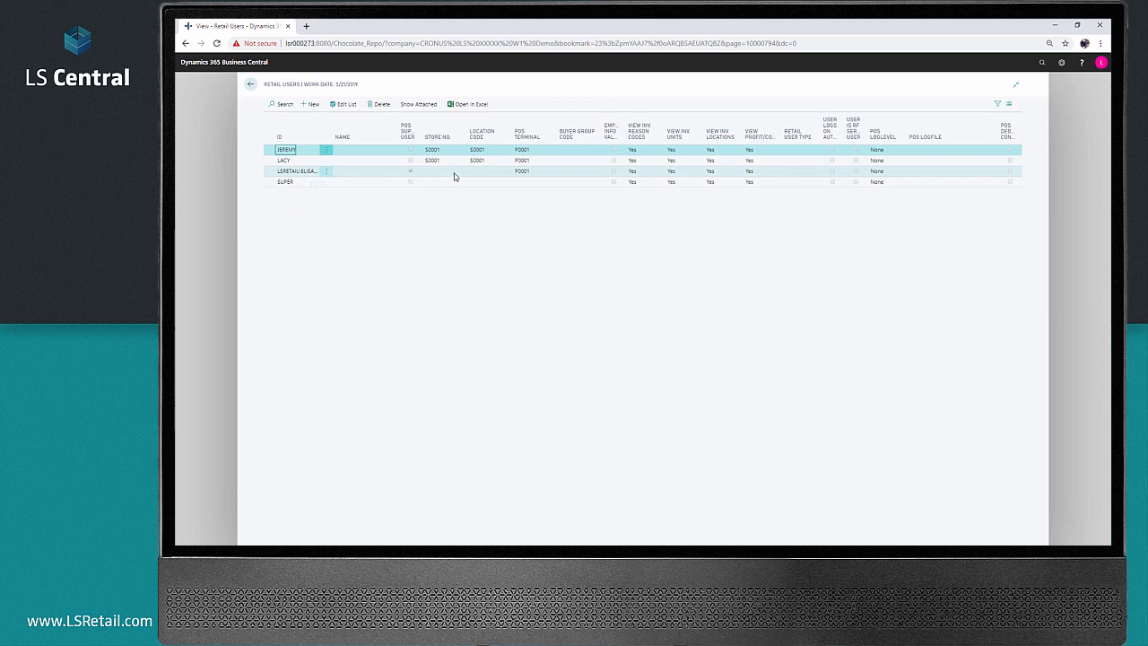
{"action": "left_click", "coordinate": [522, 170]}
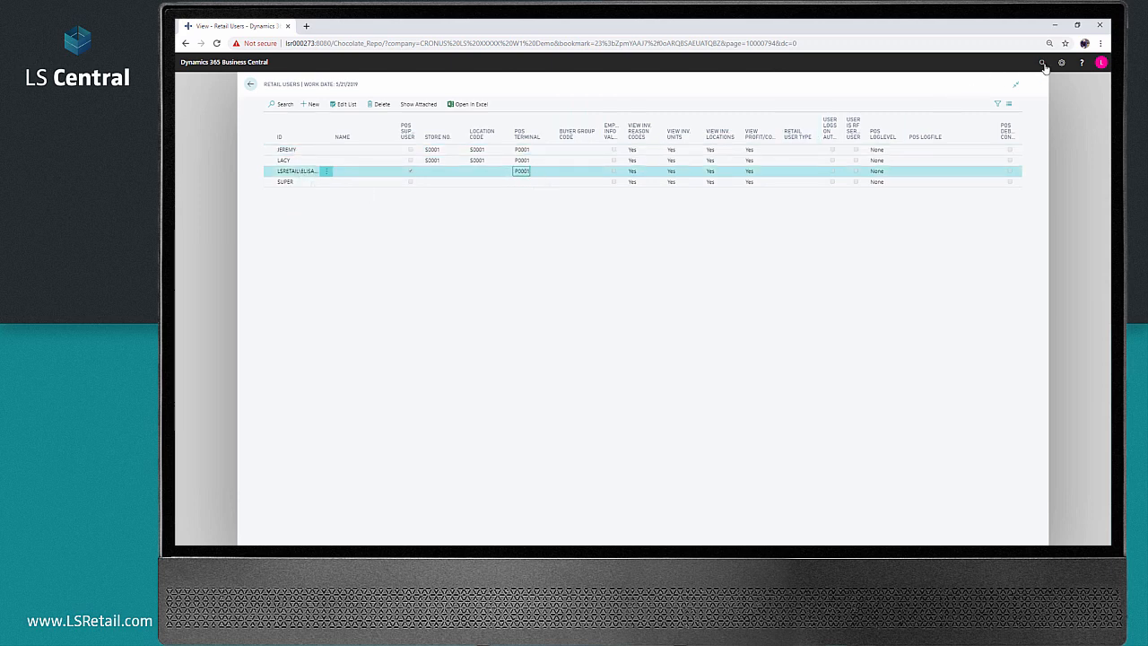
Step: Search 'pos terminal' and open the POS Terminal List
{"action": "left_click", "coordinate": [1043, 63]}
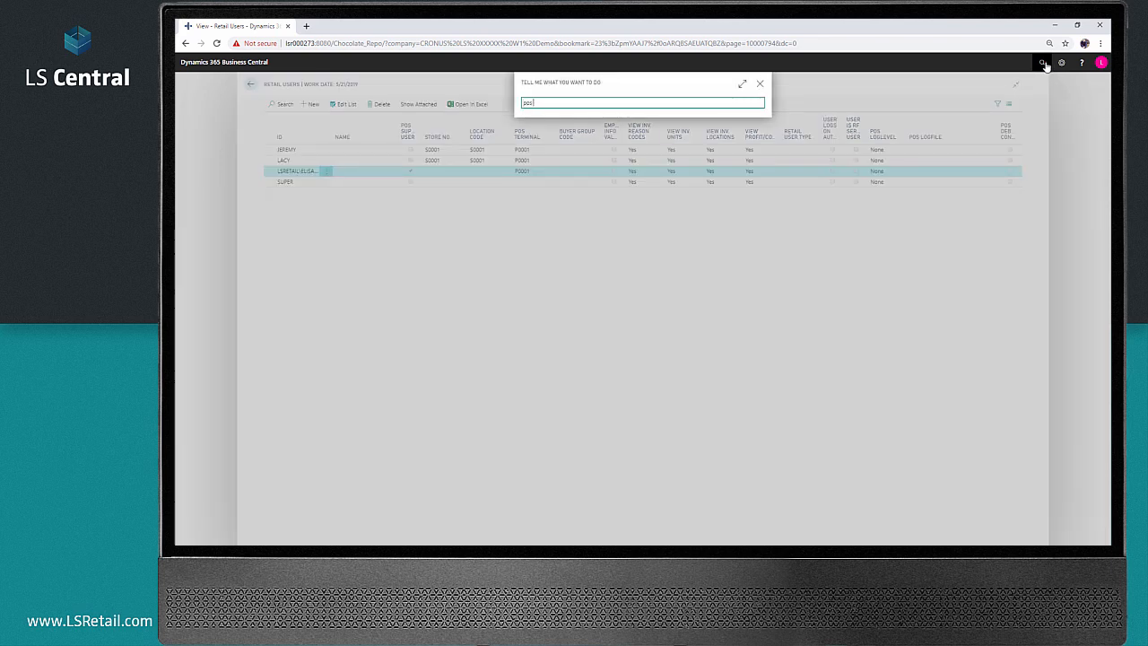
{"action": "type", "text": "pos terminal"}
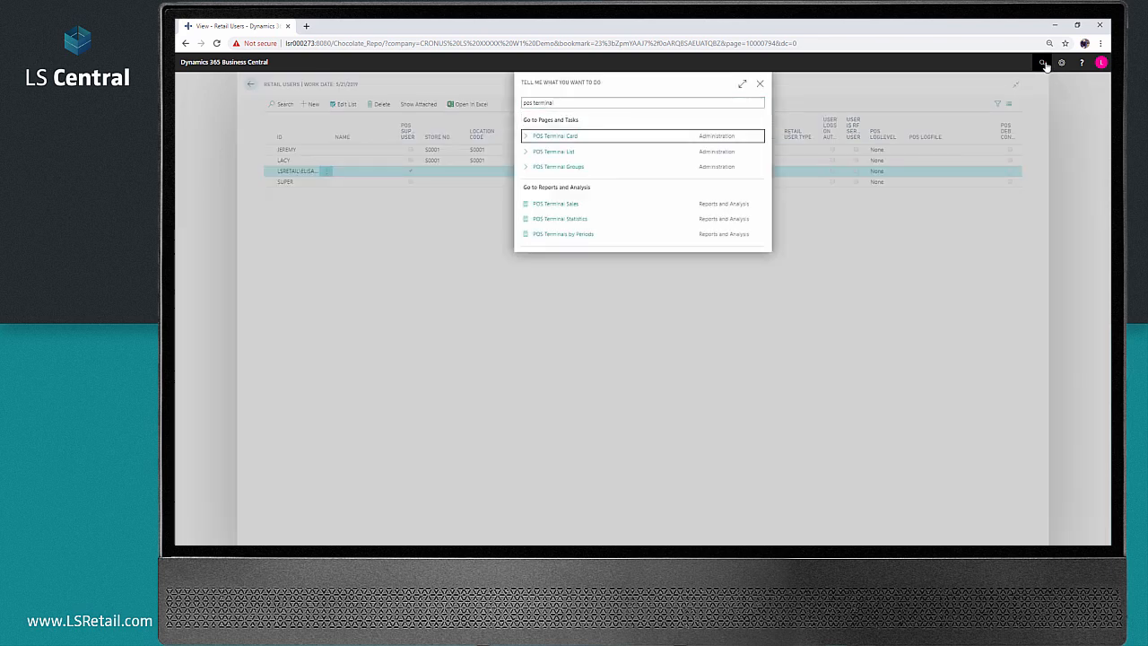
{"action": "left_click", "coordinate": [554, 150]}
{"action": "type", "text": "hardw"}
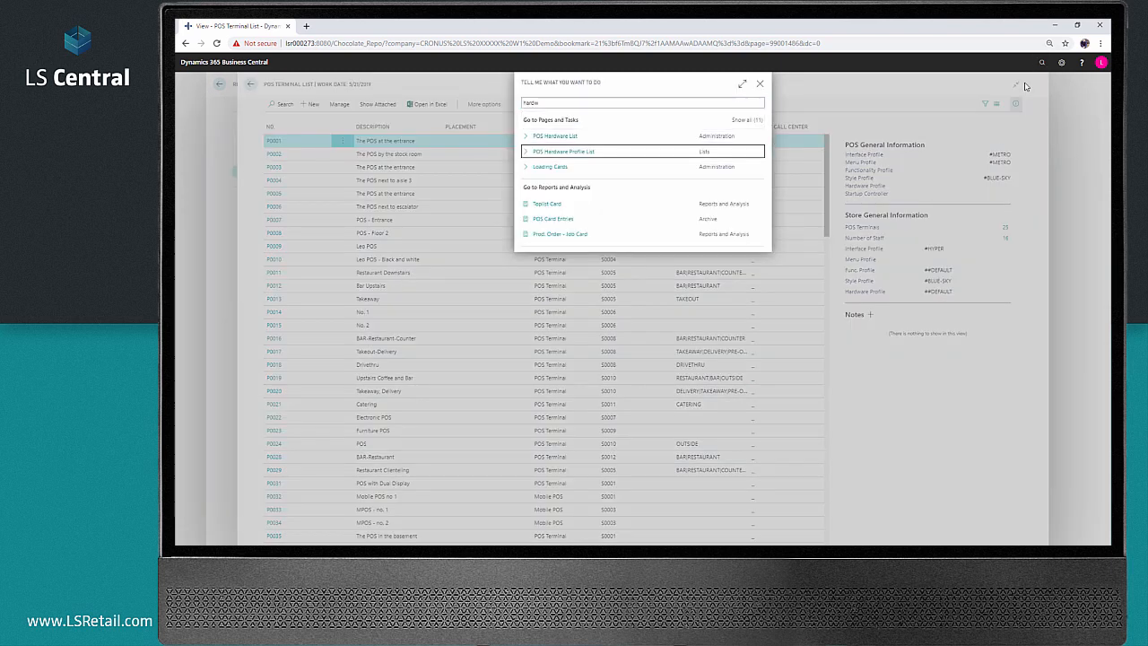
Step: On the ##DEFAULT hardware profile, enable Sync with Hardware Station with host localhost
{"action": "left_click", "coordinate": [562, 150]}
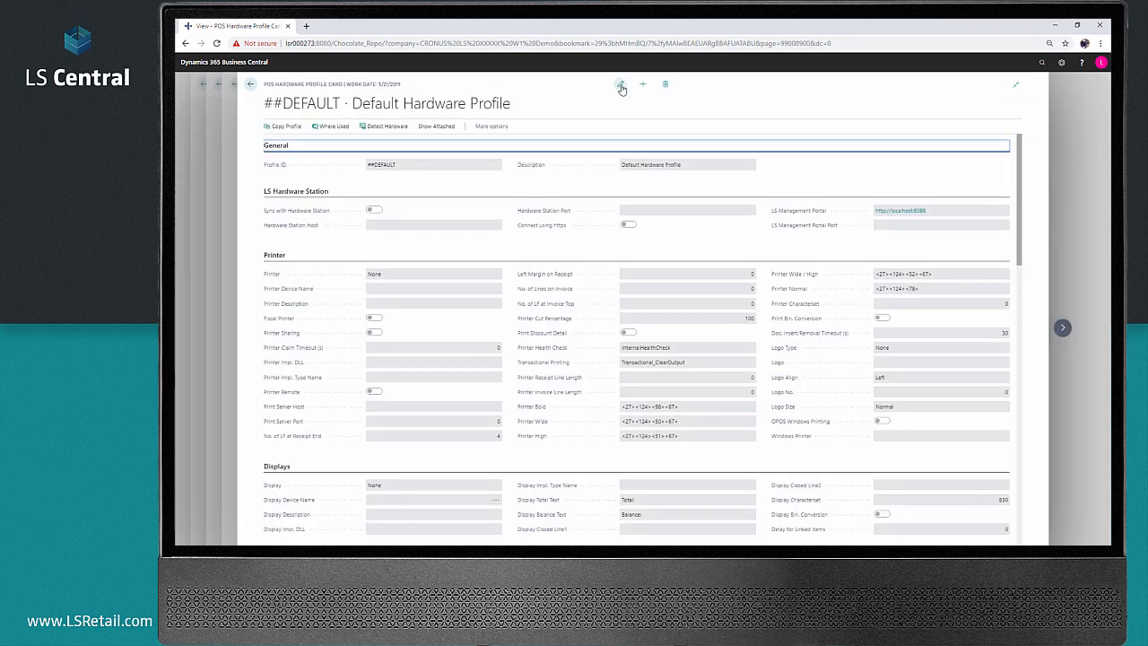
{"action": "left_click", "coordinate": [620, 84]}
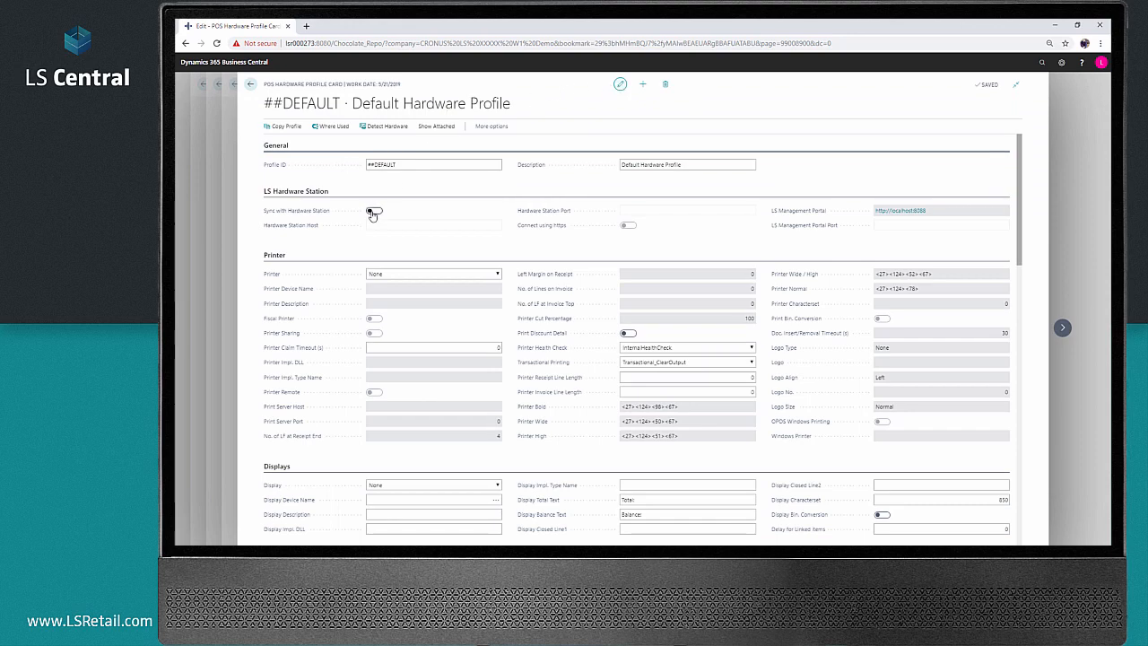
{"action": "left_click", "coordinate": [374, 209]}
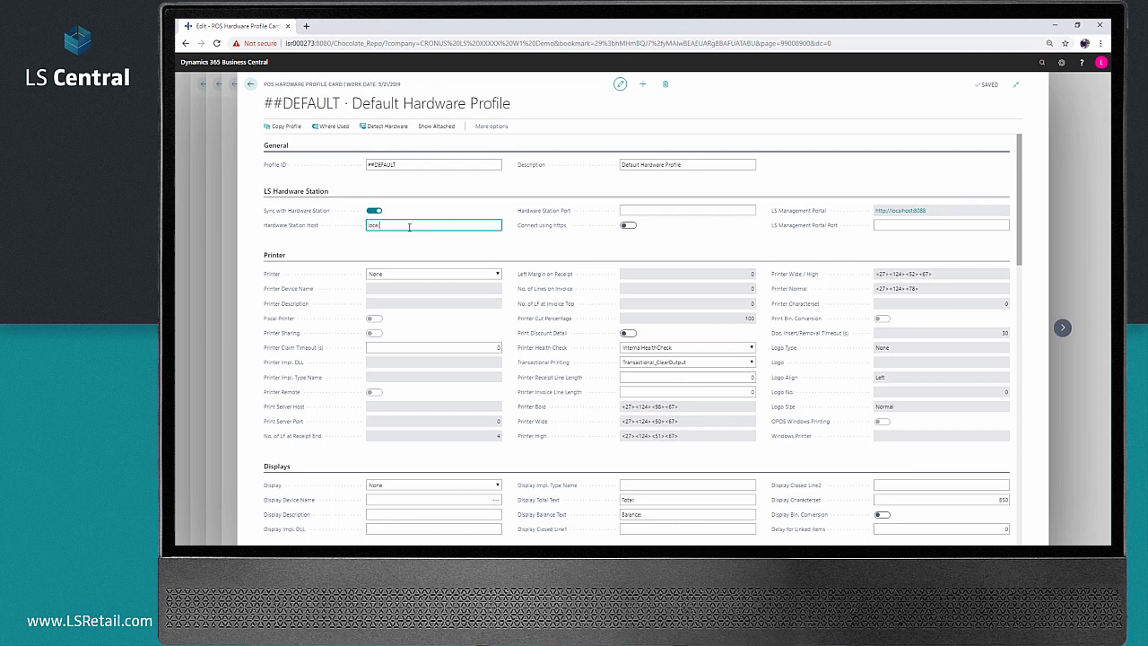
{"action": "type", "text": "localhost"}
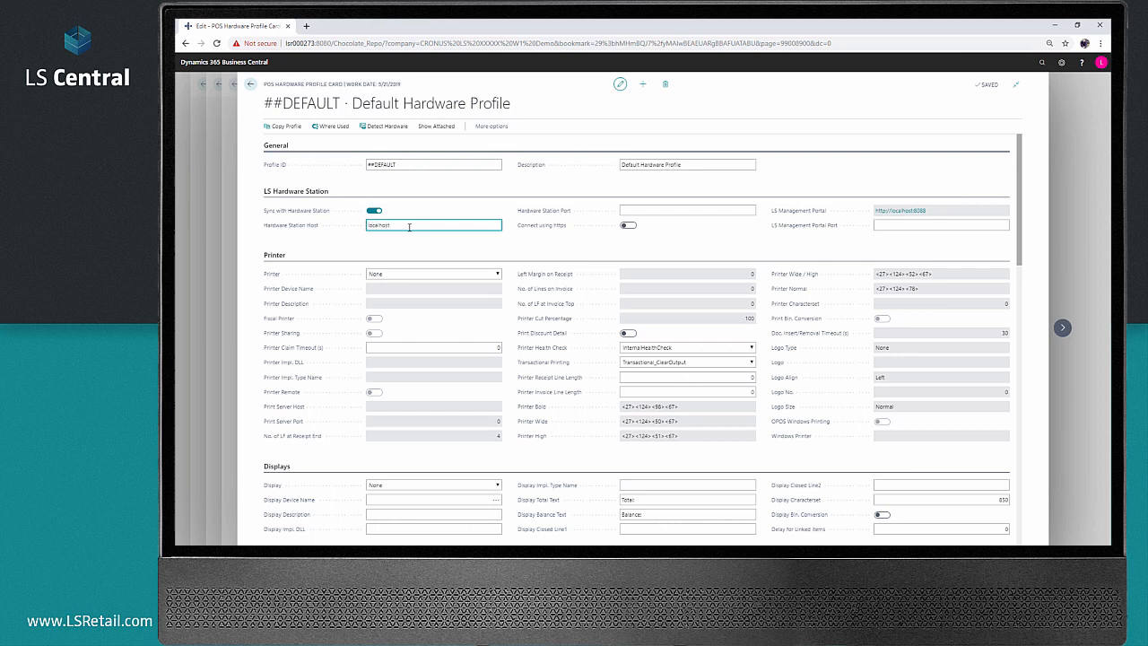
{"action": "left_click", "coordinate": [687, 209]}
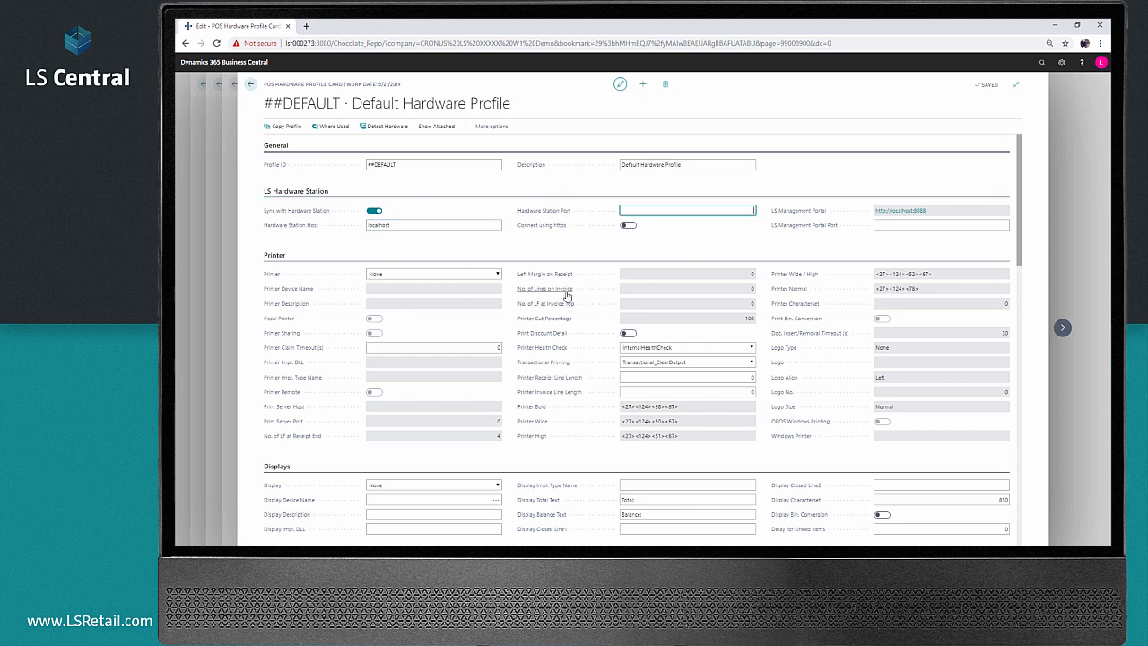
{"action": "left_click", "coordinate": [384, 125]}
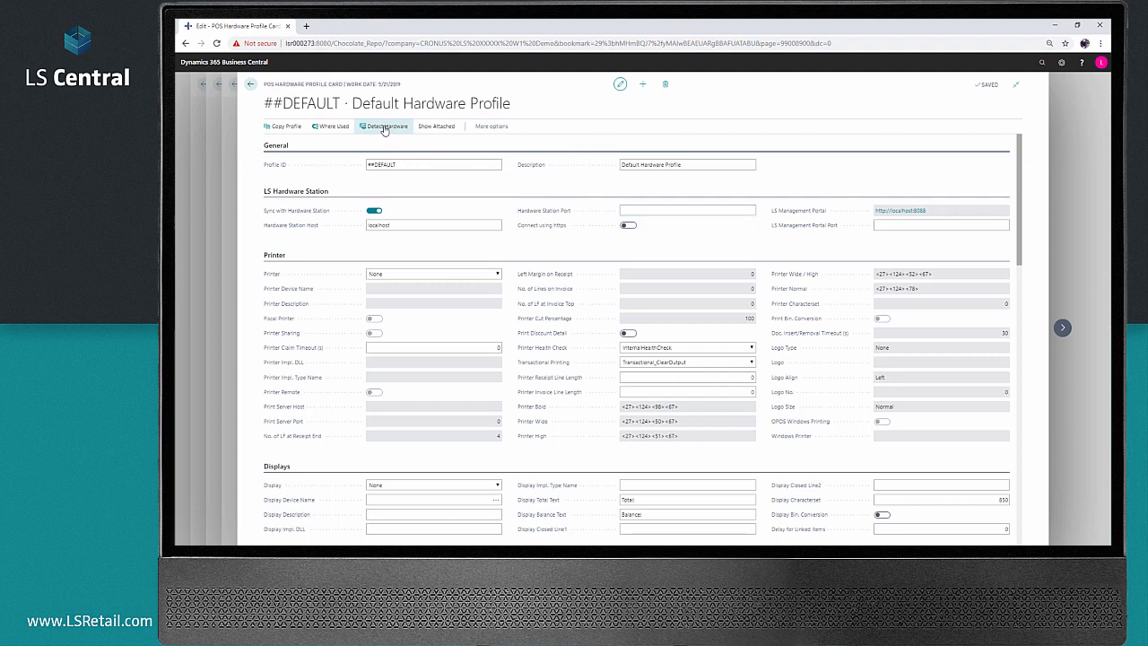
Step: Detect hardware, overwrite existing devices, and scroll to the PRINTER and EFT entries
{"action": "left_click", "coordinate": [384, 125]}
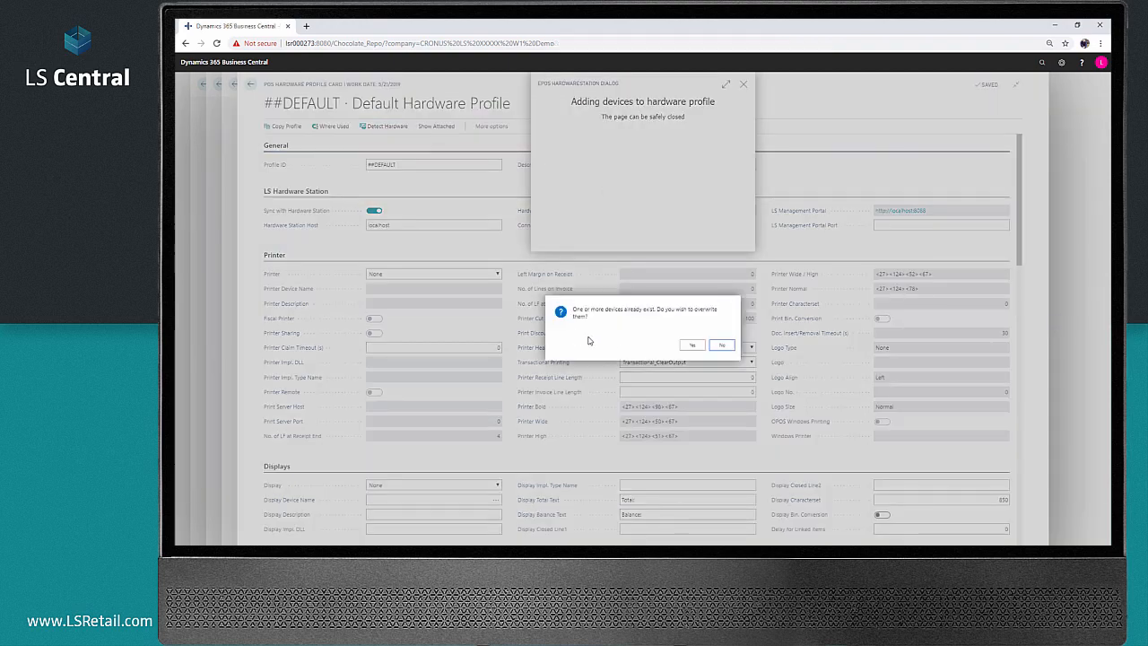
{"action": "left_click", "coordinate": [691, 345]}
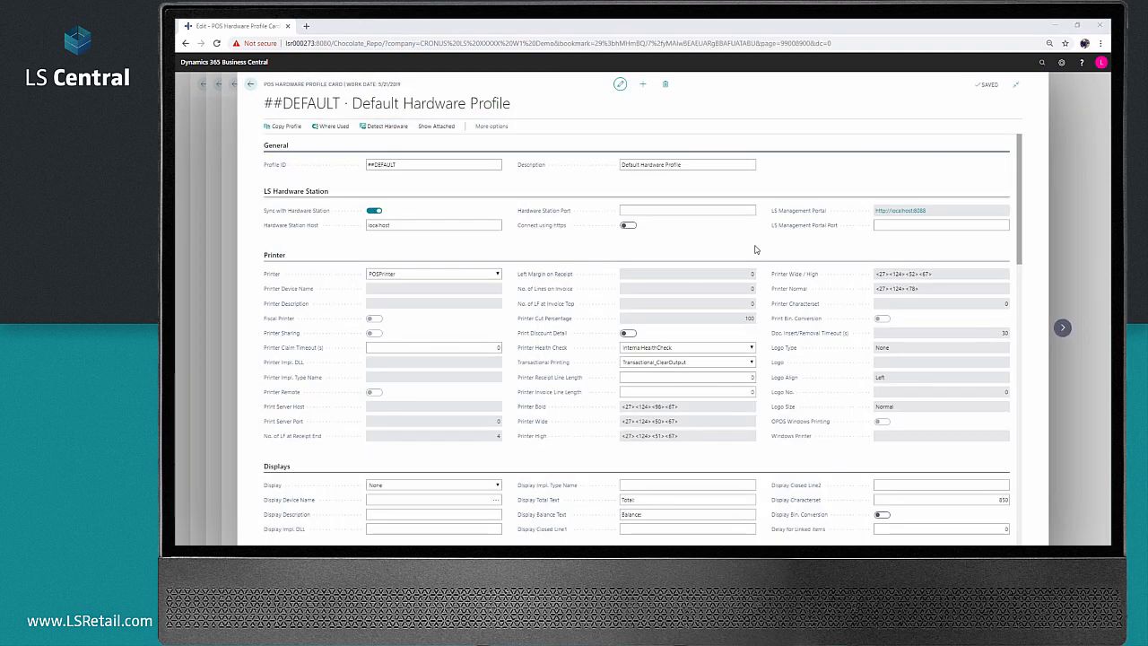
{"action": "scroll", "scroll_direction": "down", "scroll_amount": 3}
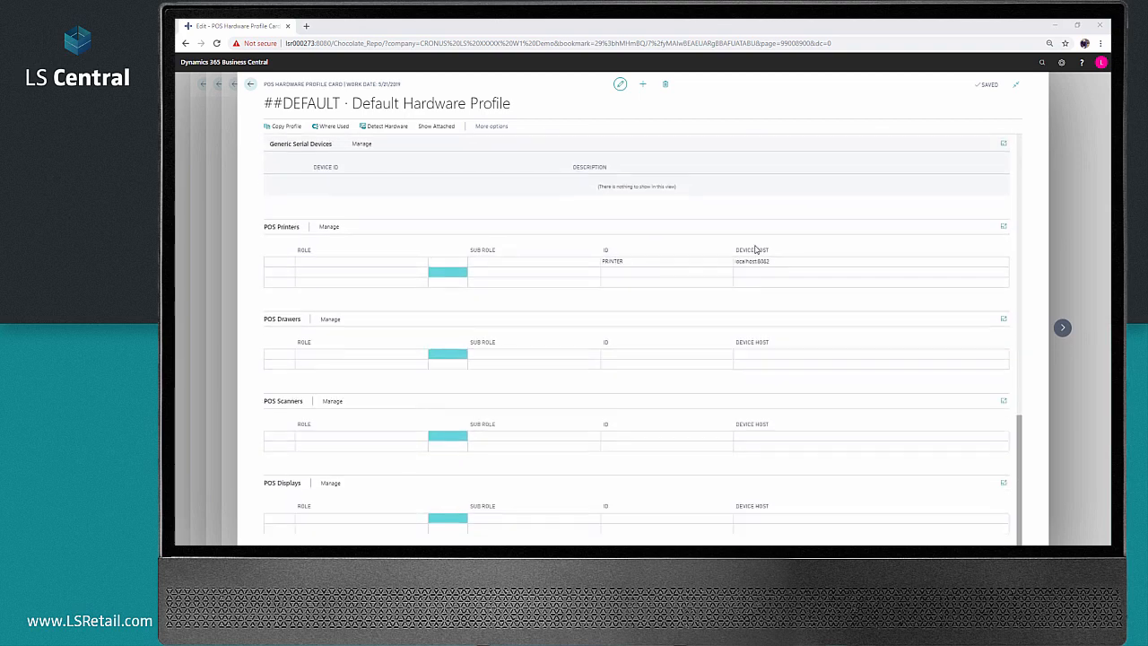
{"action": "scroll", "scroll_direction": "down", "scroll_amount": 3}
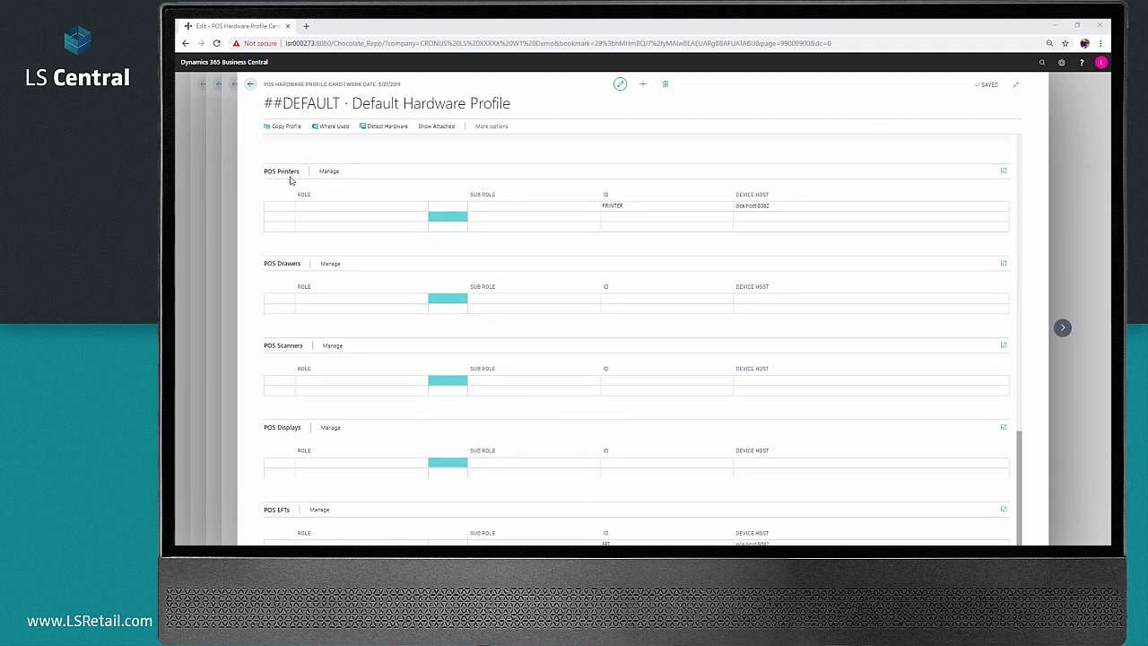
{"action": "scroll", "scroll_direction": "down", "scroll_amount": 3}
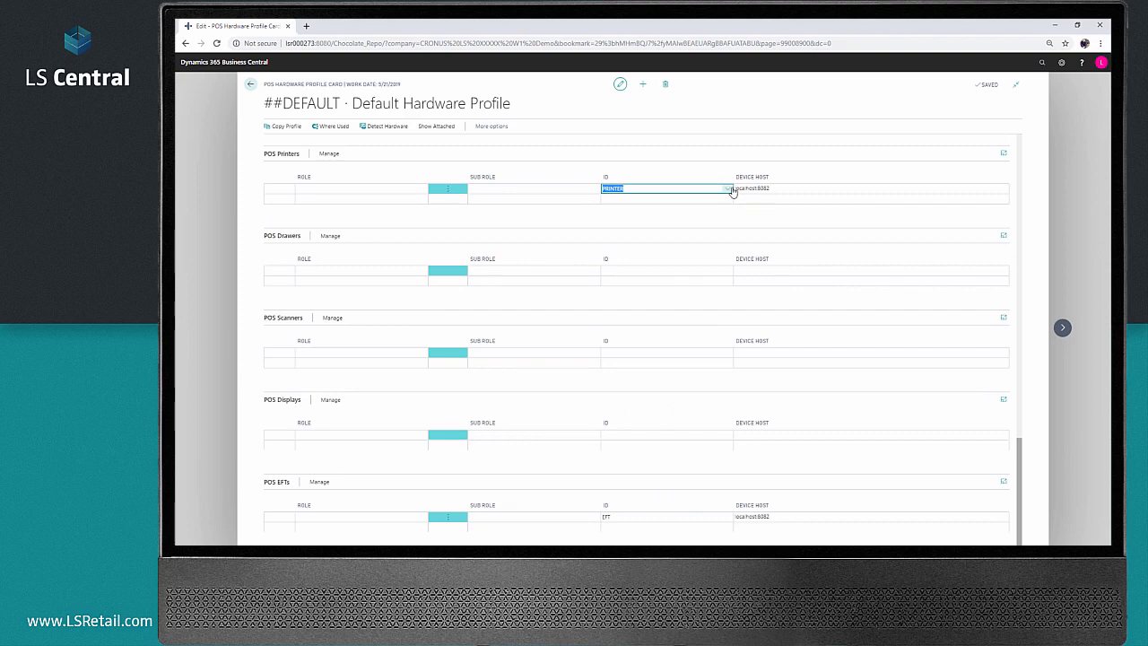
Step: Change the PRINTER card's character set to 85 and keep PRINTER as POS printer
{"action": "left_click", "coordinate": [727, 189]}
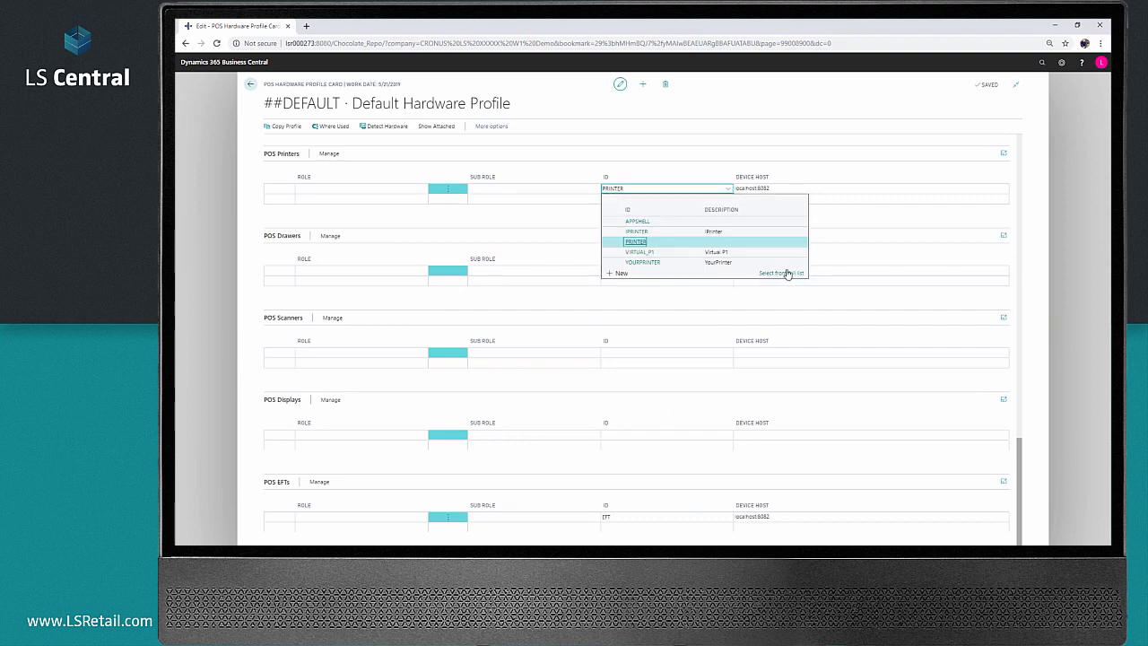
{"action": "left_click", "coordinate": [636, 242]}
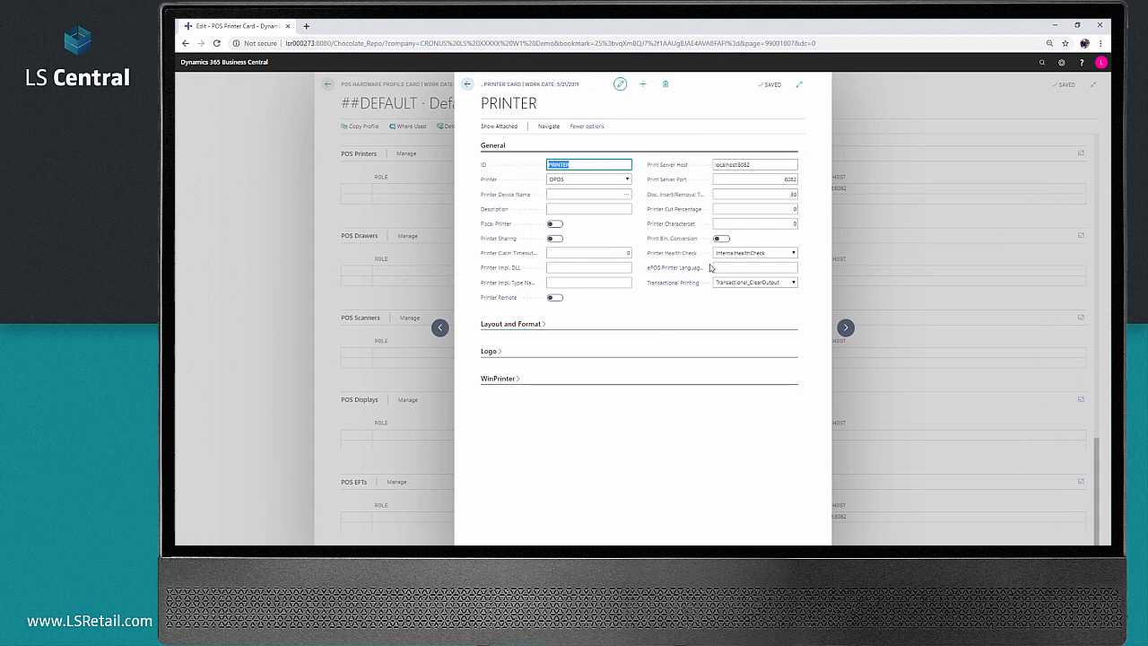
{"action": "left_click", "coordinate": [754, 224]}
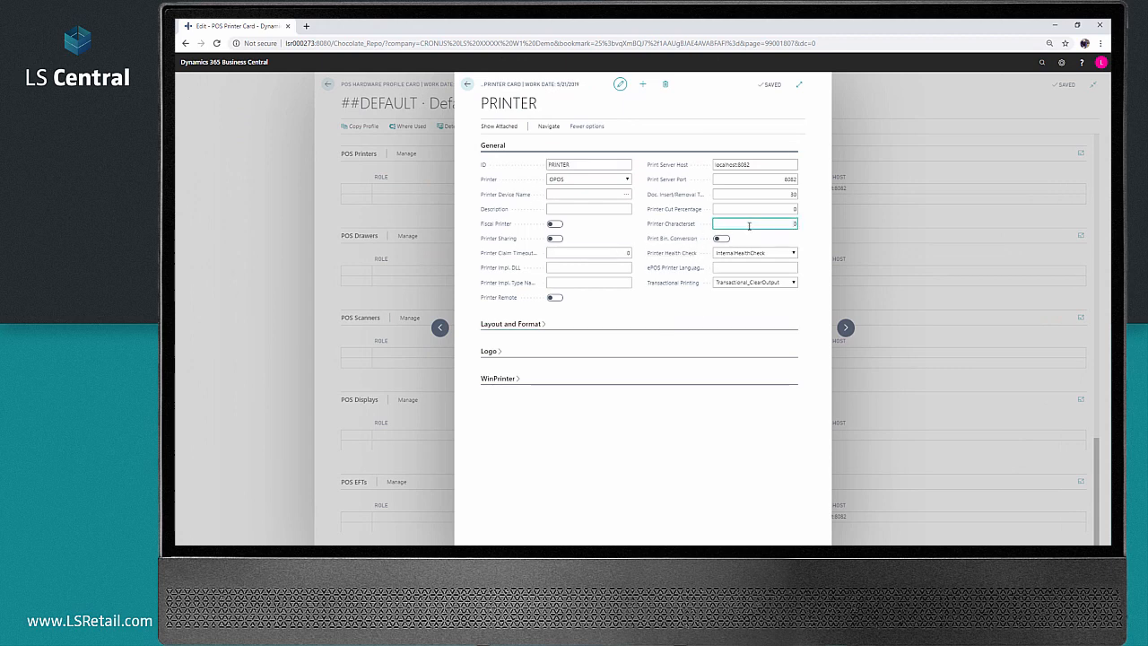
{"action": "type", "text": "85"}
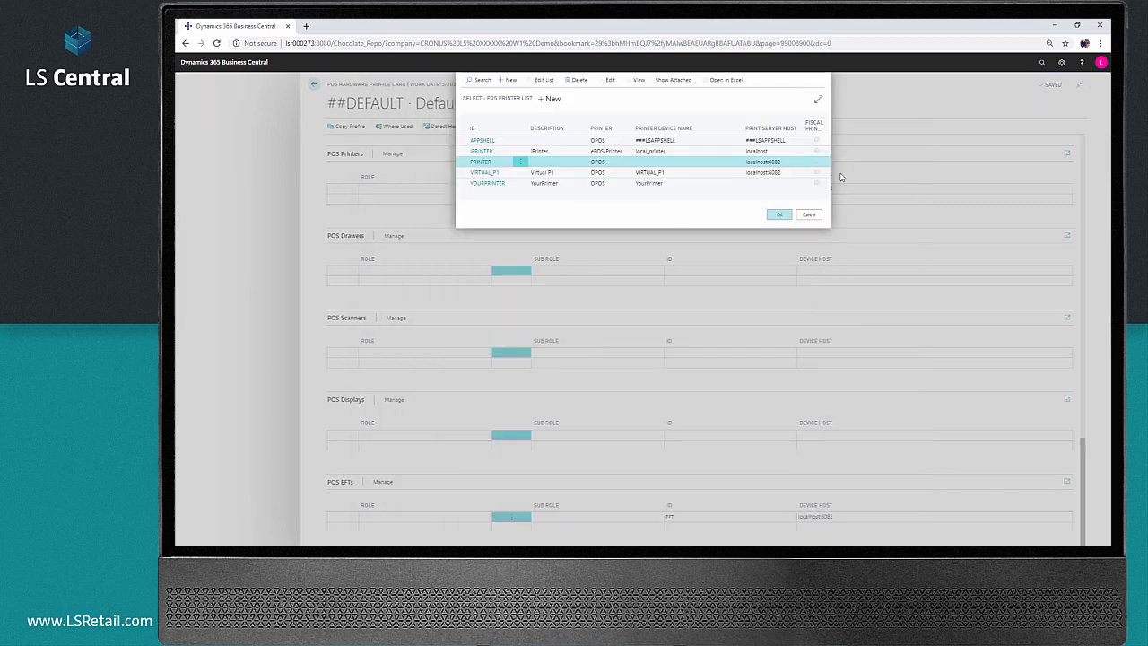
{"action": "left_click", "coordinate": [779, 214]}
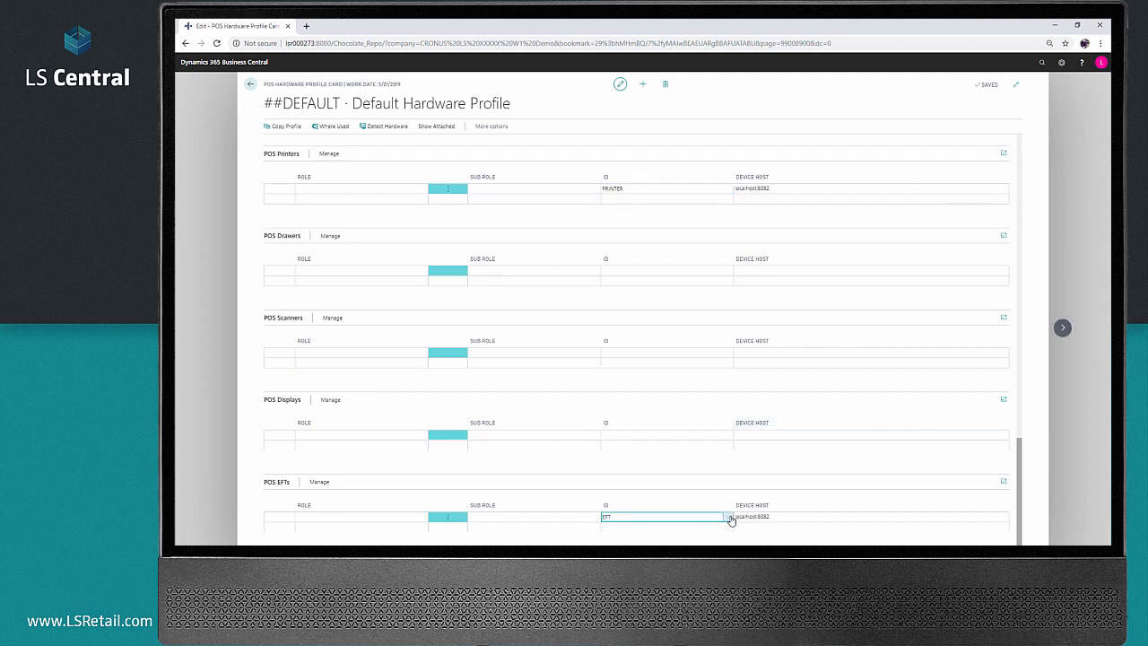
Step: Set the EFT device's currency code to SEK (Swedish krona) and keep EFT selected
{"action": "left_click", "coordinate": [665, 517]}
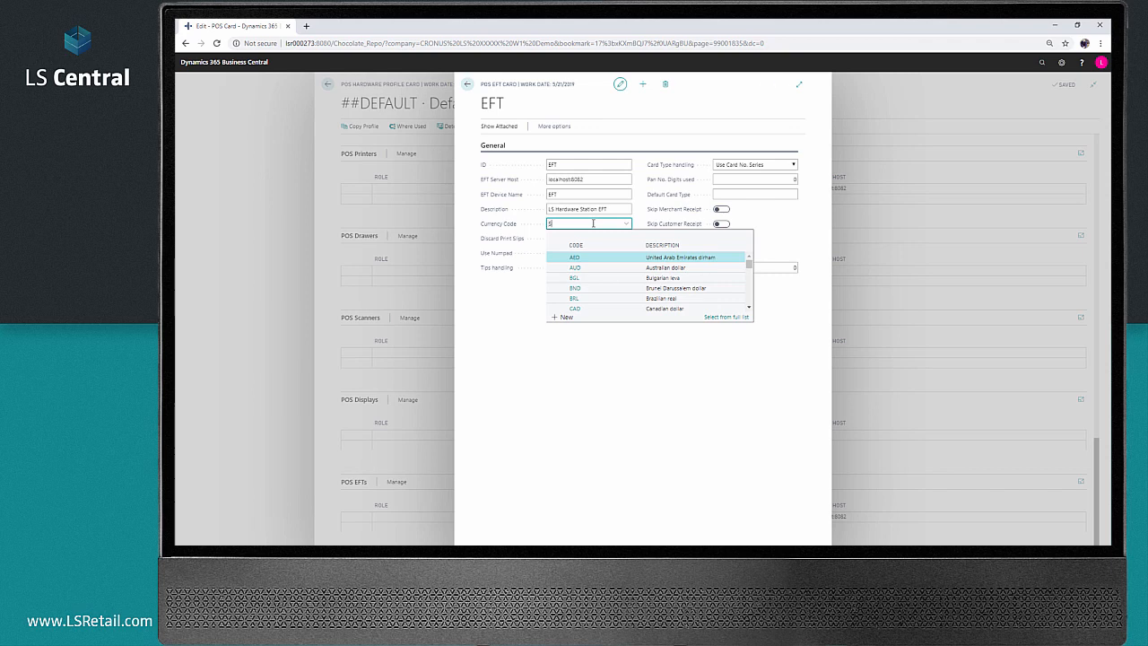
{"action": "type", "text": "EK"}
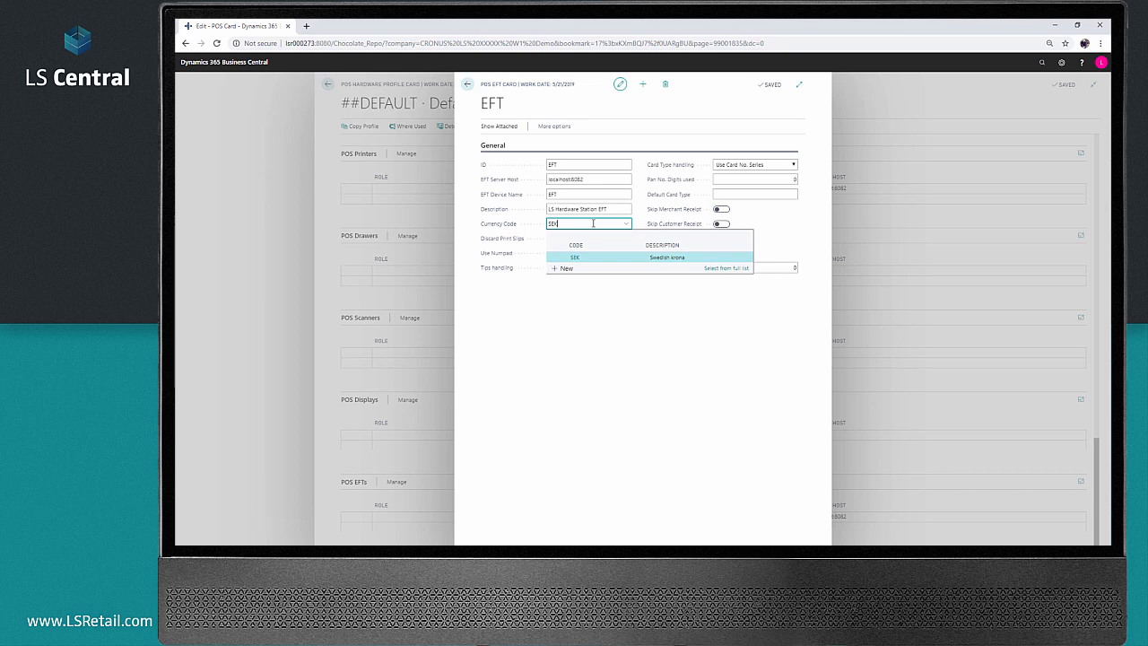
{"action": "left_click", "coordinate": [574, 258]}
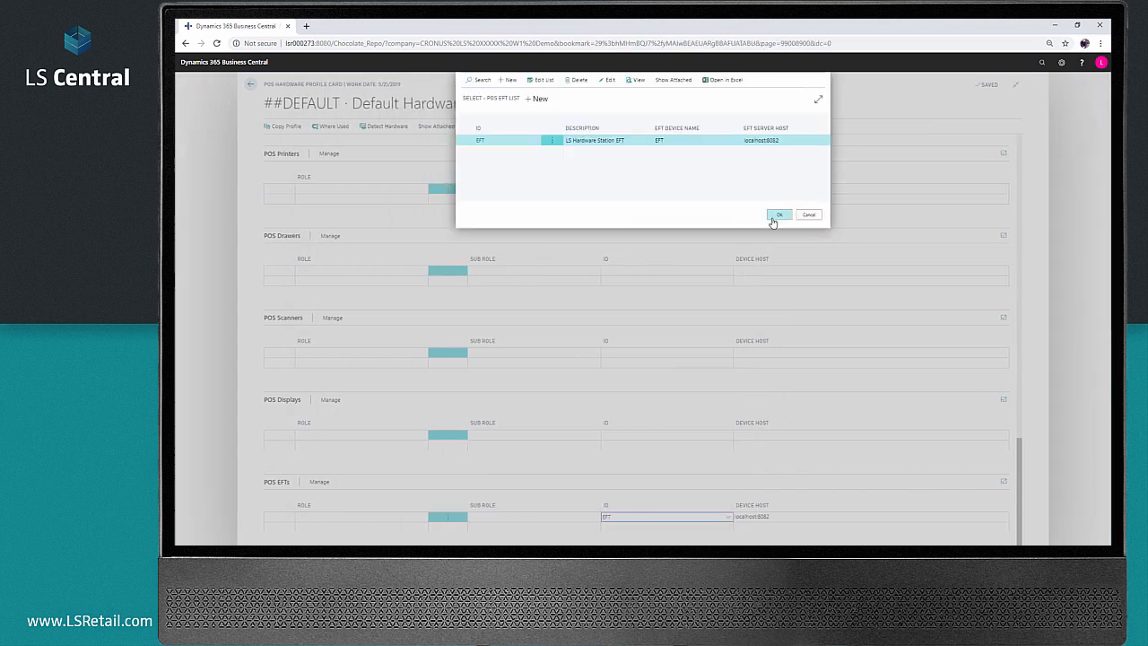
{"action": "left_click", "coordinate": [777, 214]}
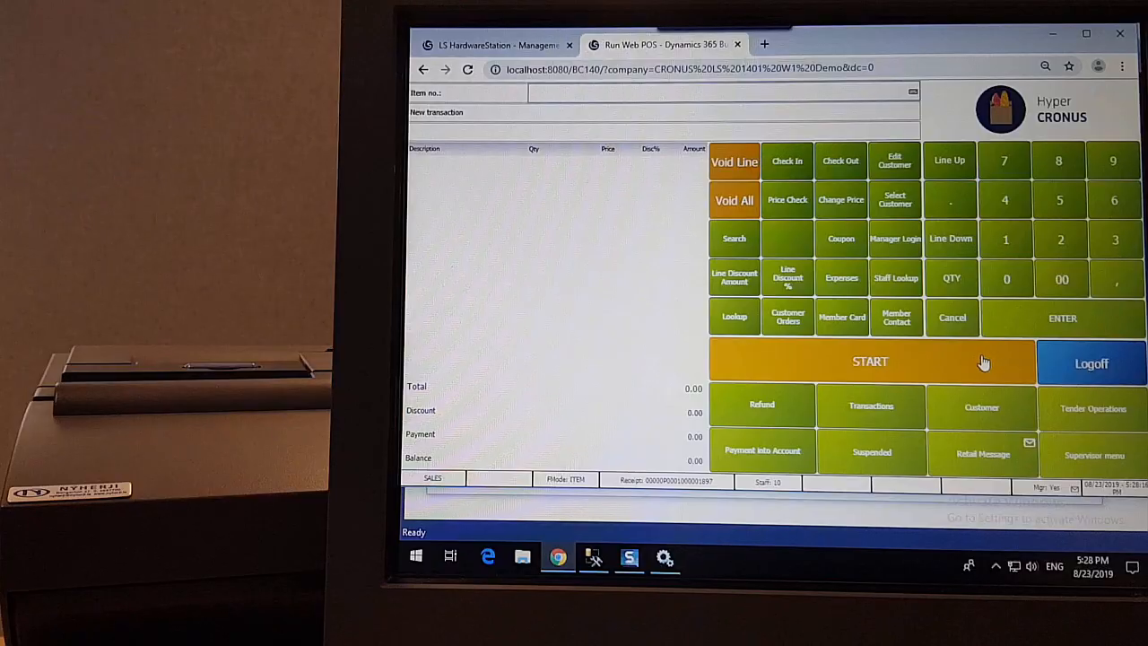
Step: Press START on the Web POS screen to open a new sale
{"action": "left_click", "coordinate": [870, 361]}
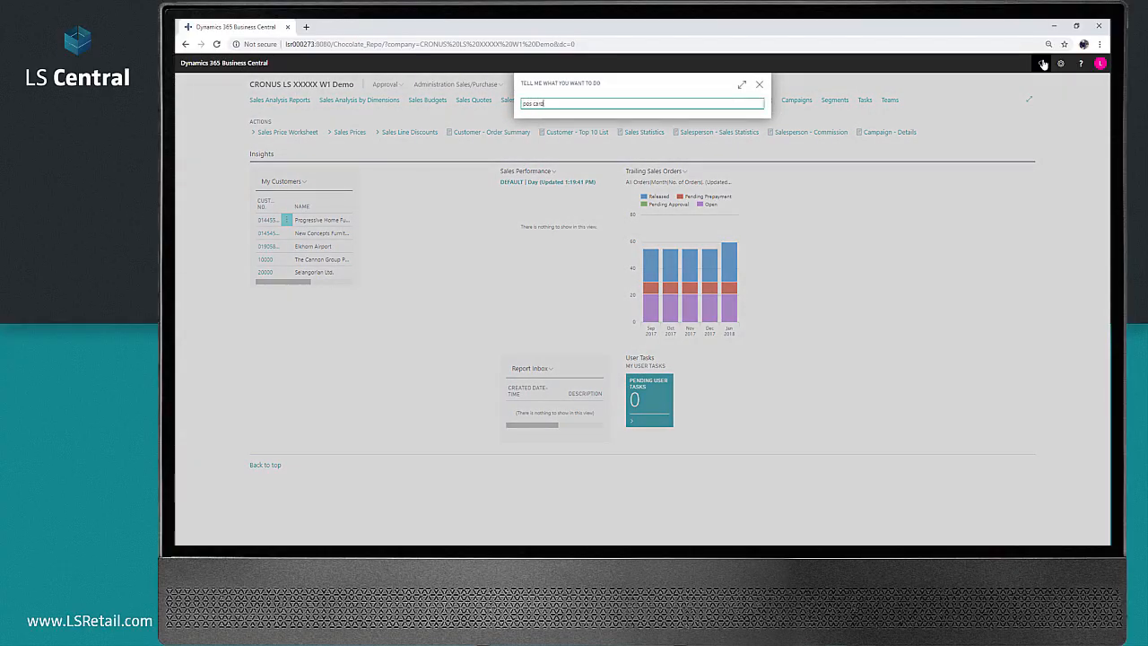
Step: Search Tell Me for 'pos card entries' and open the POS Card Entries page
{"action": "type", "text": "entries"}
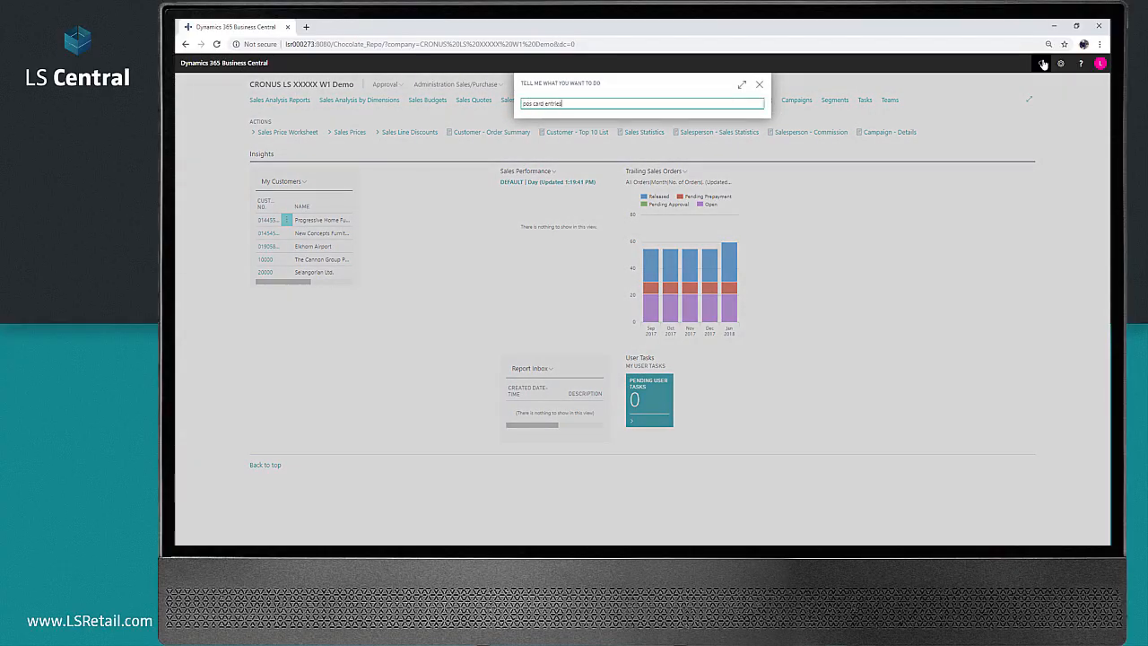
{"action": "type", "text": "pos card entries"}
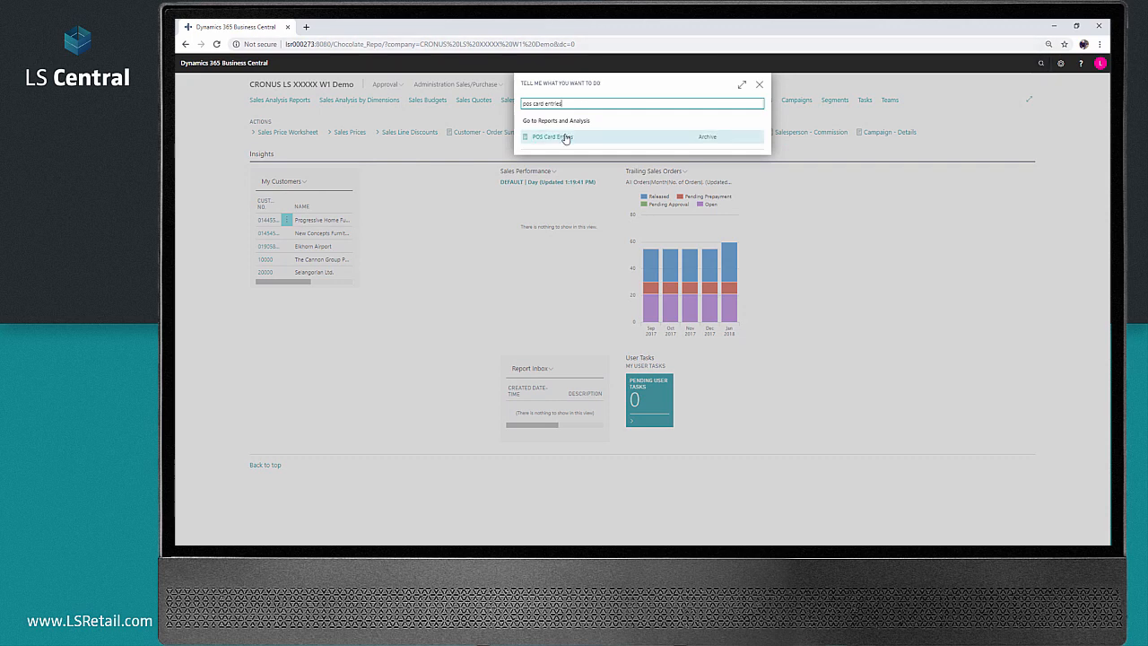
{"action": "left_click", "coordinate": [551, 136]}
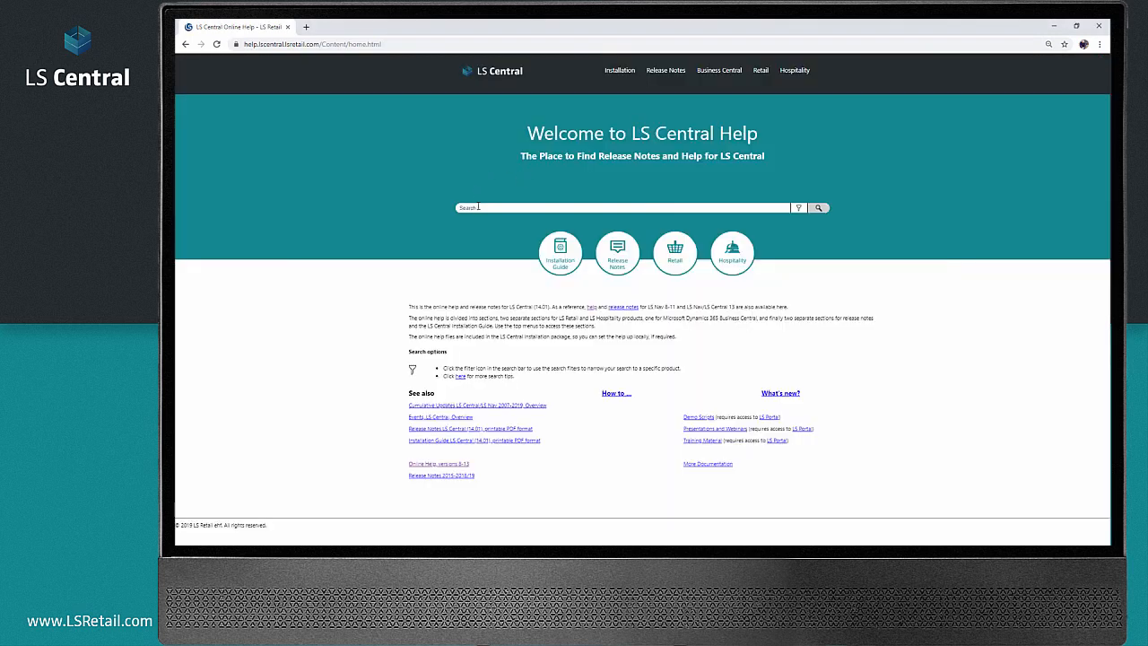
Step: Search the LS Central help for 'hardware' and open the HTTPS in LS Hardware Station article
{"action": "type", "text": "hardware s"}
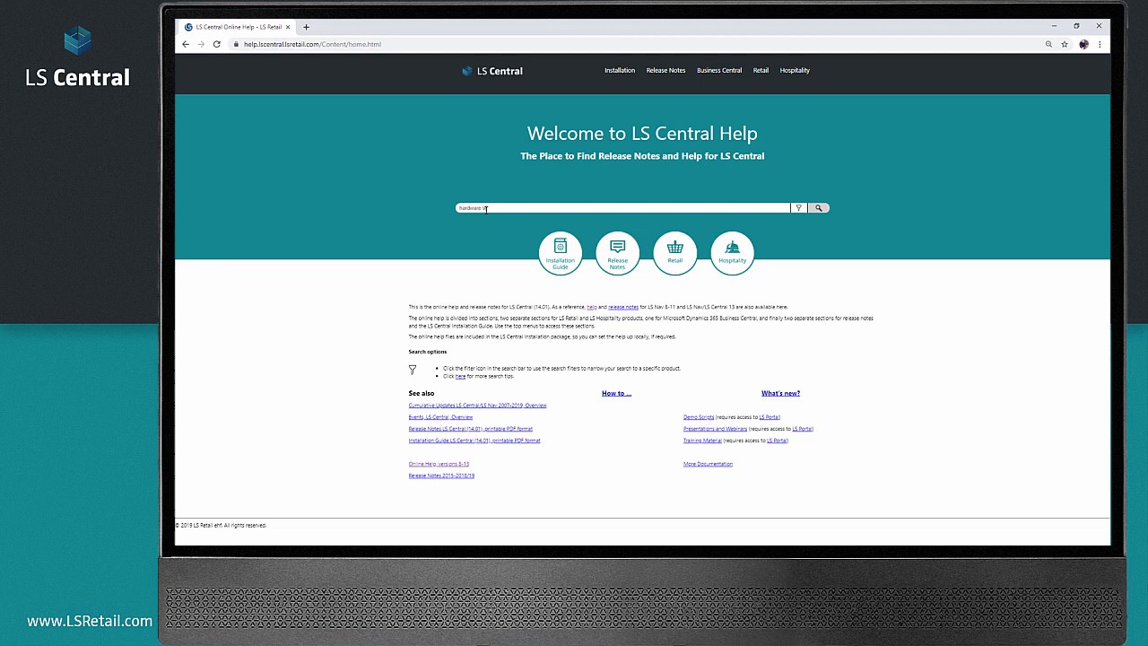
{"action": "left_click", "coordinate": [808, 207]}
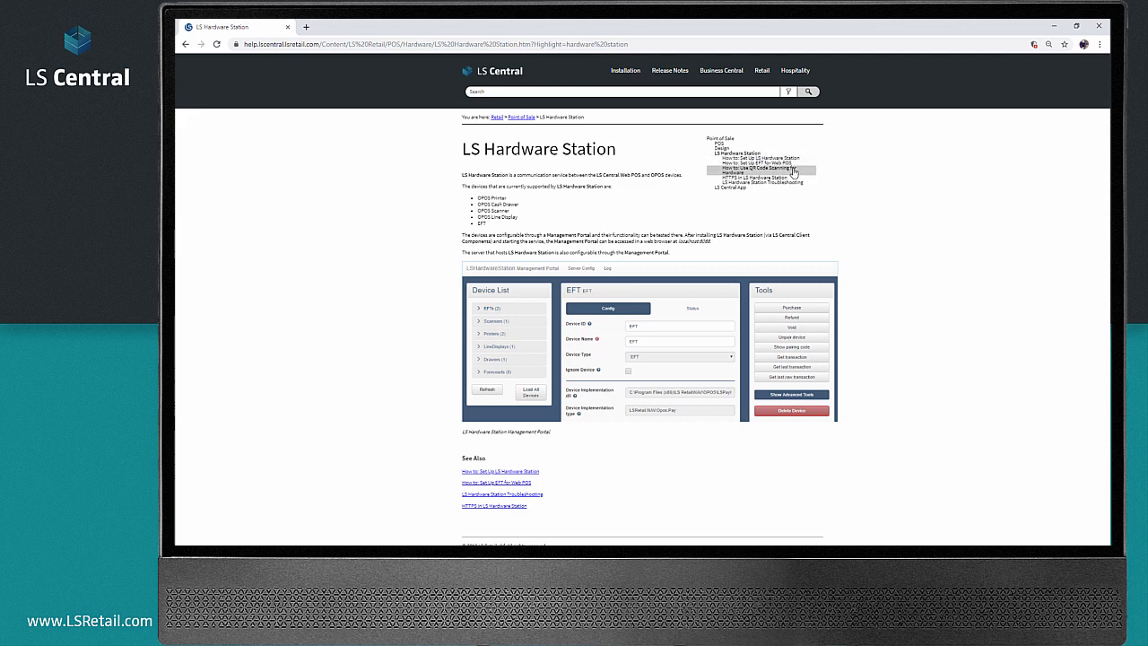
{"action": "left_click", "coordinate": [752, 164]}
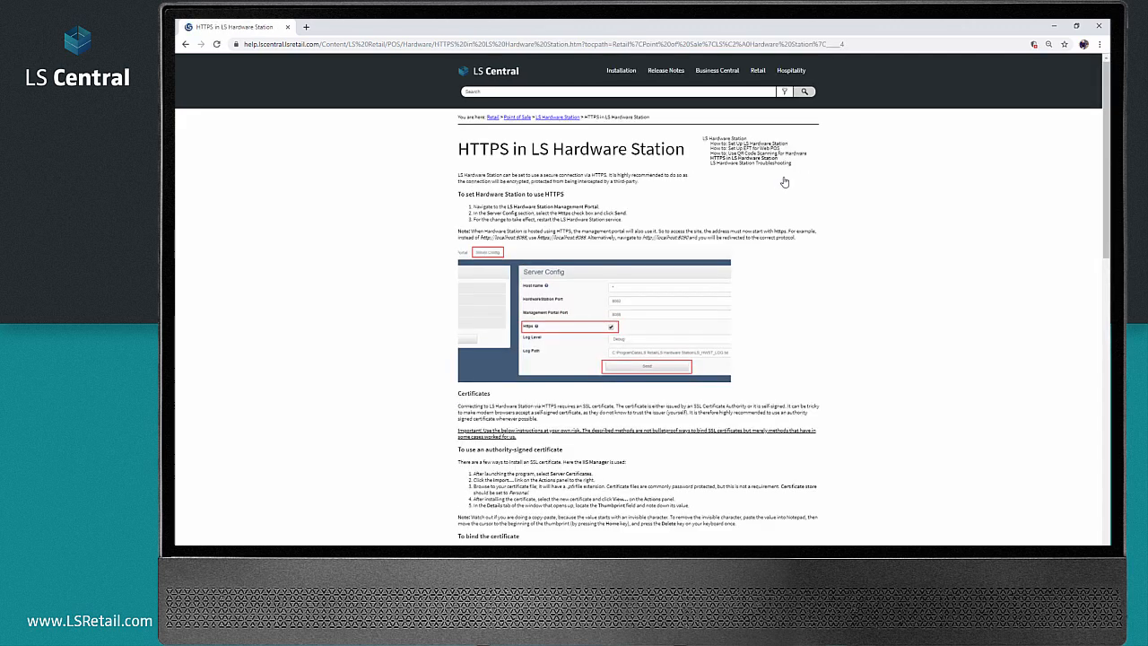
{"action": "mouse_move", "coordinate": [874, 267]}
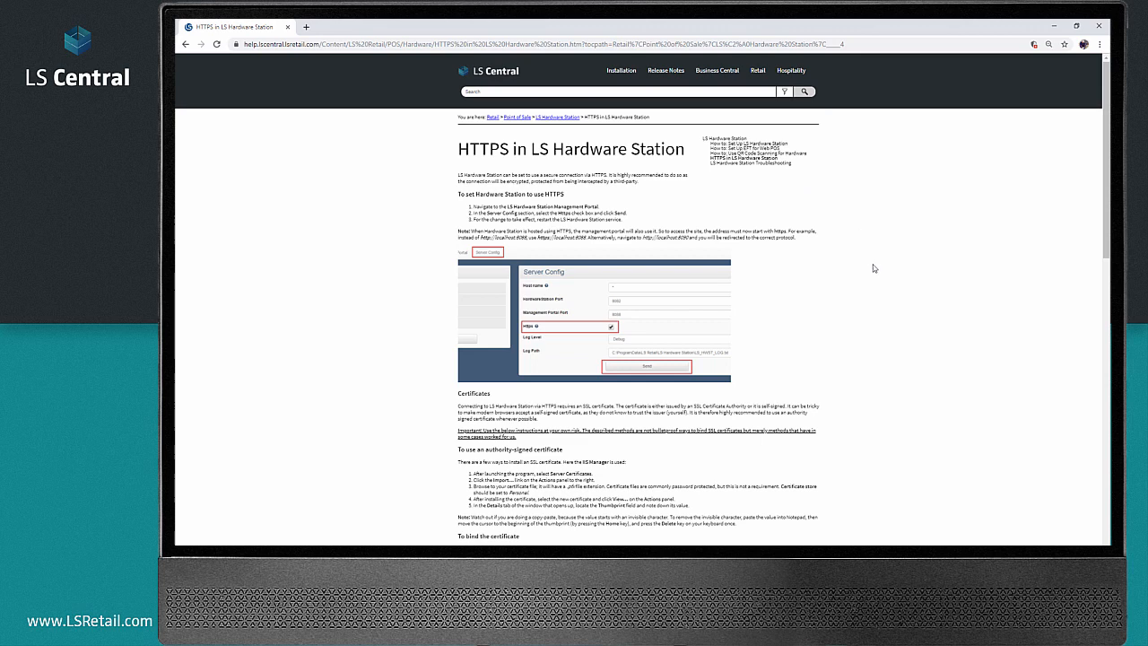